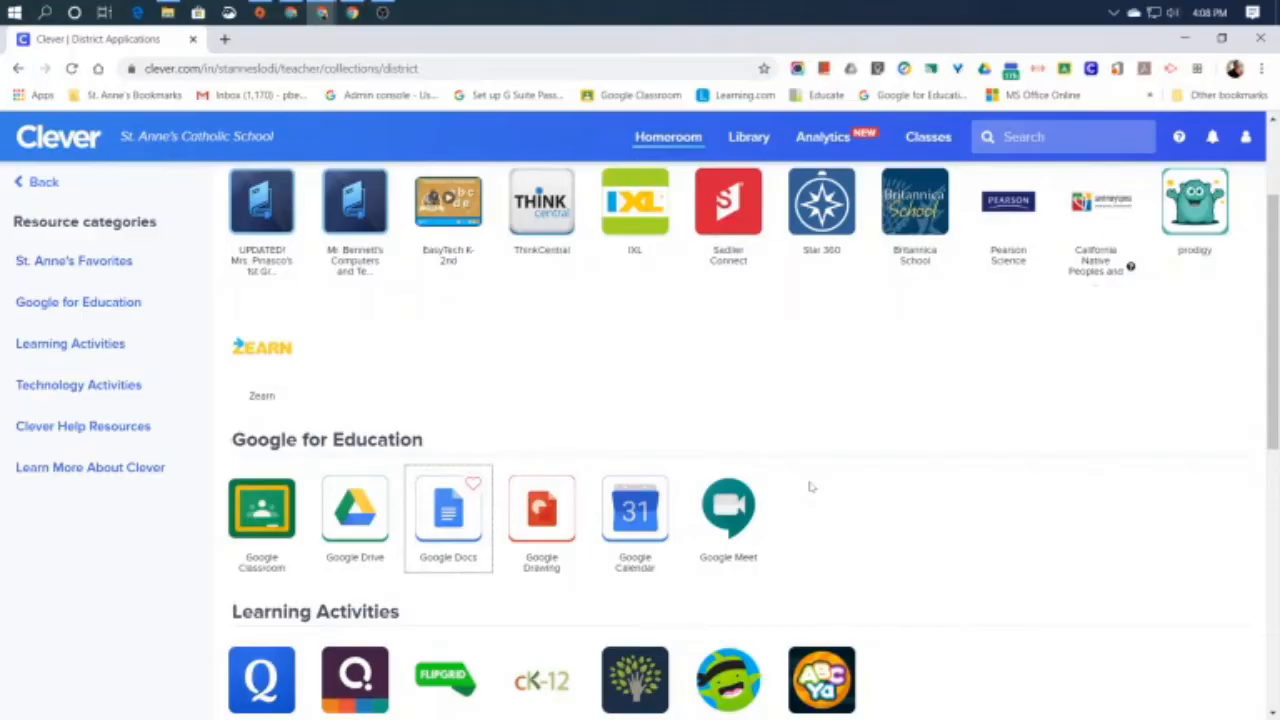
pyautogui.moveTo(838, 446)
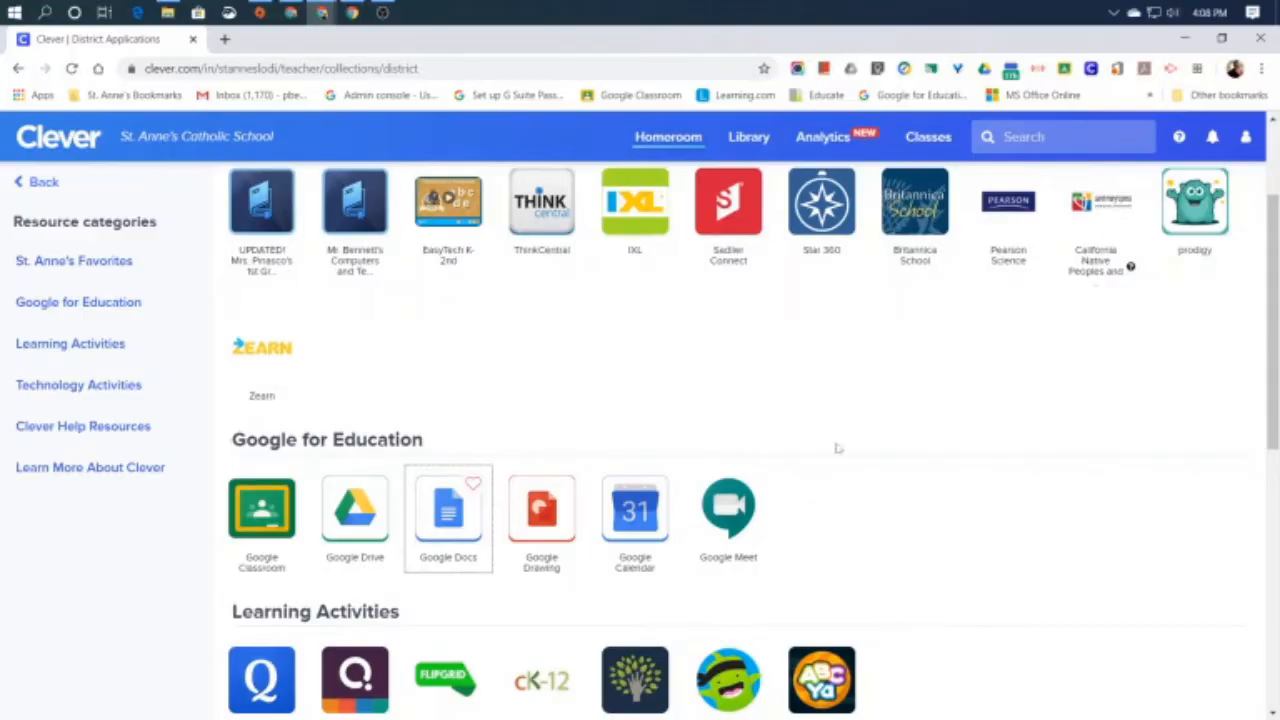
# Launch Google Docs from the Clever district apps and browse the Docs home page.
pyautogui.scroll(-3)
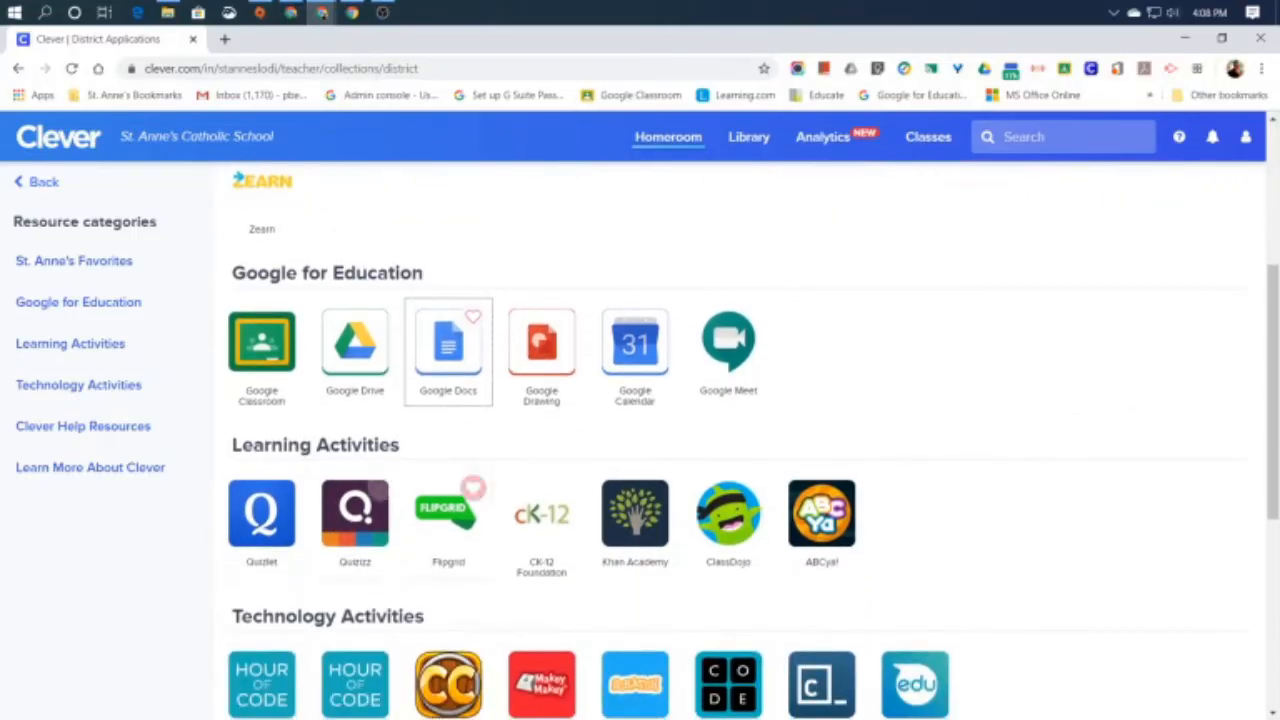
pyautogui.scroll(3)
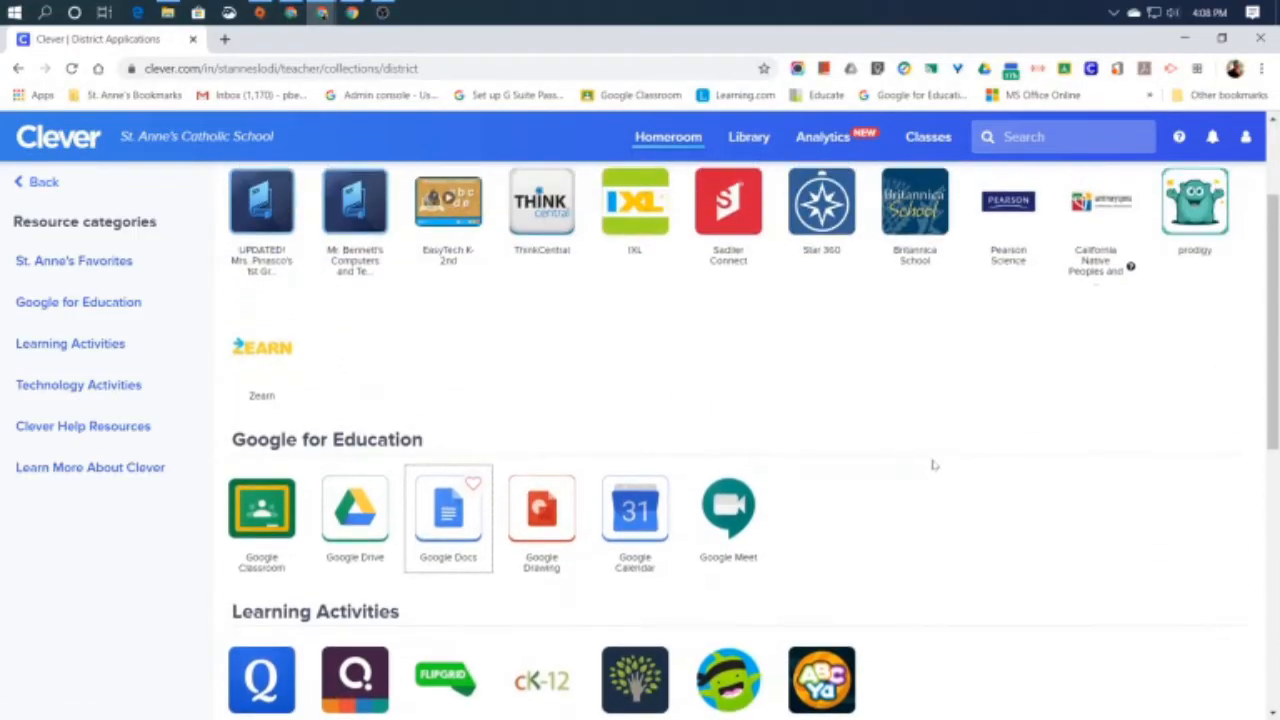
pyautogui.moveTo(918, 427)
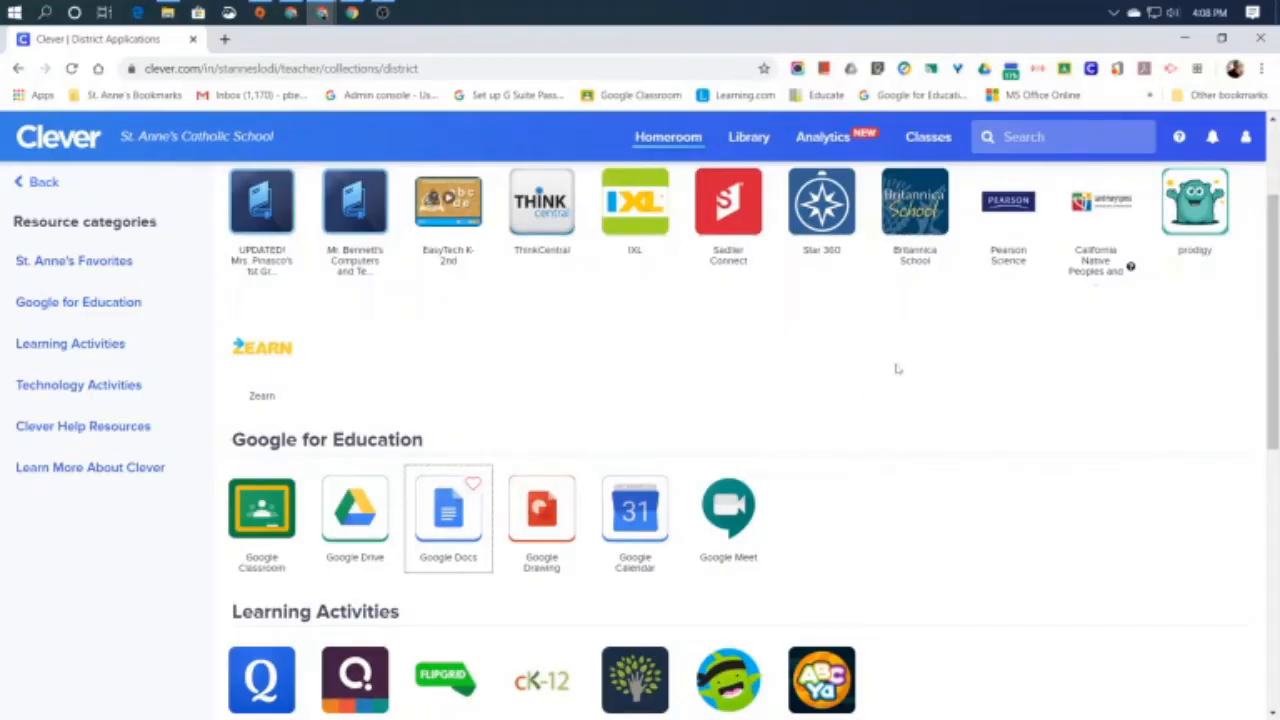
pyautogui.moveTo(937, 424)
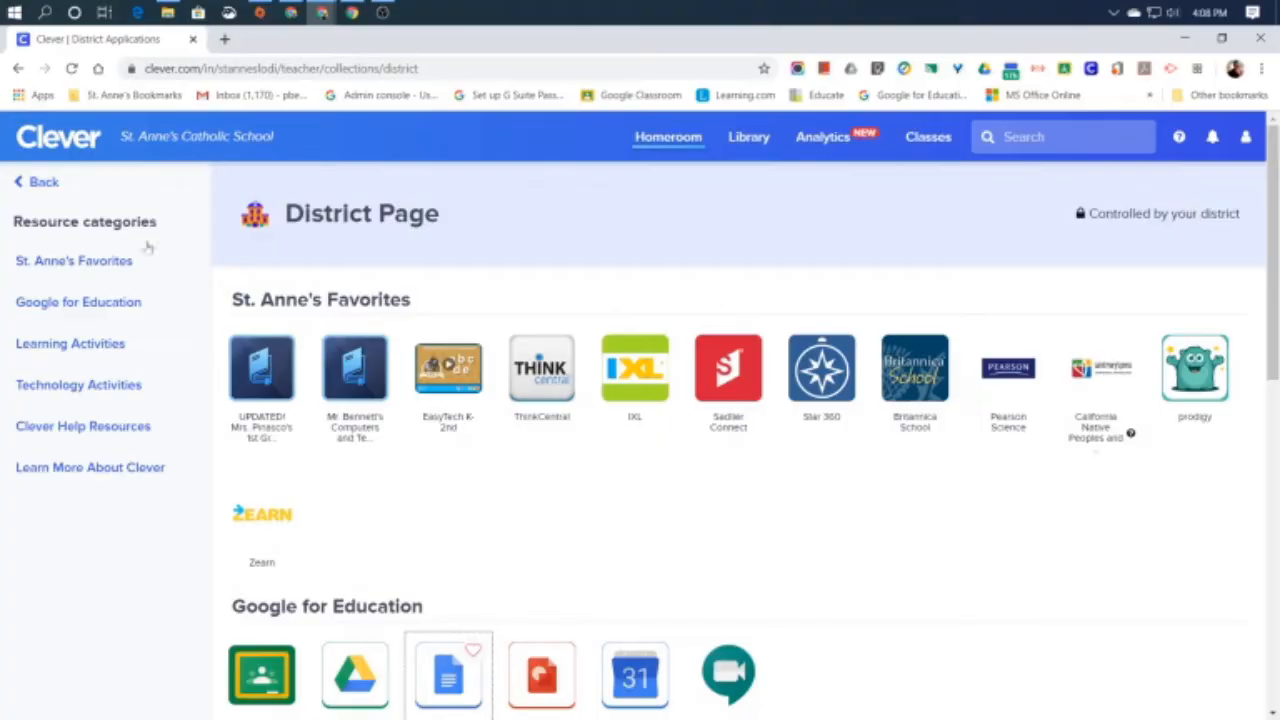
pyautogui.scroll(-3)
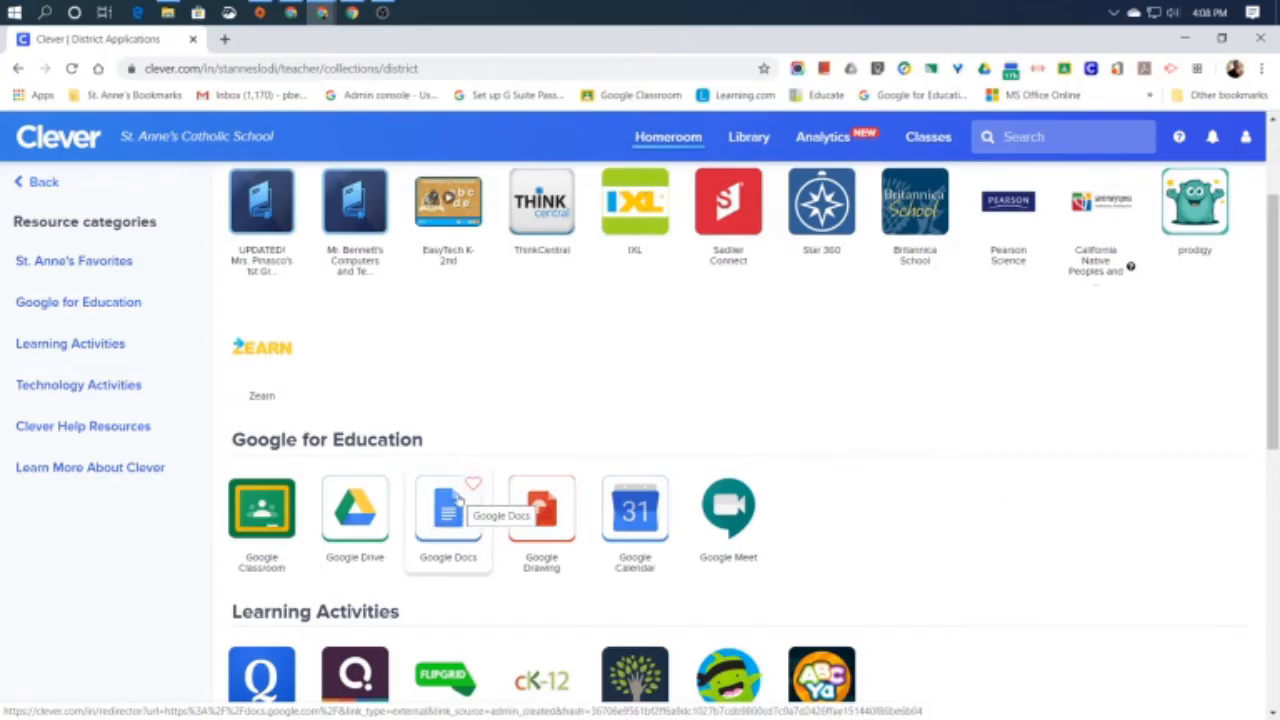
pyautogui.moveTo(480, 590)
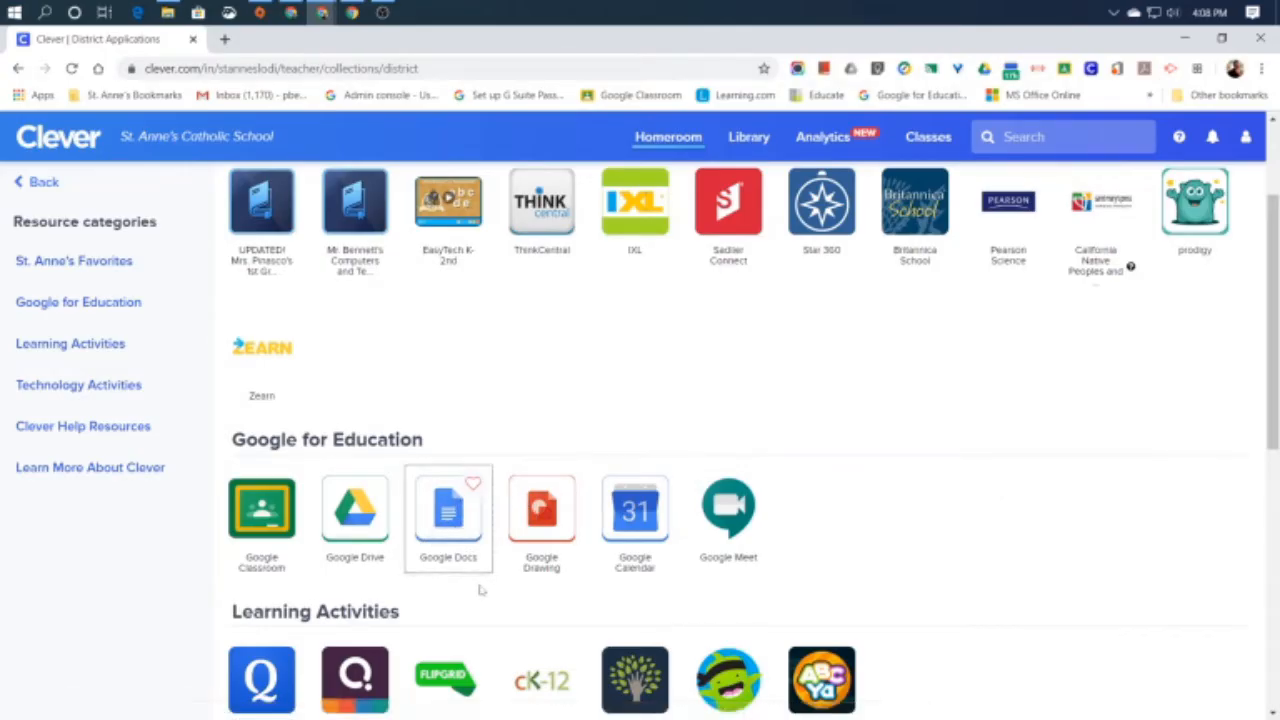
pyautogui.click(448, 508)
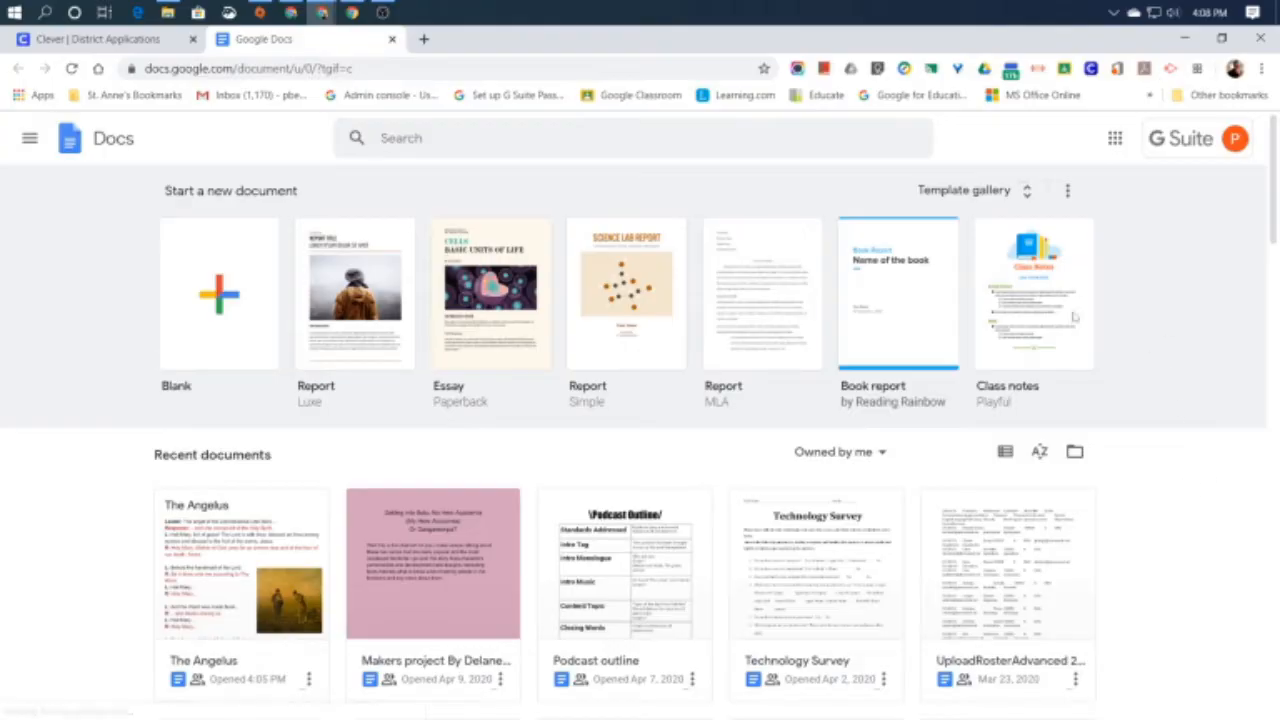
pyautogui.moveTo(1058, 300)
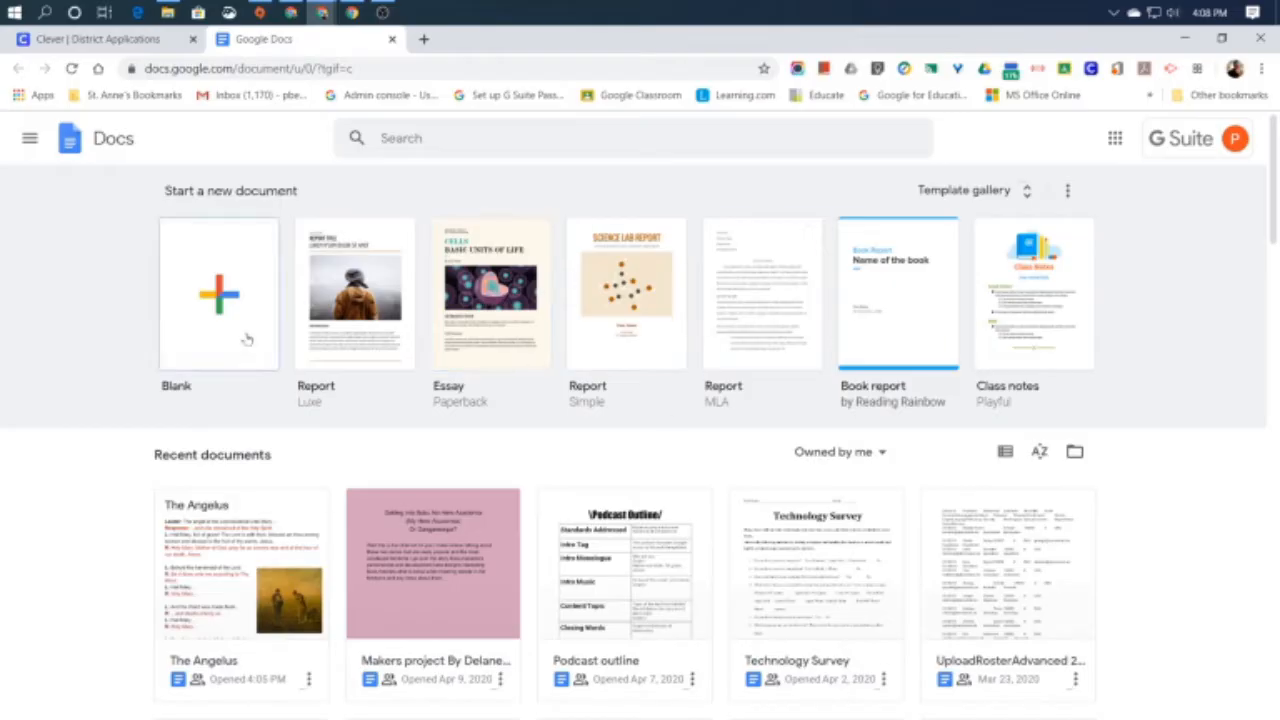
pyautogui.moveTo(1112, 380)
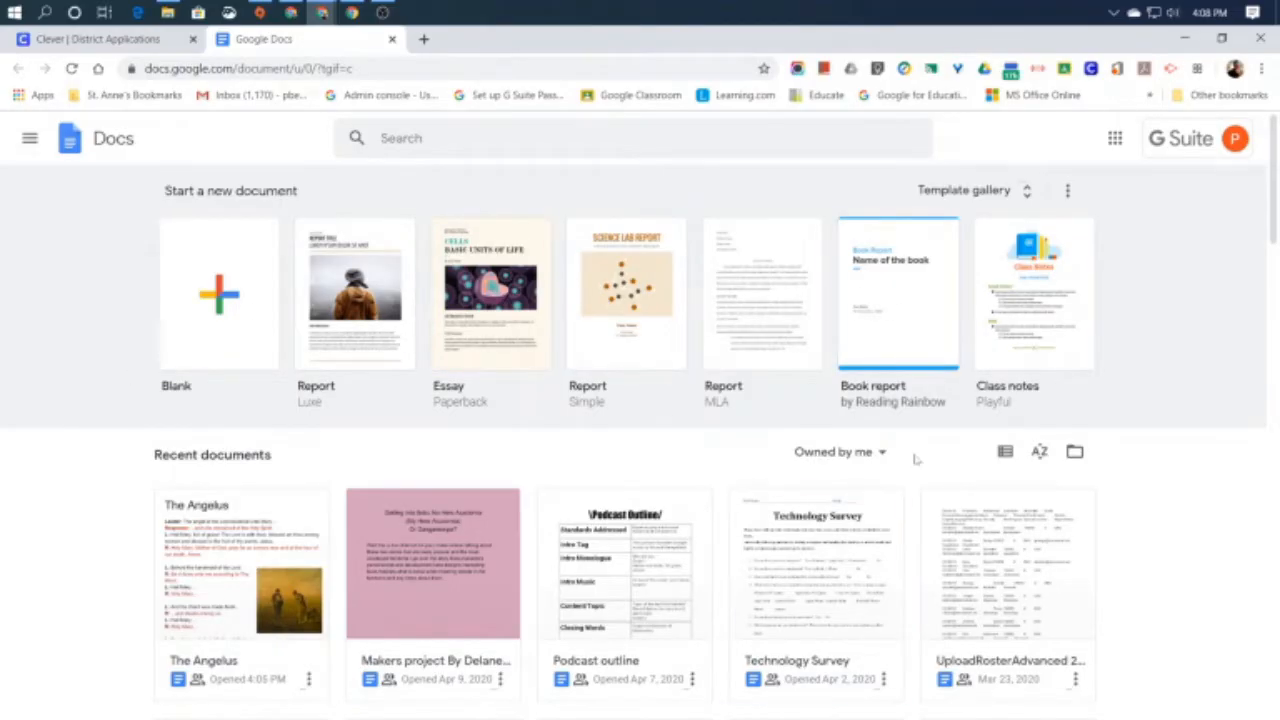
pyautogui.scroll(-3)
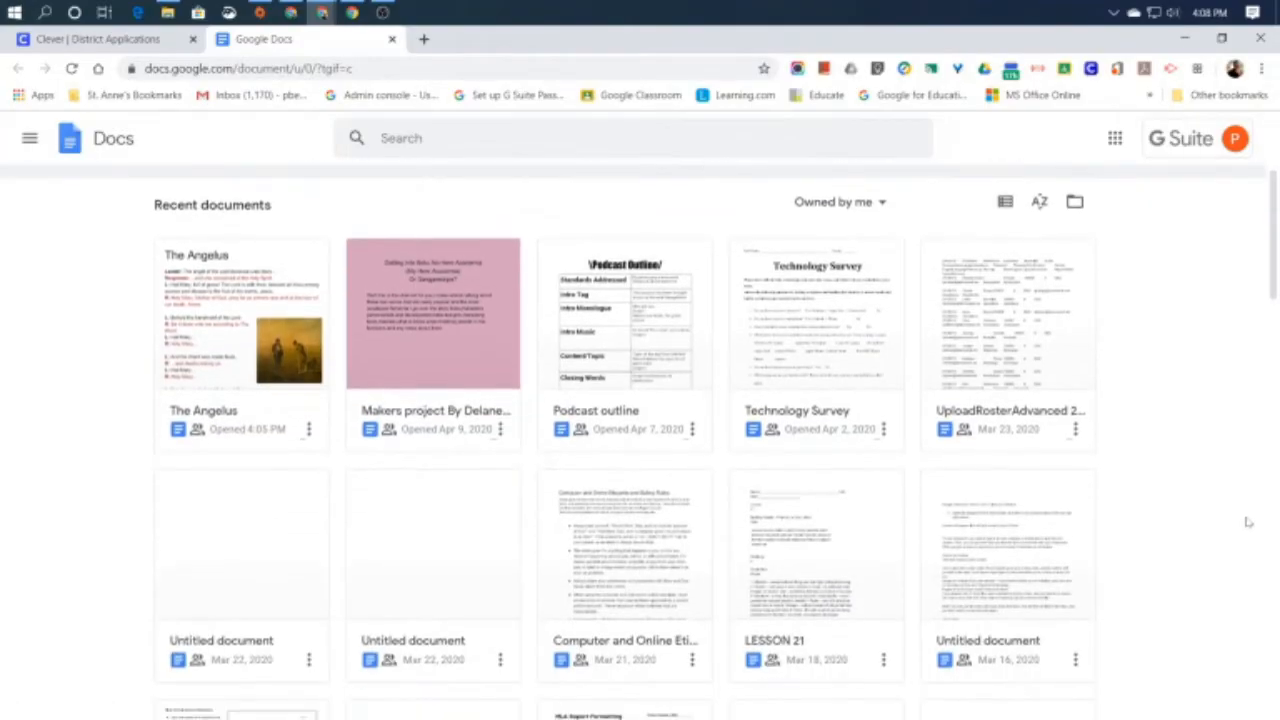
pyautogui.moveTo(907, 567)
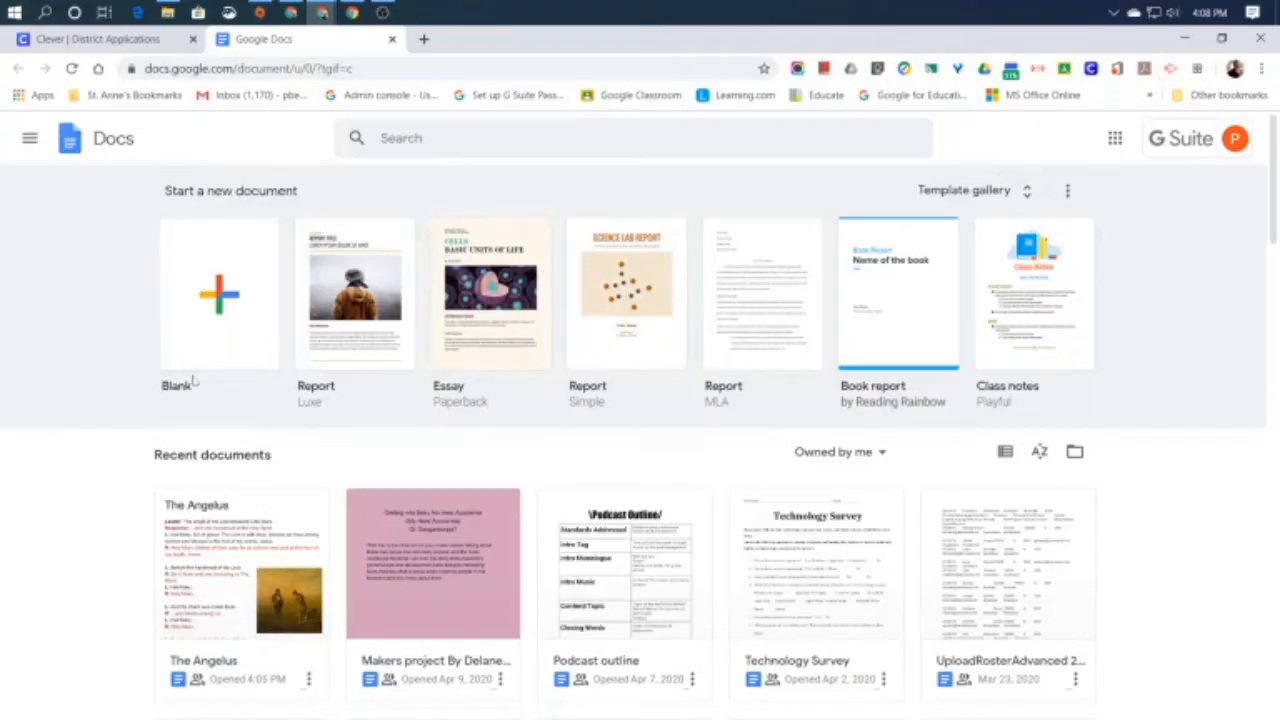
pyautogui.moveTo(212, 313)
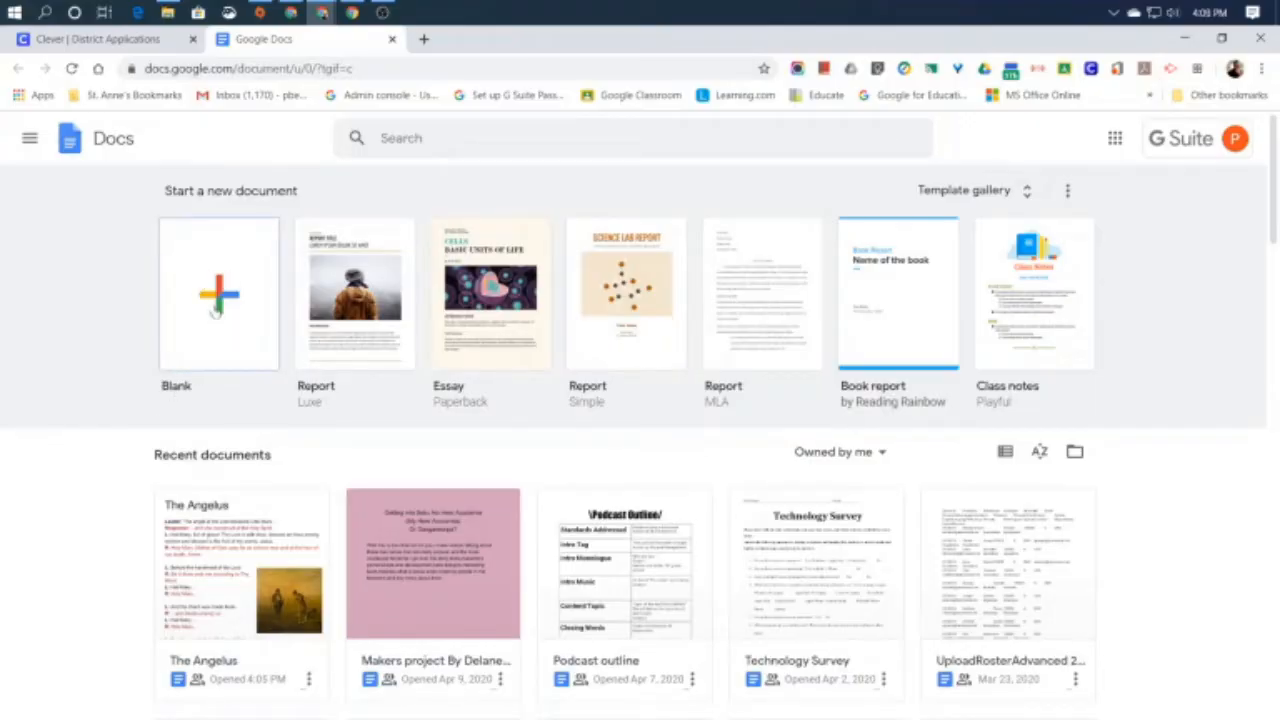
# Create a blank untitled document and place the cursor in the page body.
pyautogui.click(219, 293)
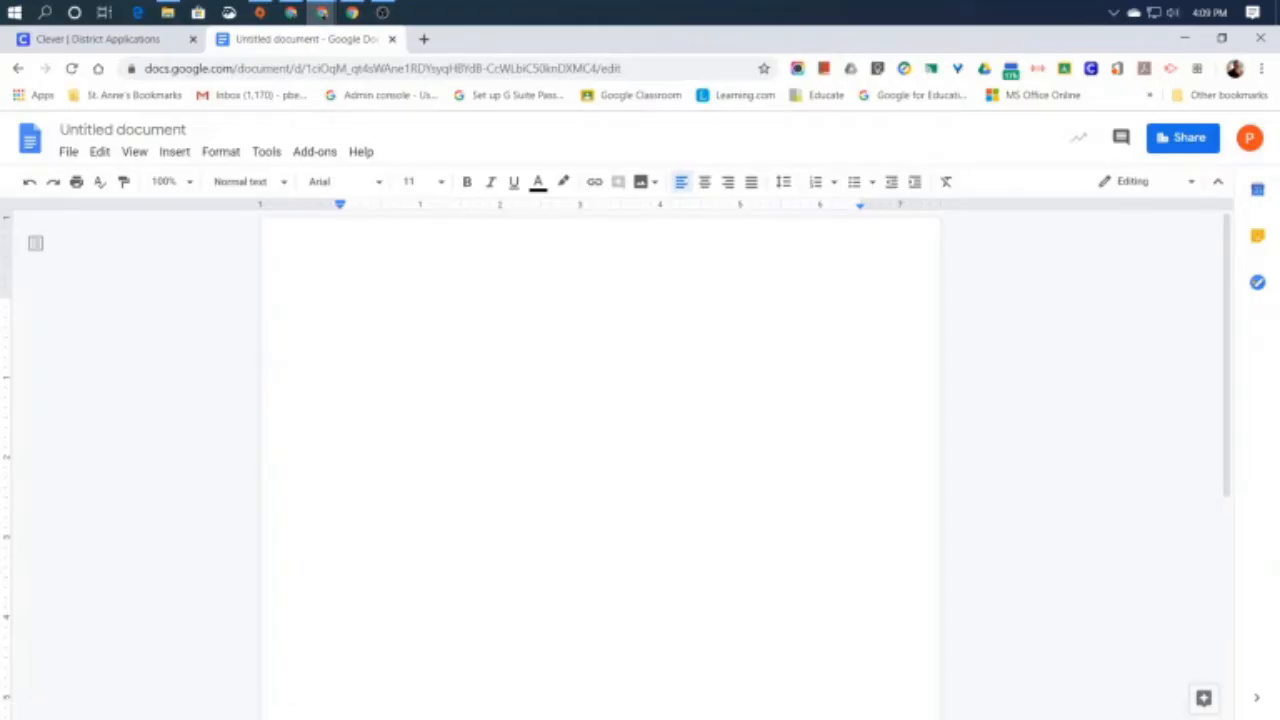
pyautogui.click(341, 307)
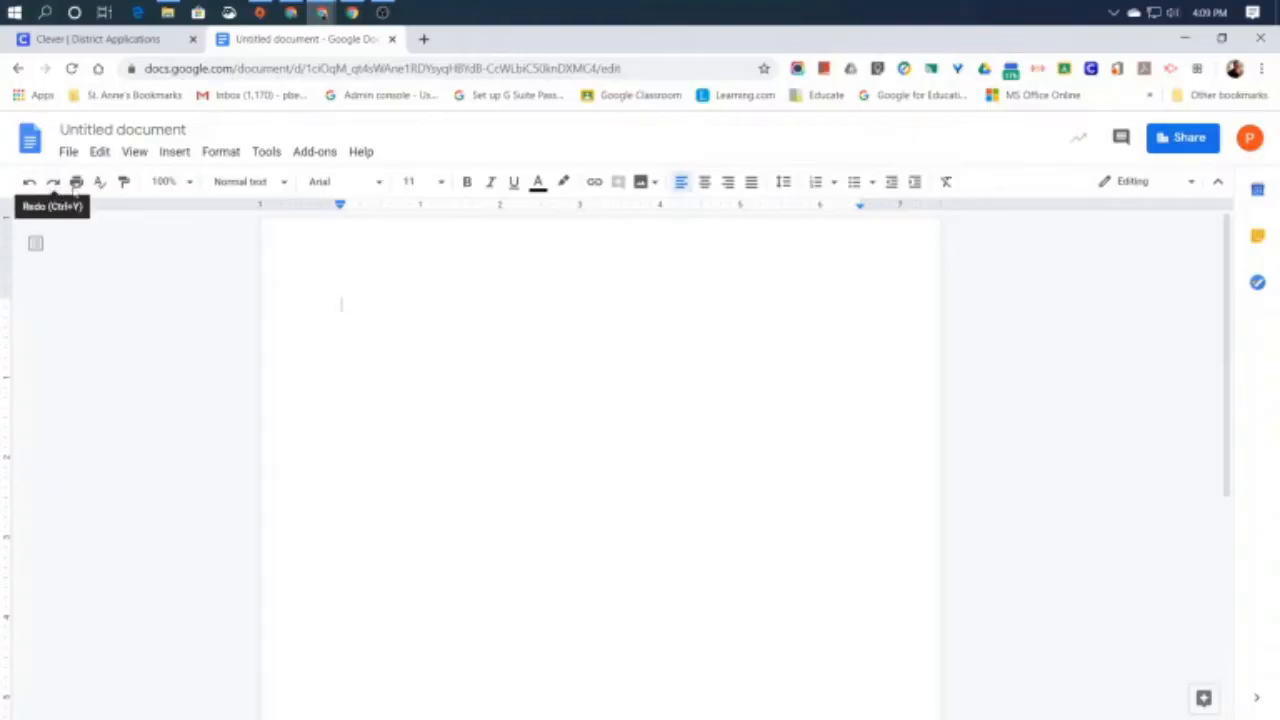
pyautogui.moveTo(490, 182)
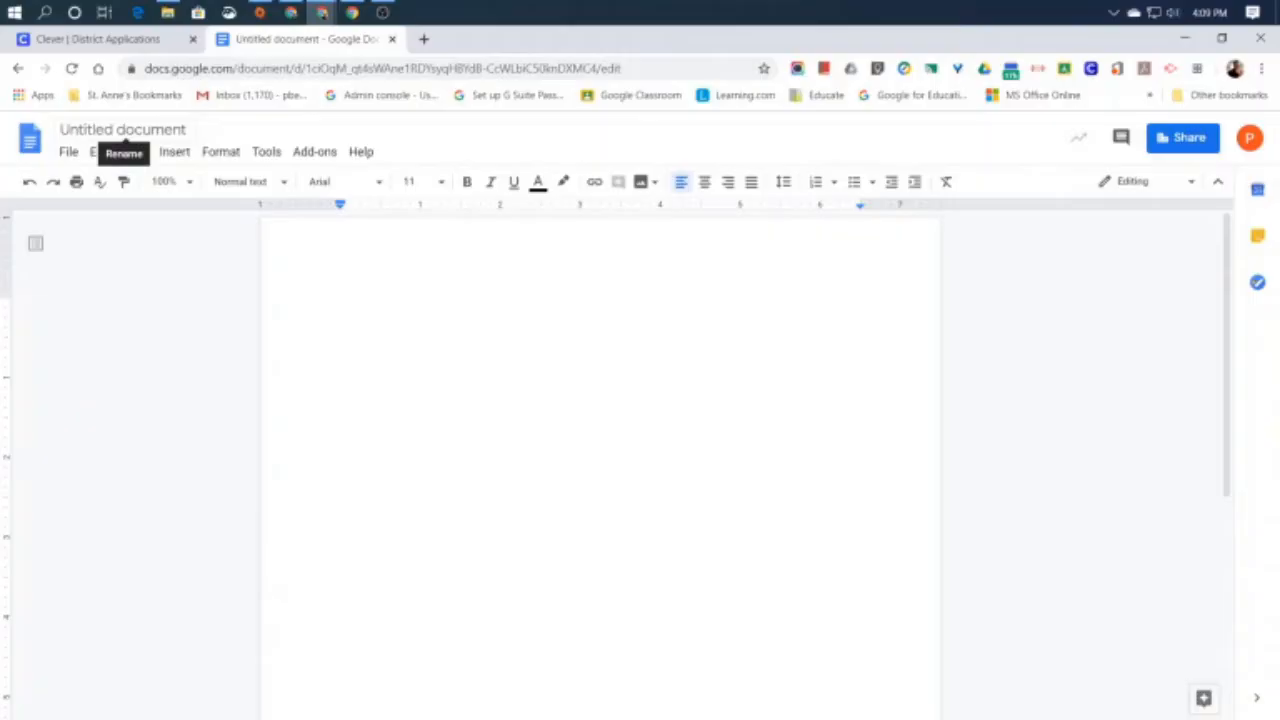
pyautogui.click(341, 305)
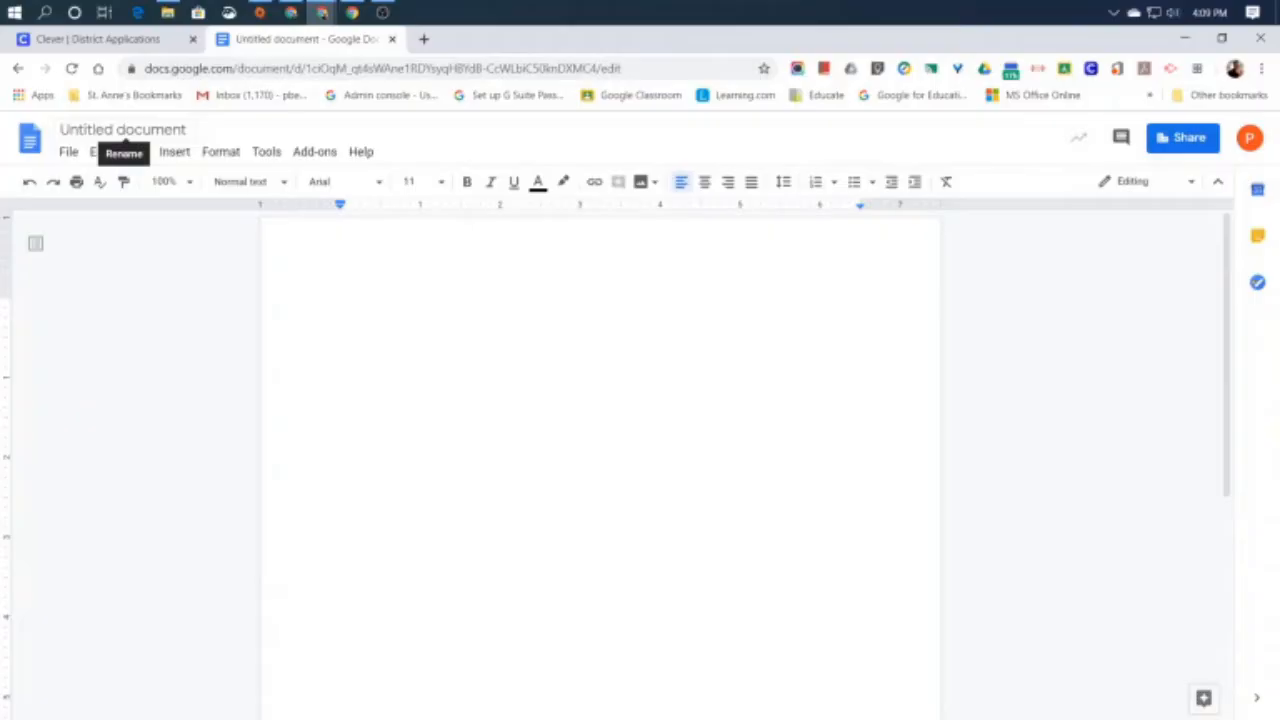
pyautogui.click(341, 305)
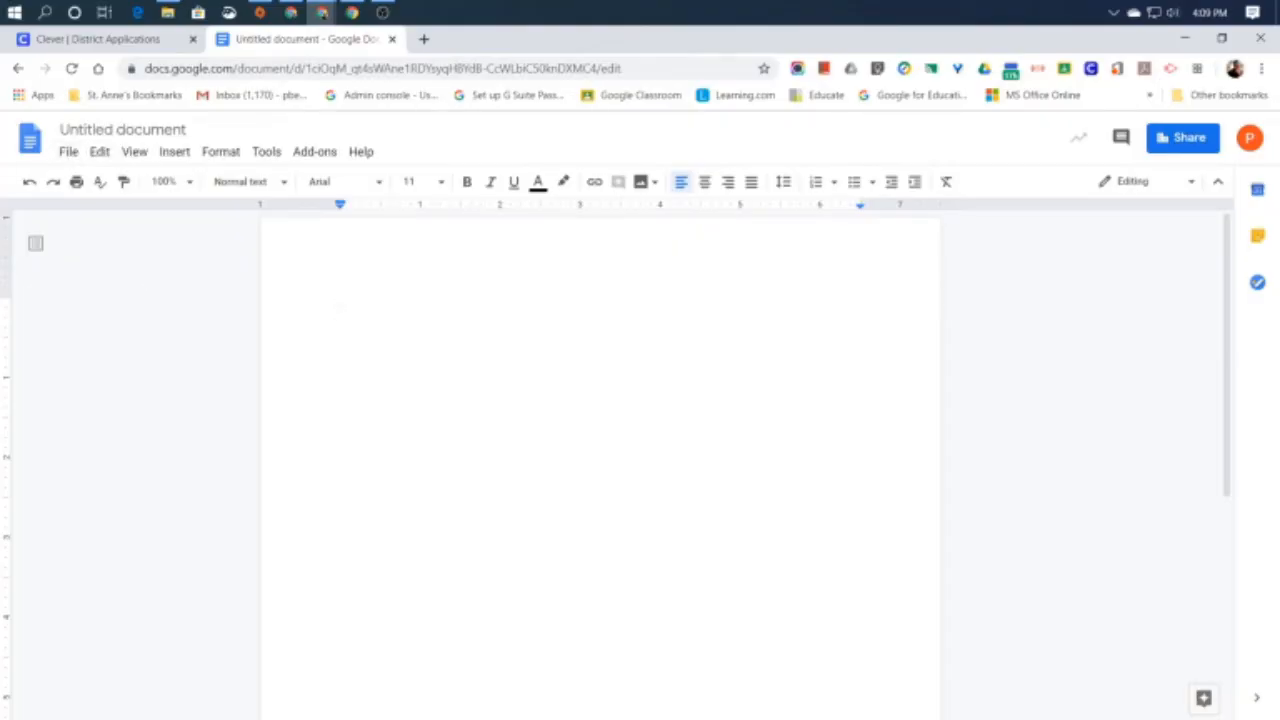
pyautogui.click(341, 305)
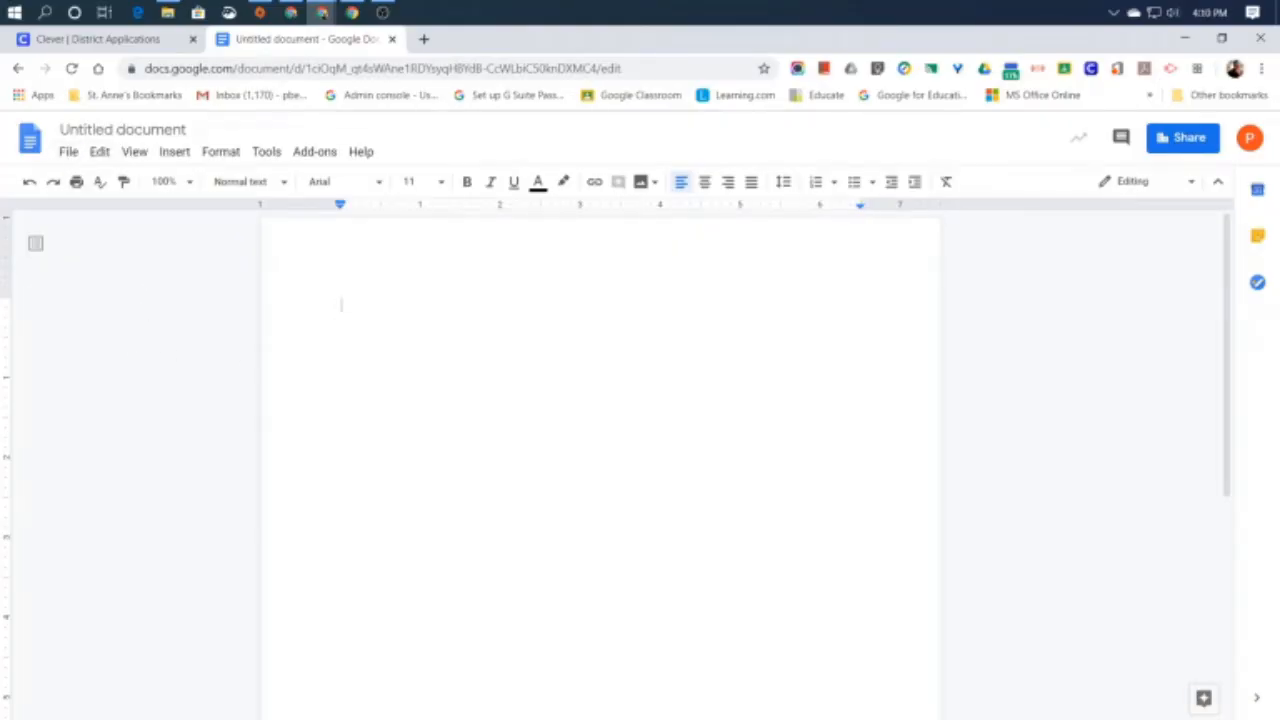
# Rename the document title from Untitled document to 'Google Docs Demonstration'.
pyautogui.click(122, 129)
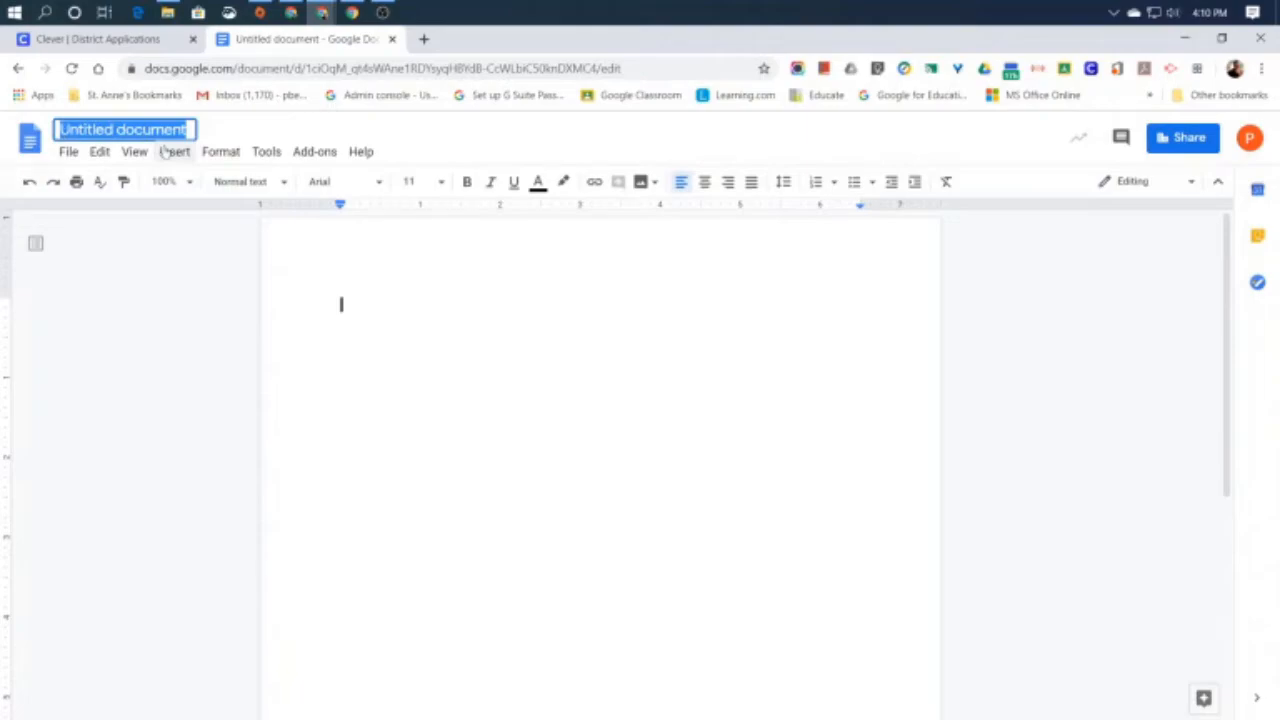
pyautogui.write('Google Docs Demonstration')
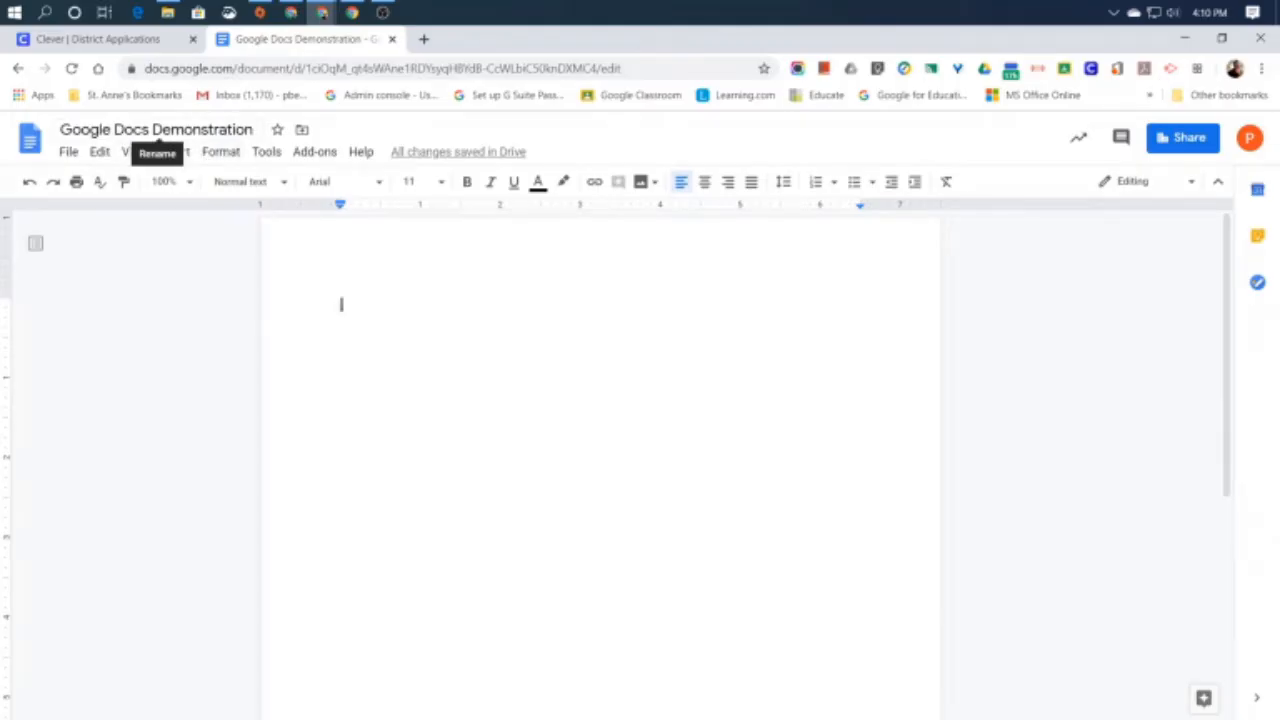
pyautogui.moveTo(277, 130)
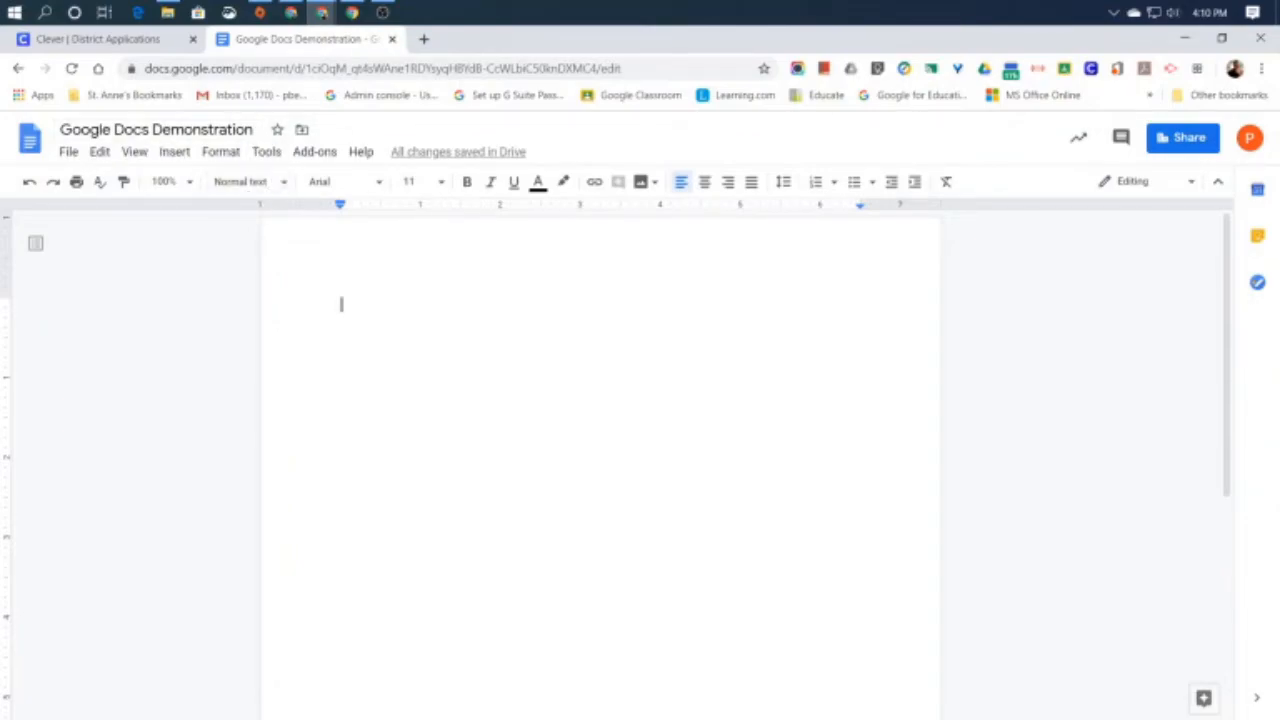
pyautogui.moveTo(1002, 466)
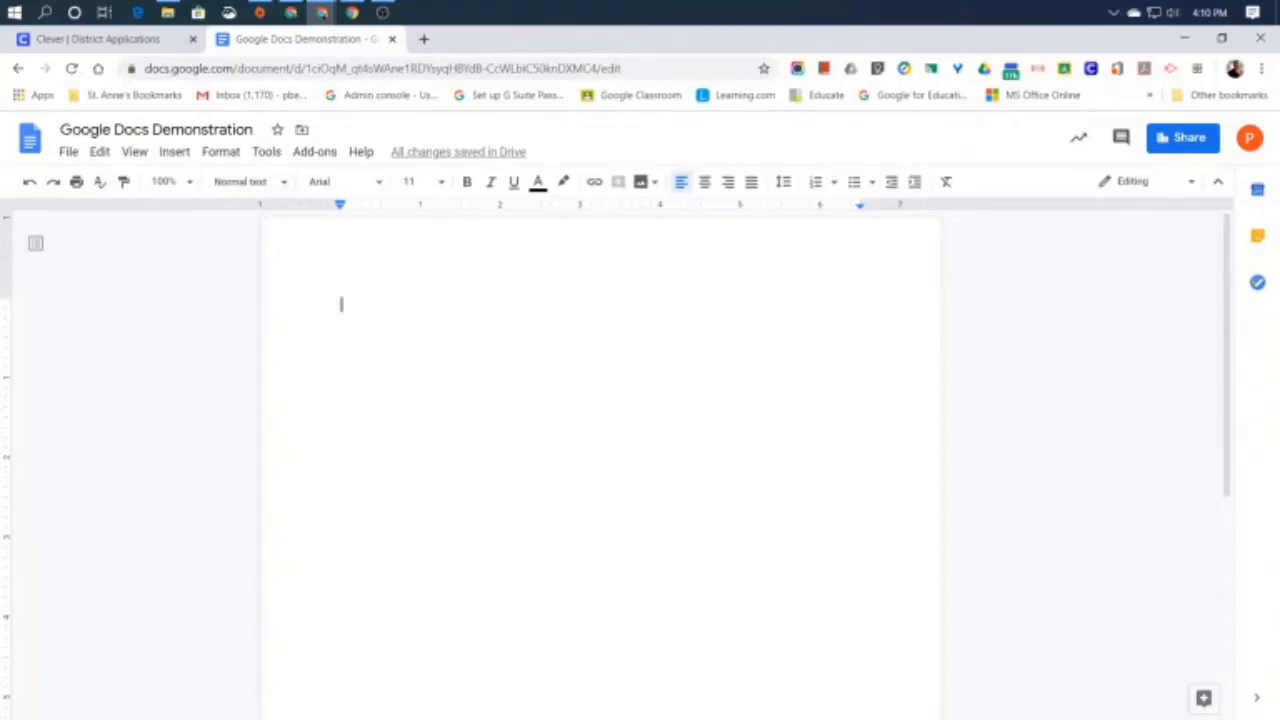
# Write the sentence 'This is just a demonstration of Google Docs' in the page body.
pyautogui.write('This is just a d')
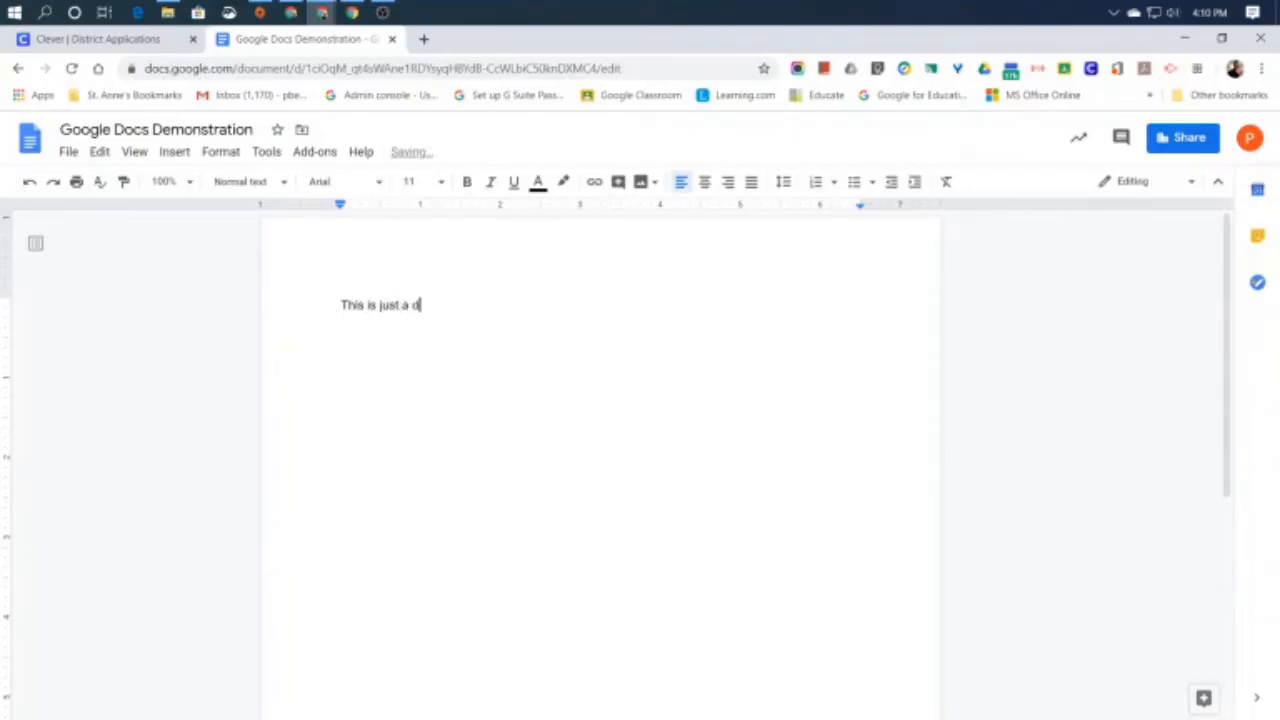
pyautogui.write('emonstration of')
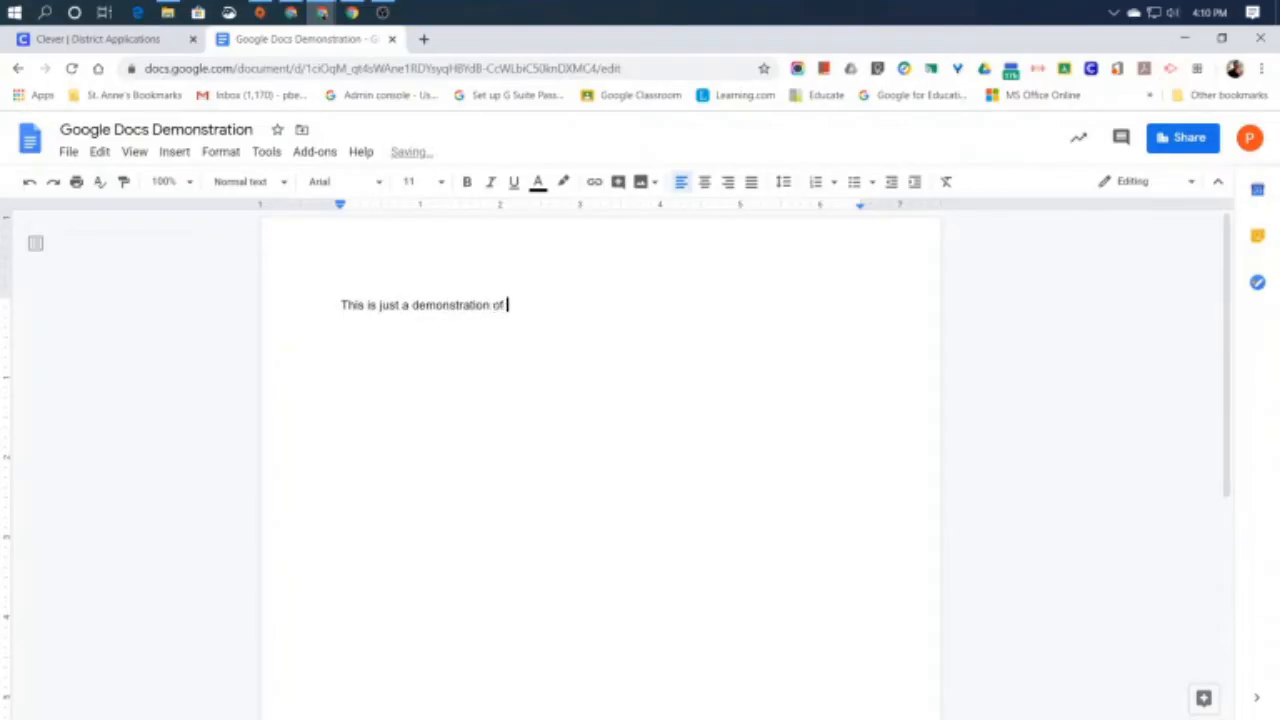
pyautogui.write('Google Docs')
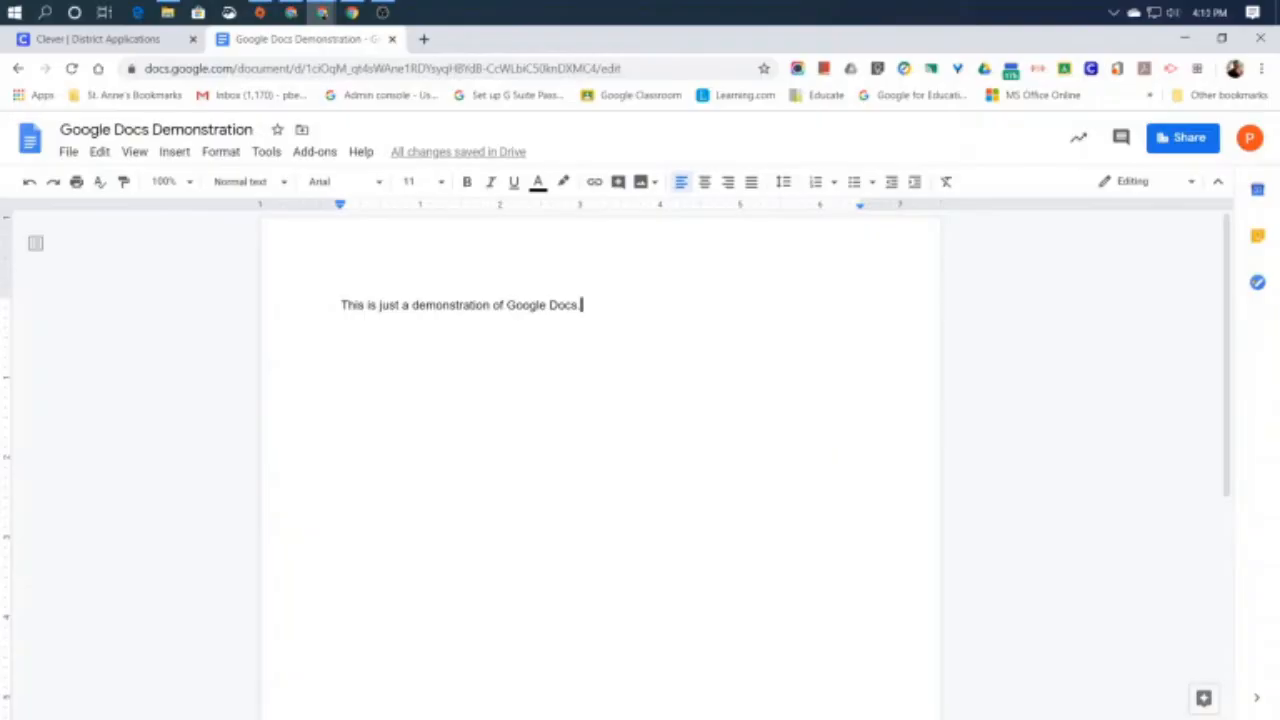
pyautogui.moveTo(982, 302)
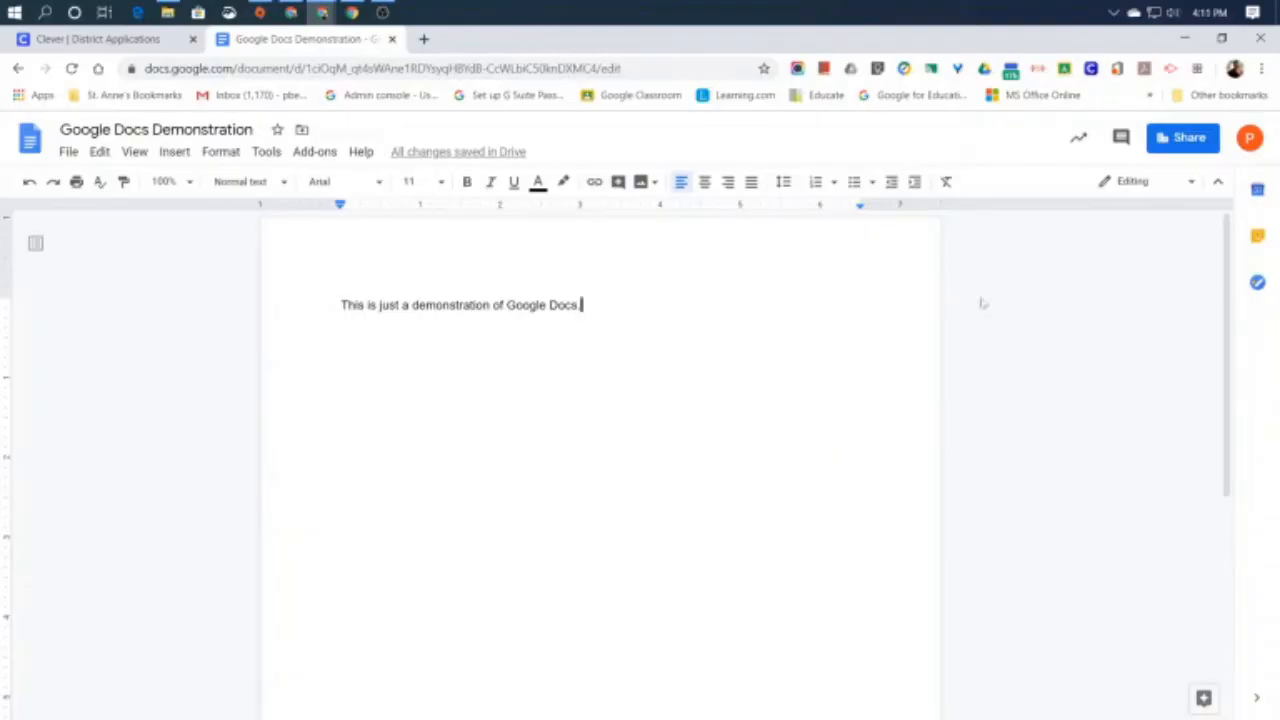
pyautogui.scroll(-3)
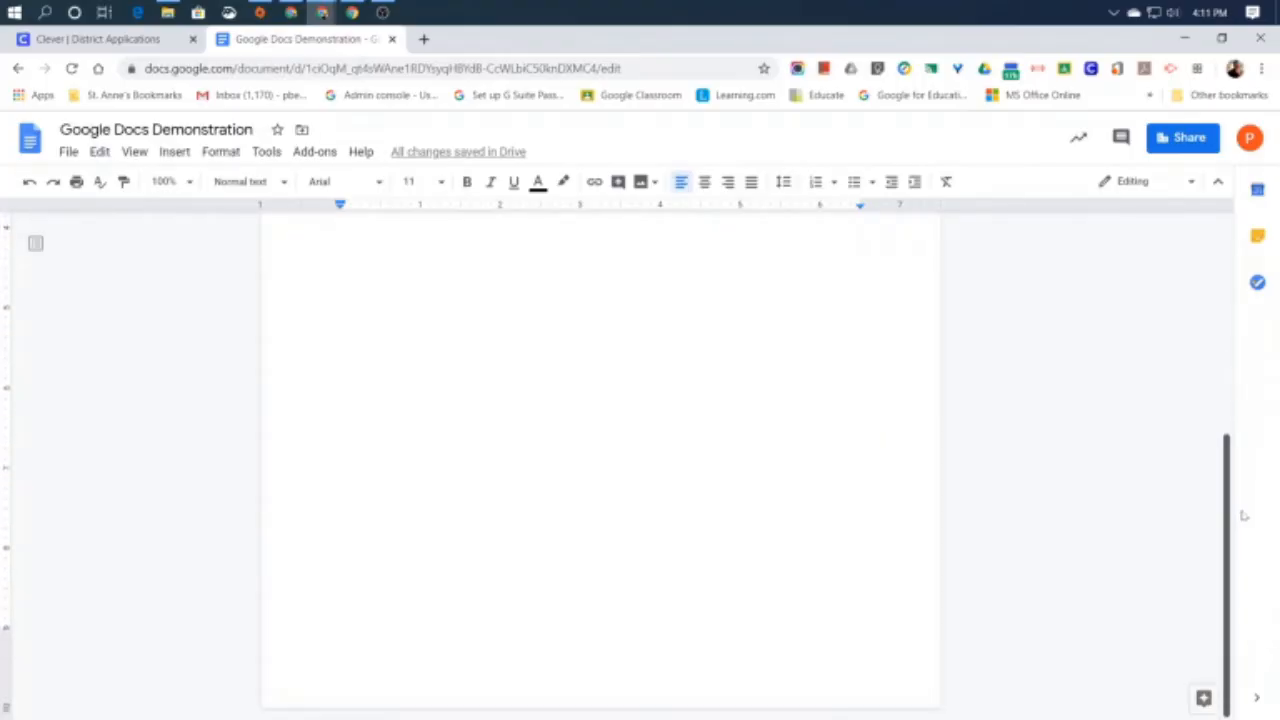
pyautogui.write('This is just a demonstration of Google Docs')
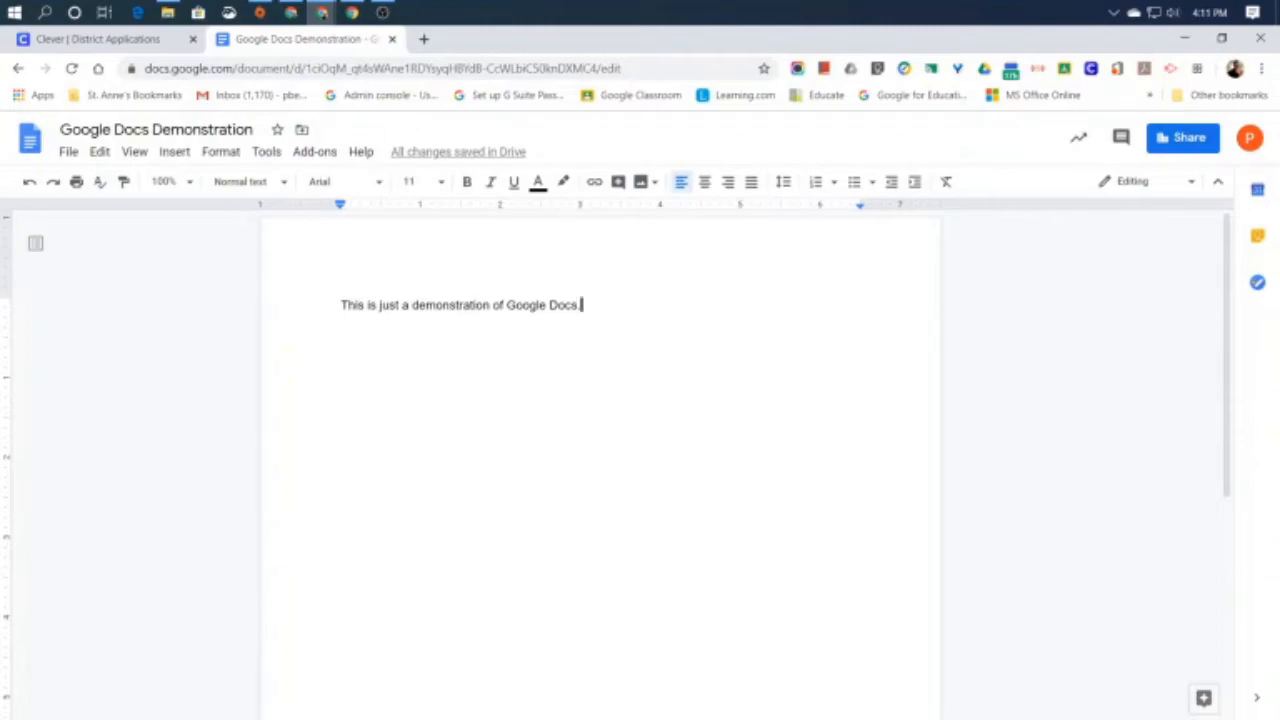
pyautogui.moveTo(1048, 333)
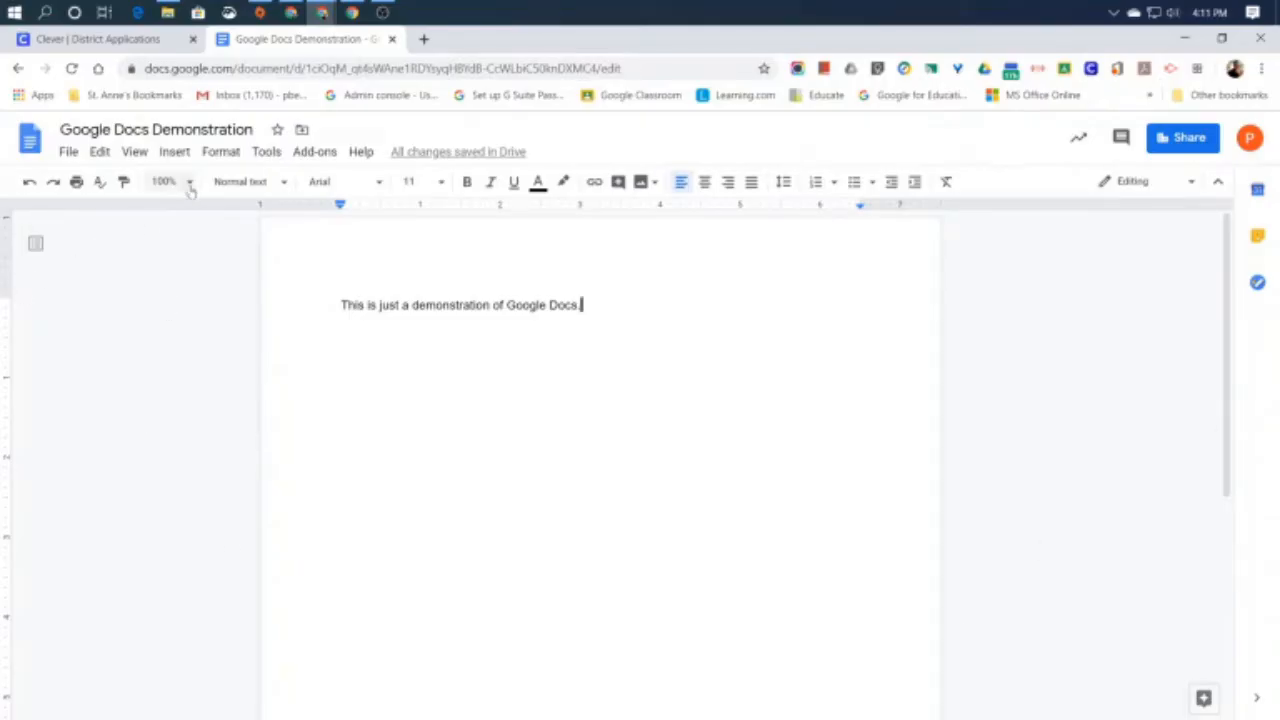
# Try the 50% and 125% zoom levels from the toolbar Zoom dropdown.
pyautogui.click(189, 181)
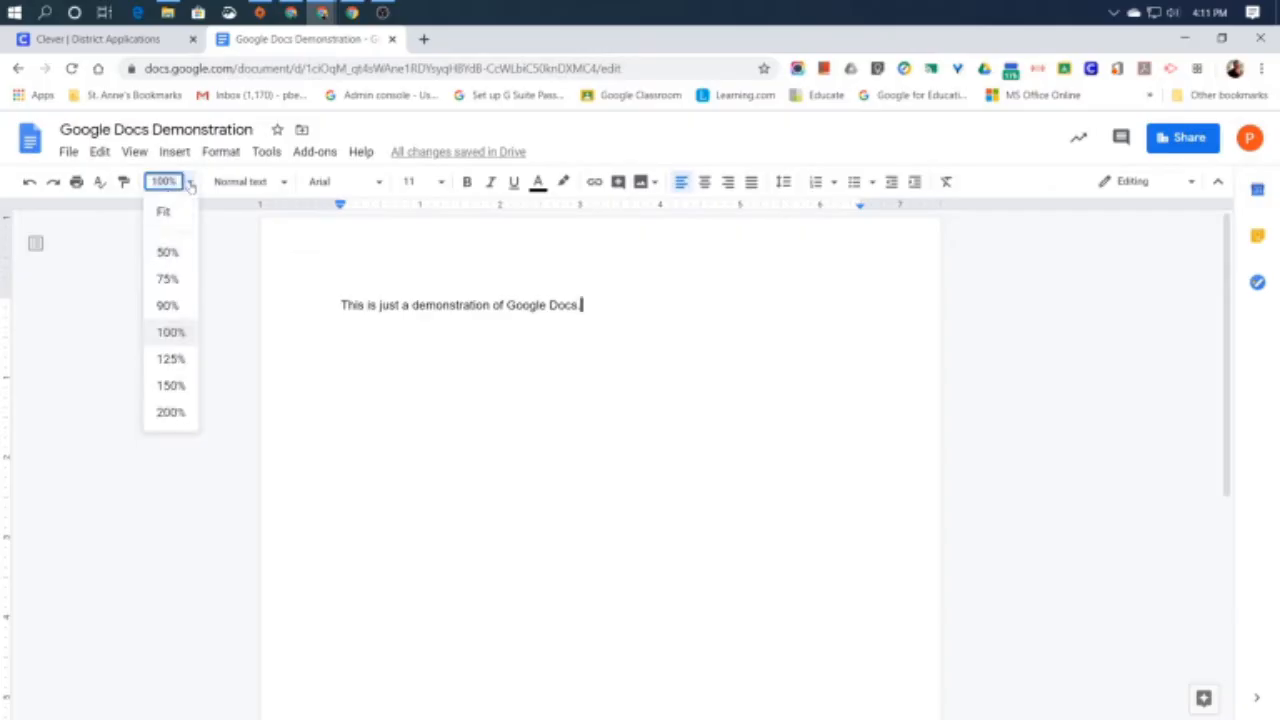
pyautogui.moveTo(196, 249)
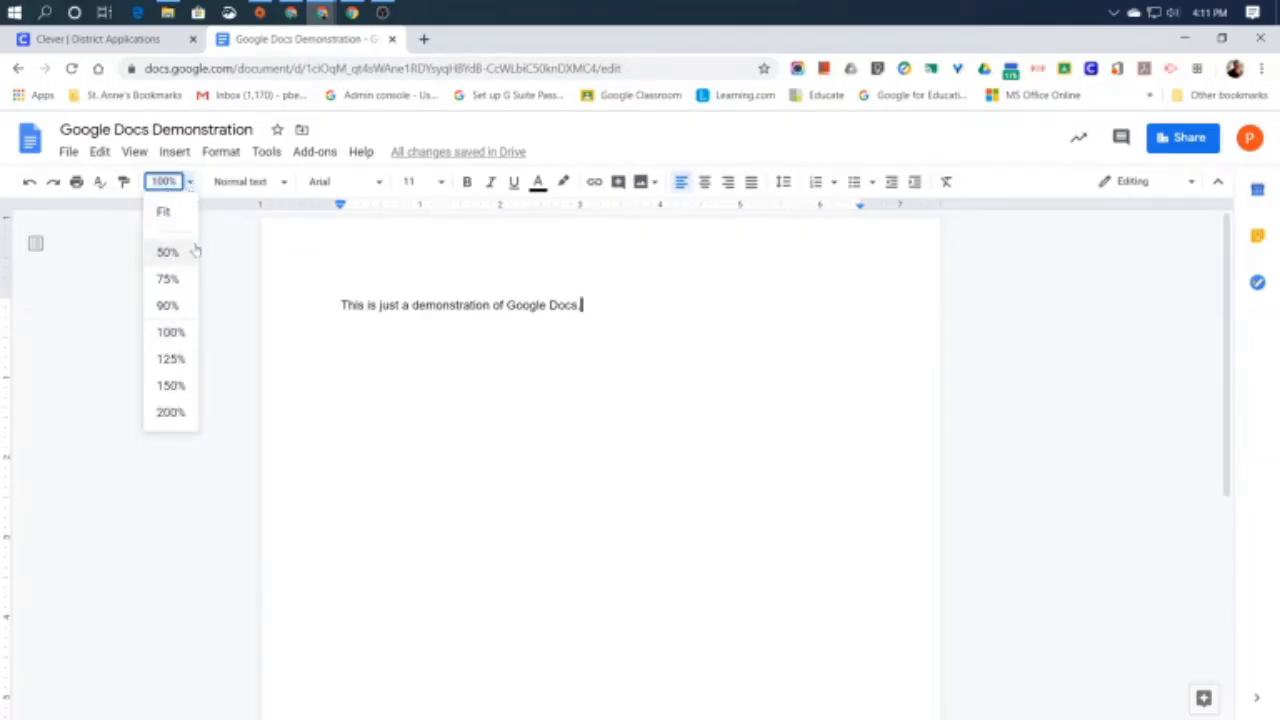
pyautogui.moveTo(171, 255)
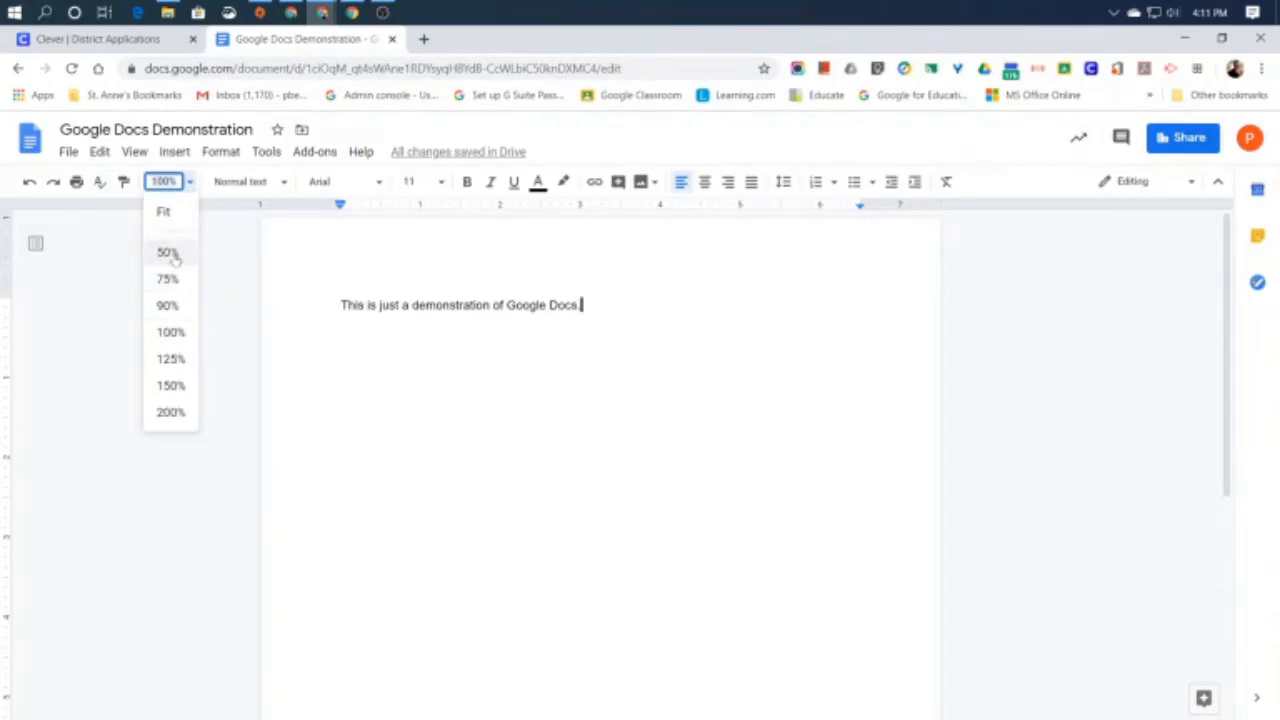
pyautogui.click(166, 252)
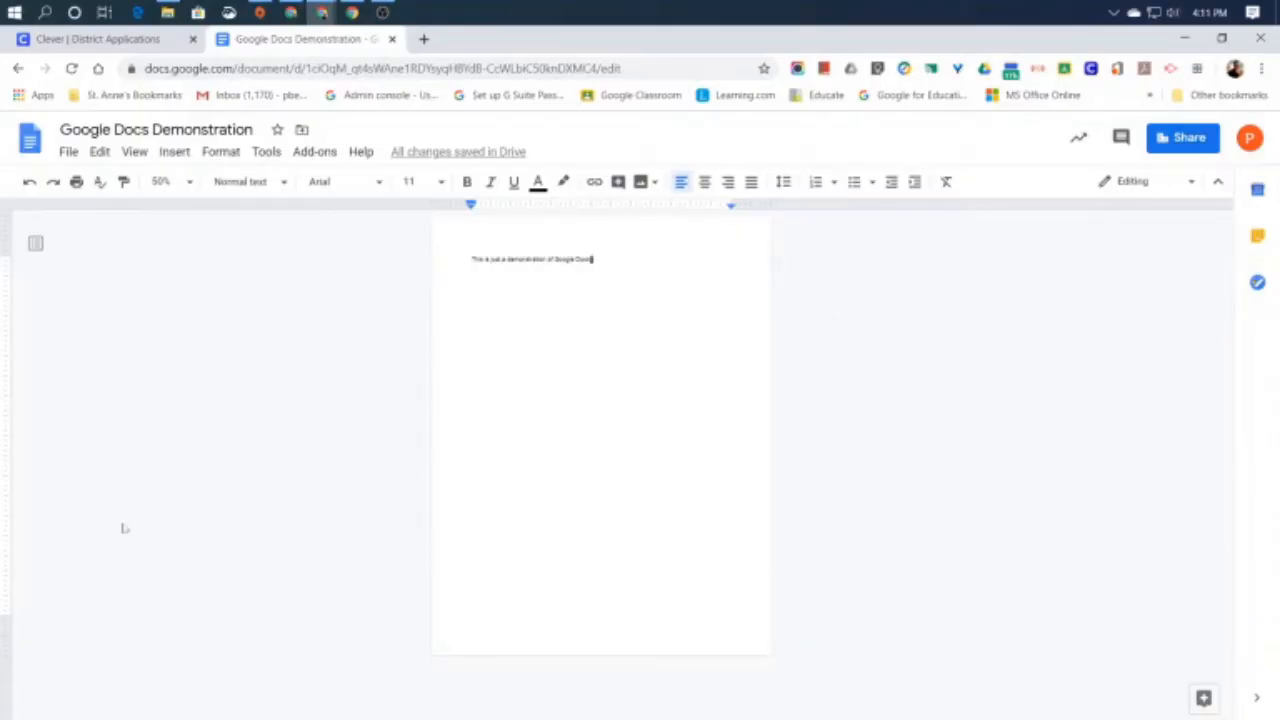
pyautogui.click(189, 181)
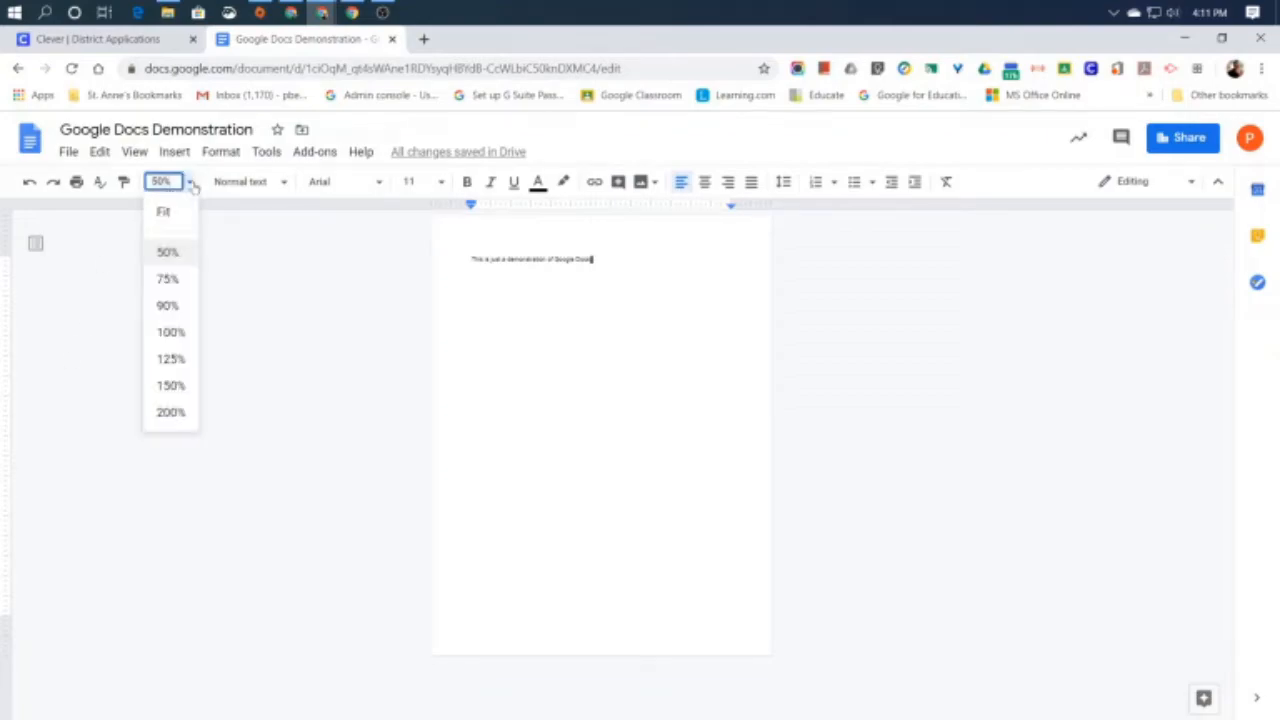
pyautogui.moveTo(170, 367)
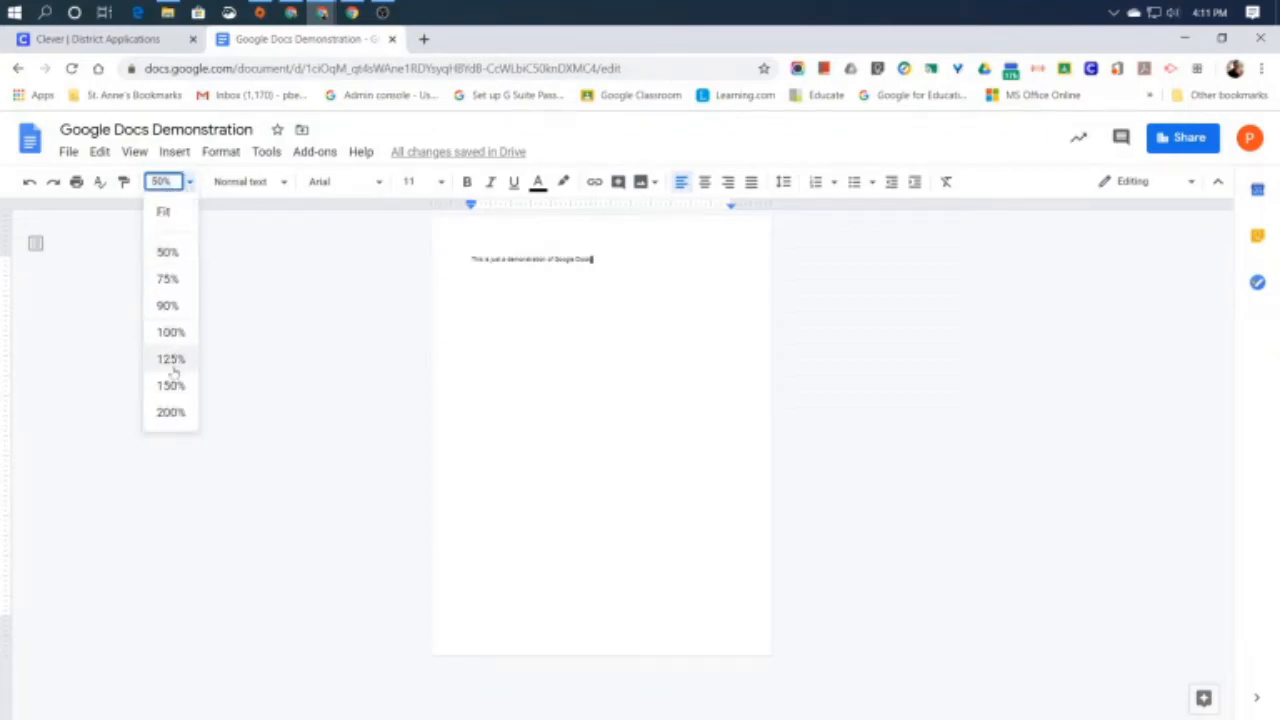
pyautogui.click(170, 358)
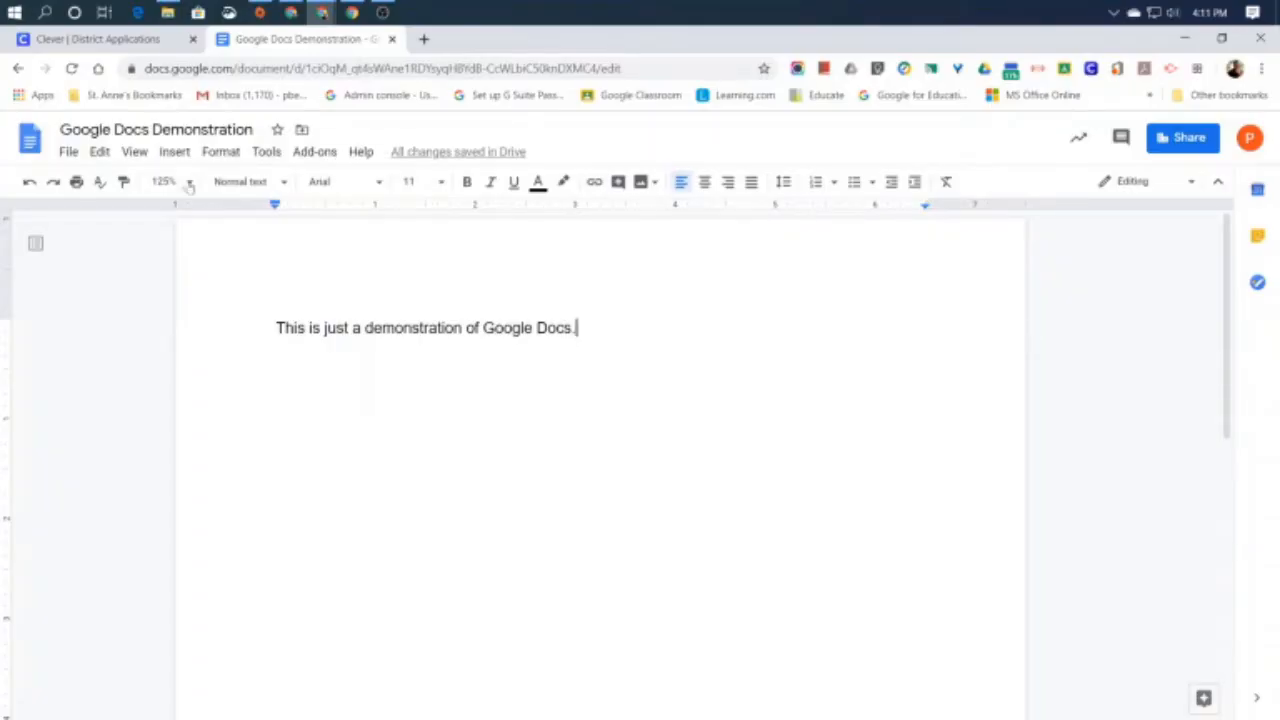
# Compare 100% and 125% zoom, then leave the page enlarged to 150%.
pyautogui.click(189, 181)
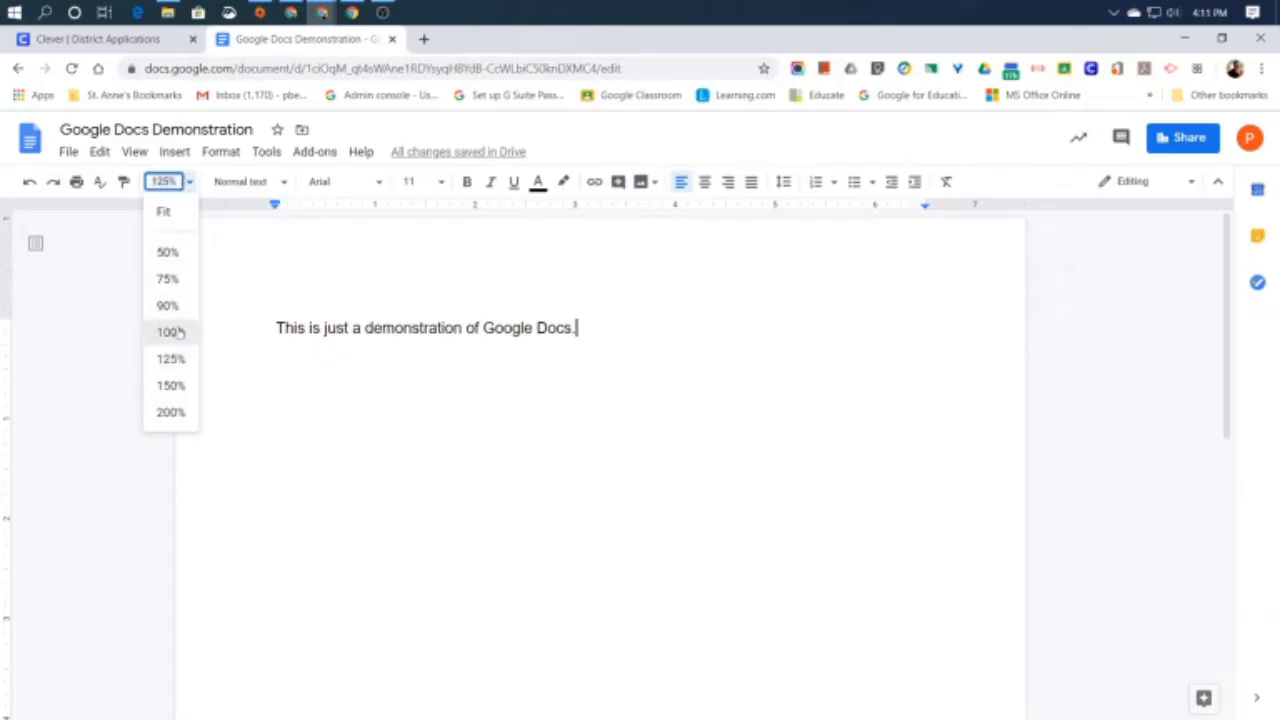
pyautogui.click(170, 332)
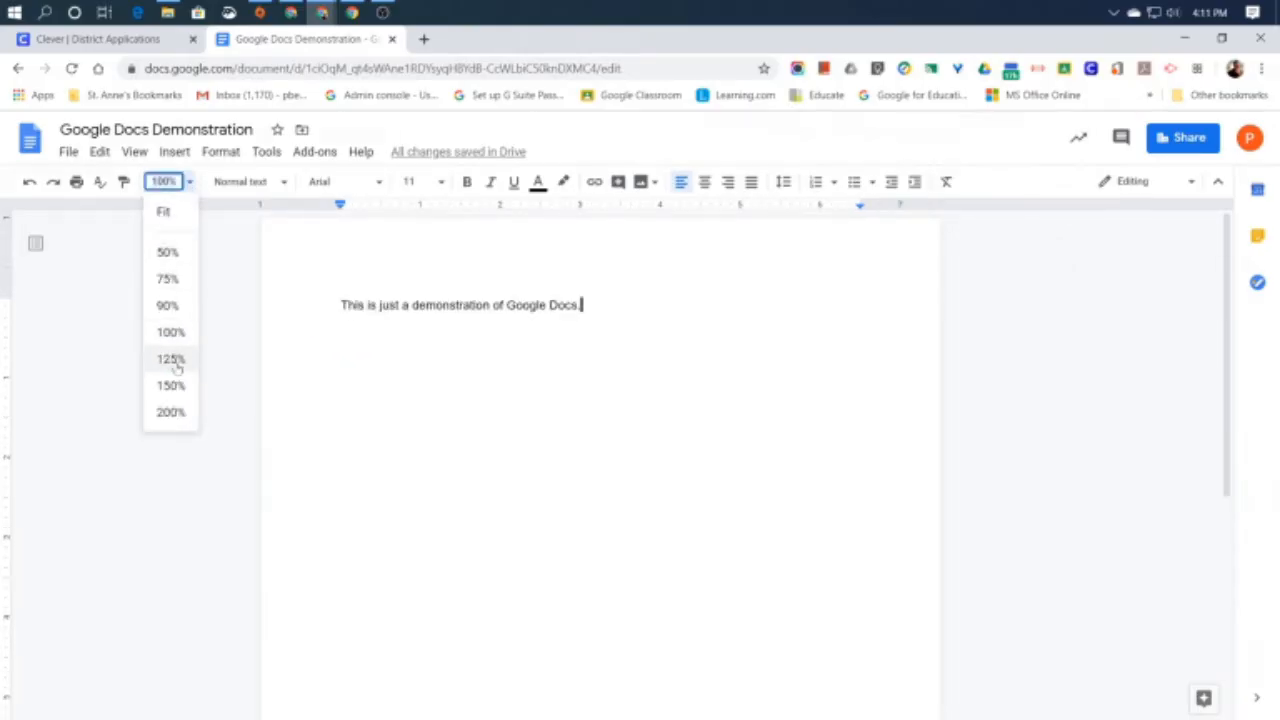
pyautogui.click(170, 358)
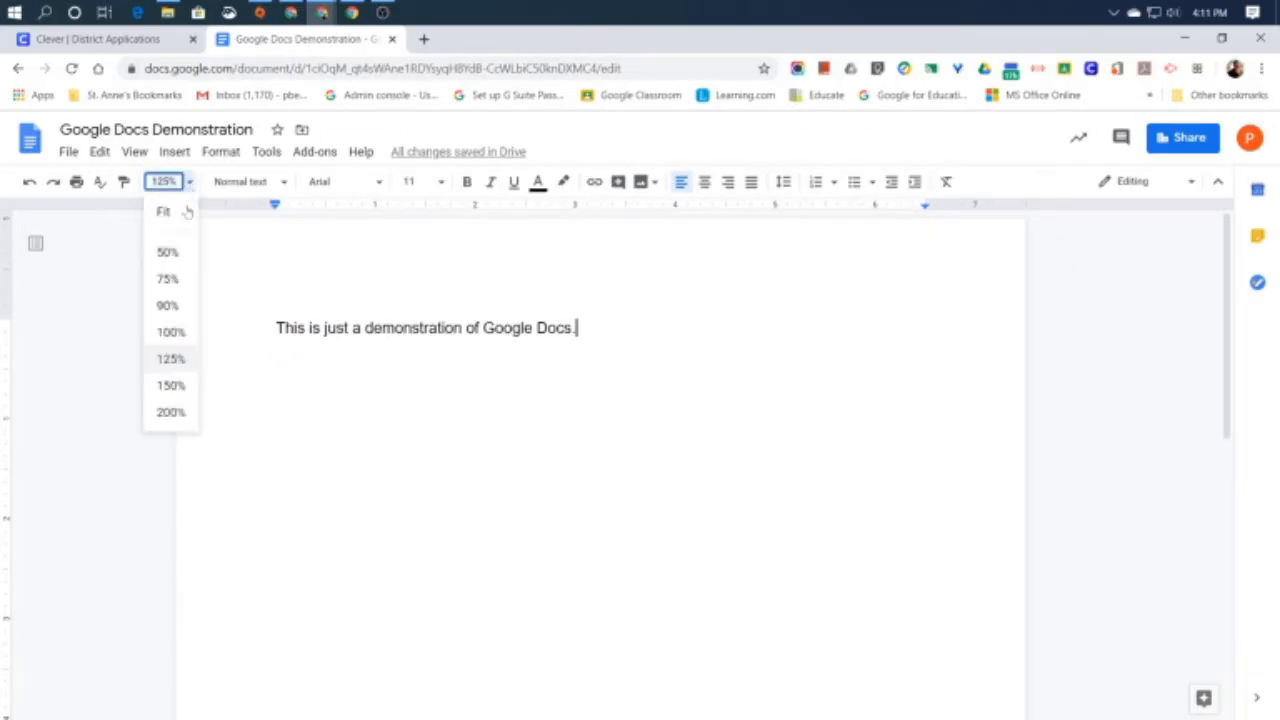
pyautogui.click(170, 386)
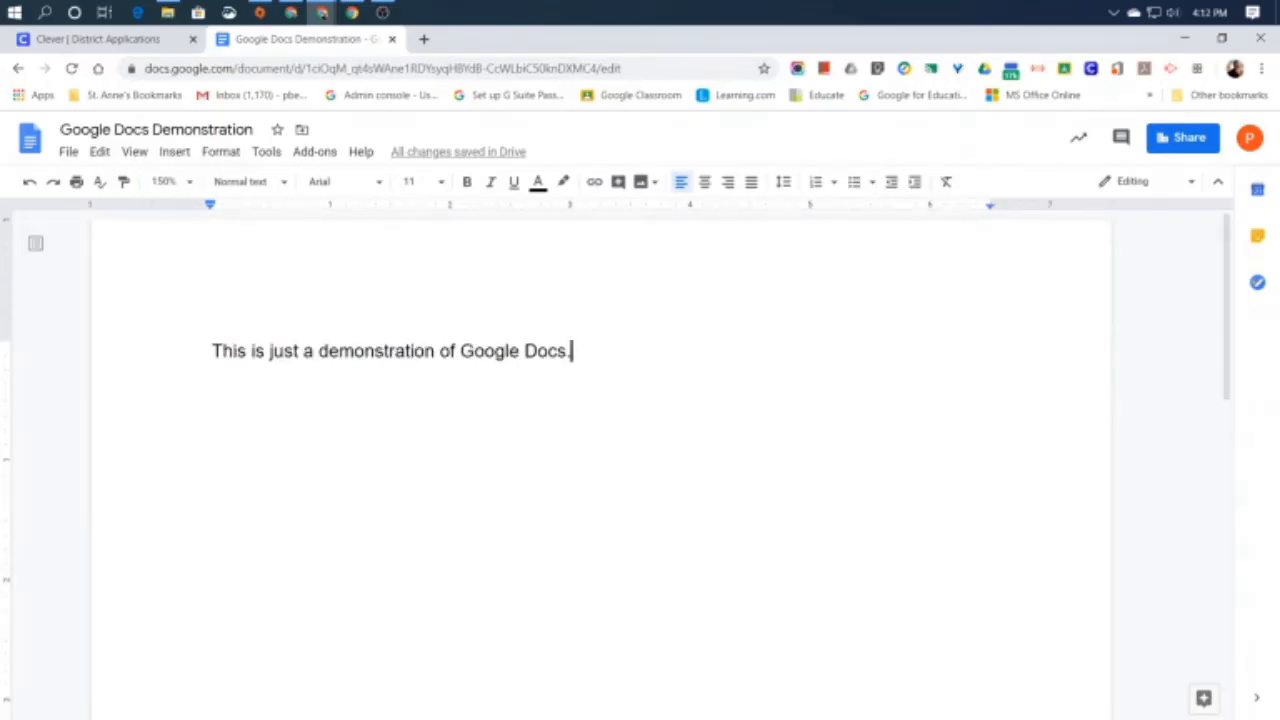
pyautogui.moveTo(165, 182)
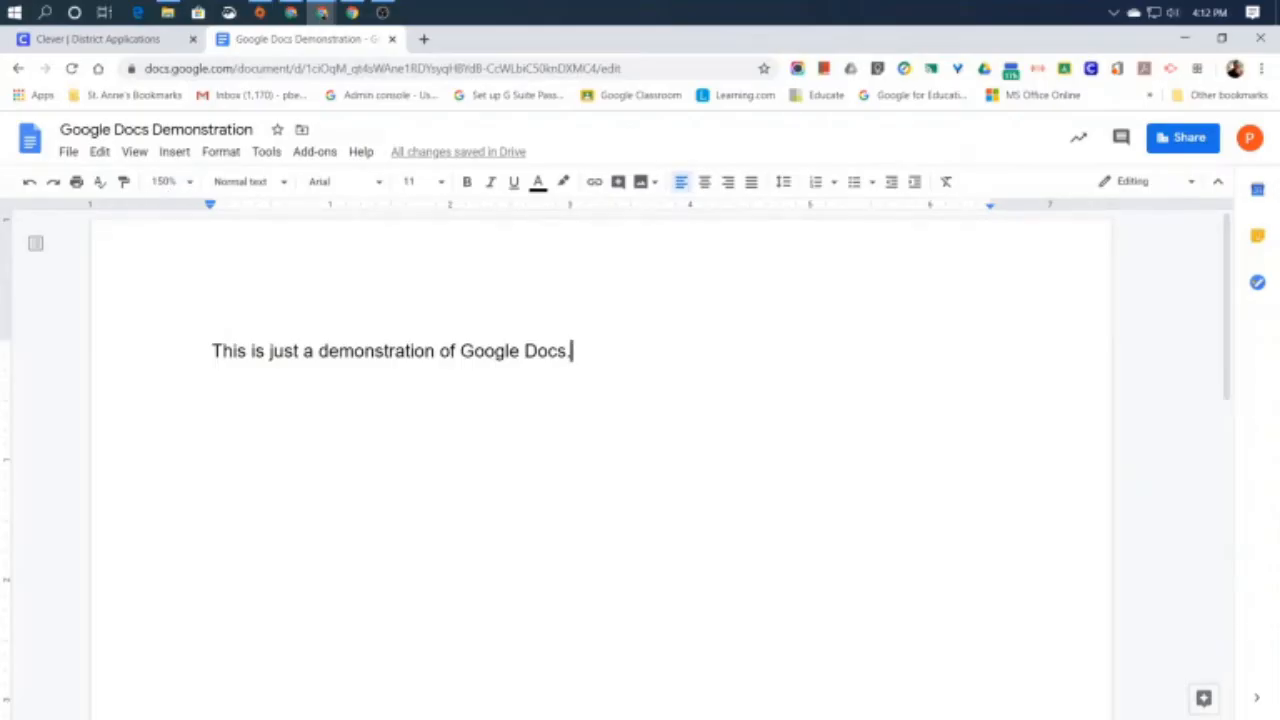
# Add stray letters after the sentence and erase them again with Backspace.
pyautogui.write('sadfasdf')
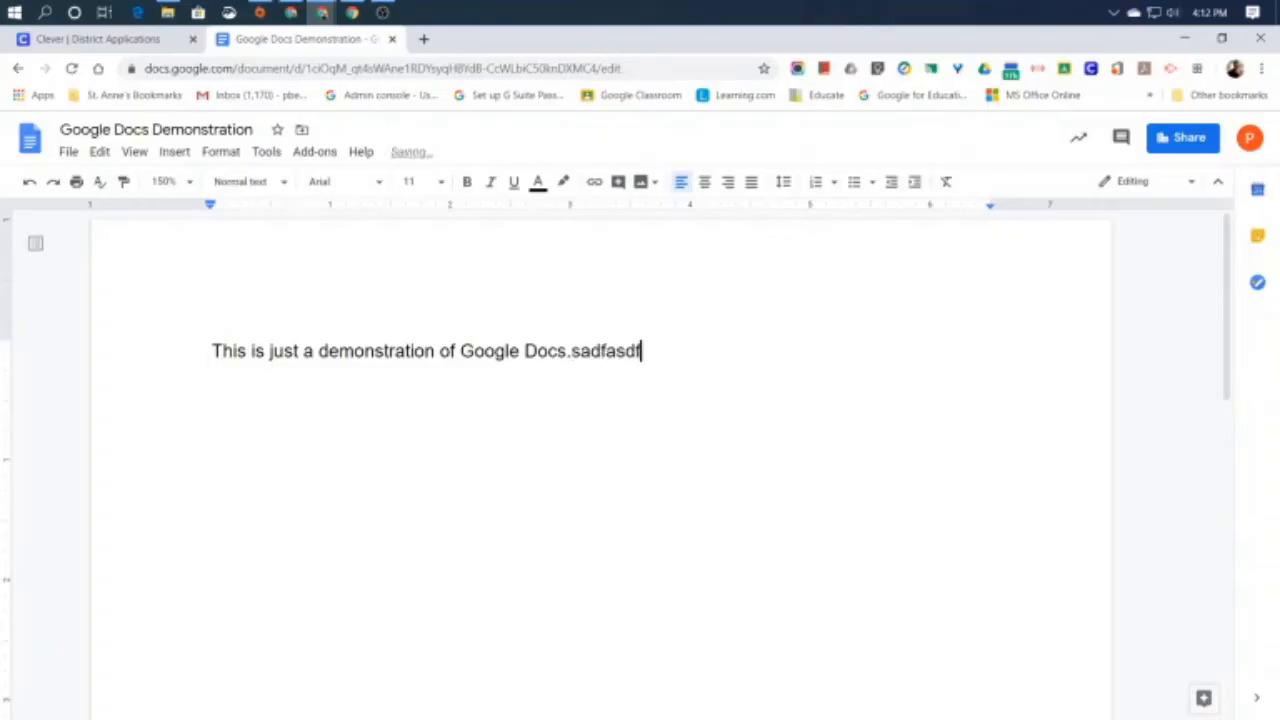
pyautogui.write('sadf')
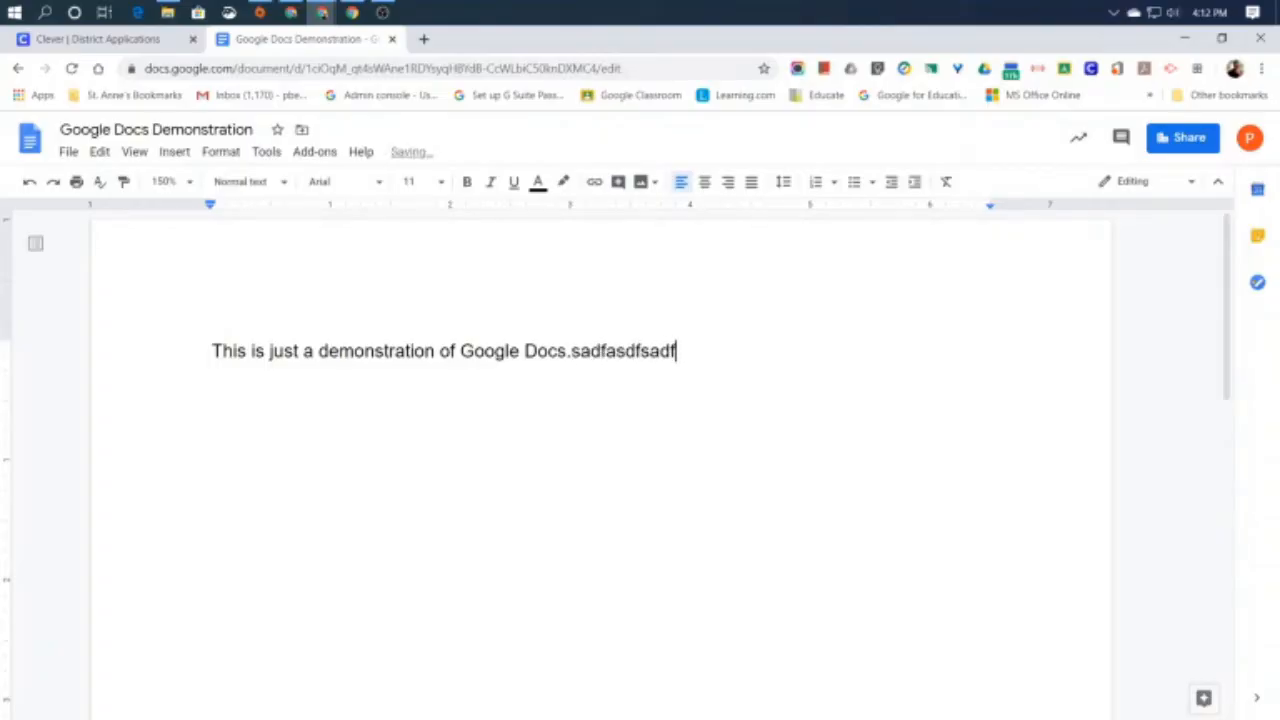
pyautogui.press('Backspace')
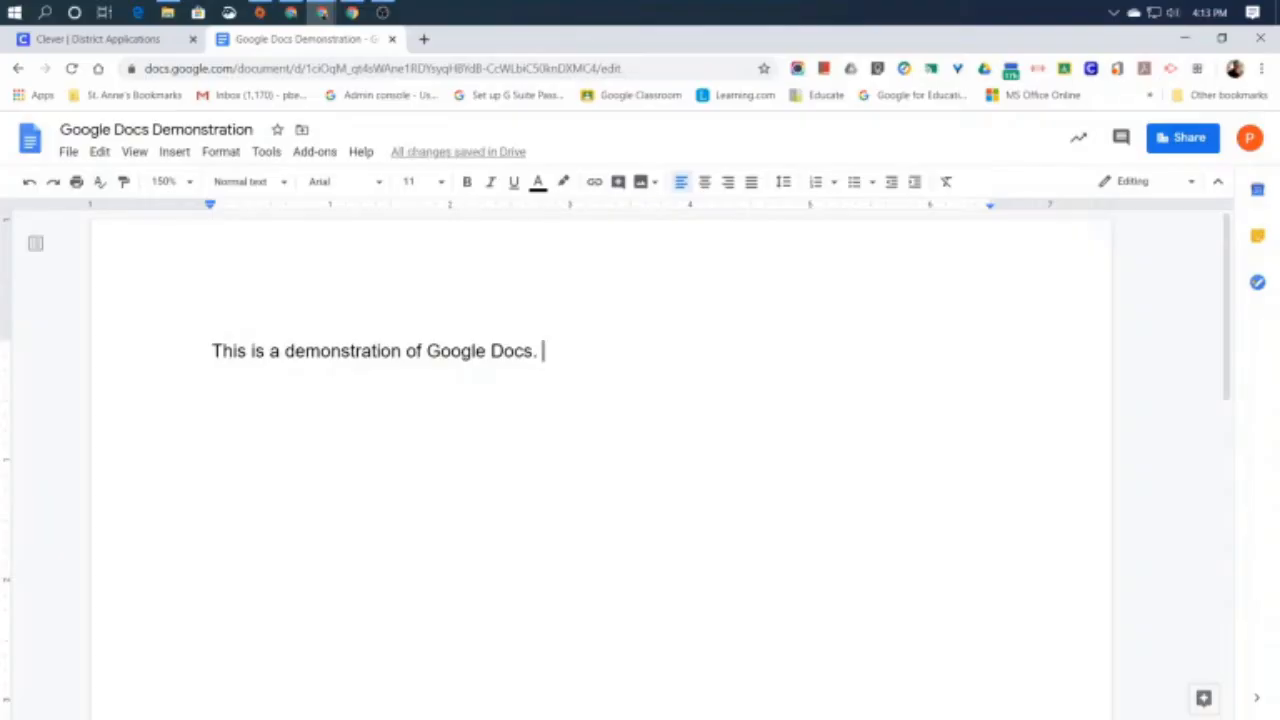
# Write the second sentence 'I hope you enjoy it and learn from it!' after the first.
pyautogui.write('H')
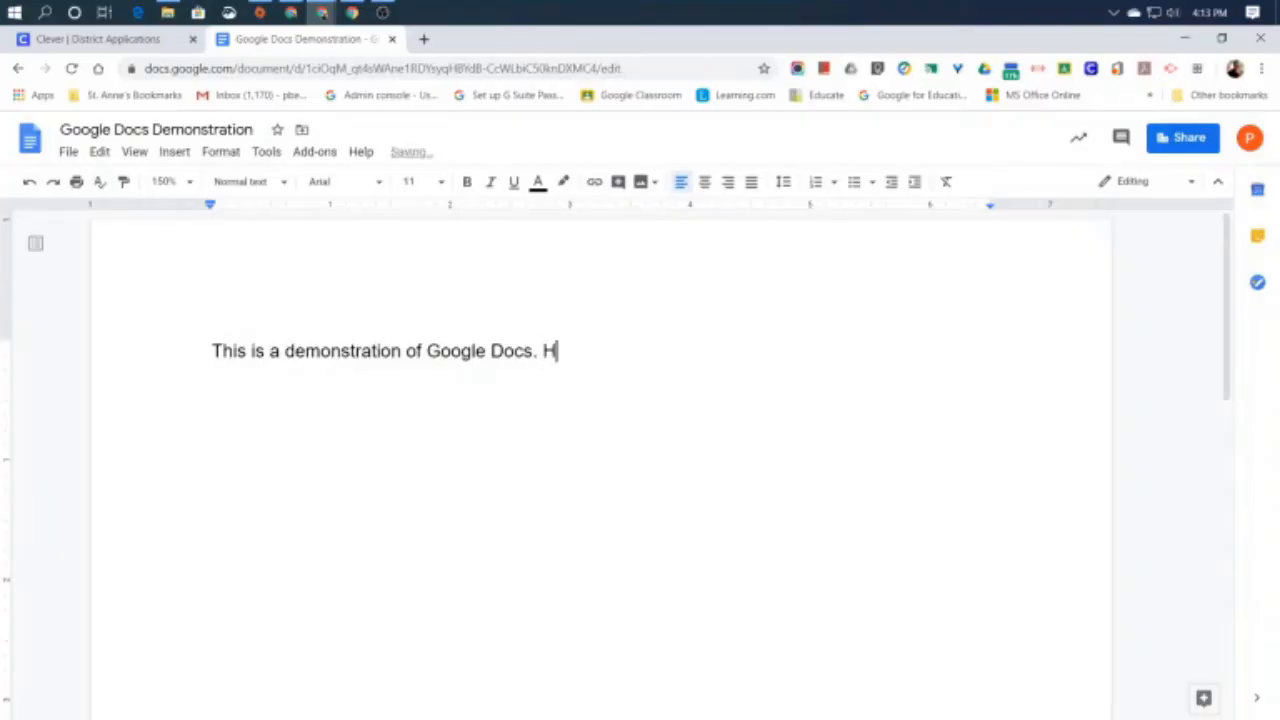
pyautogui.press('Backspace')
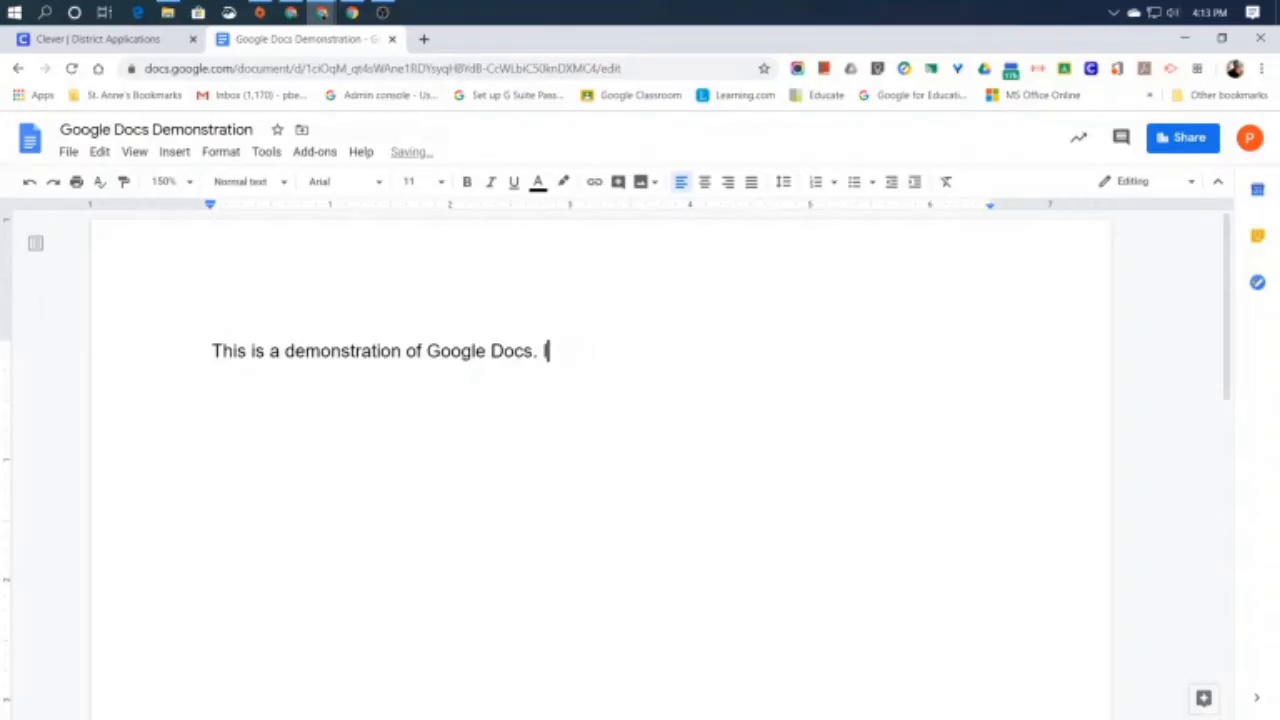
pyautogui.write('I hope')
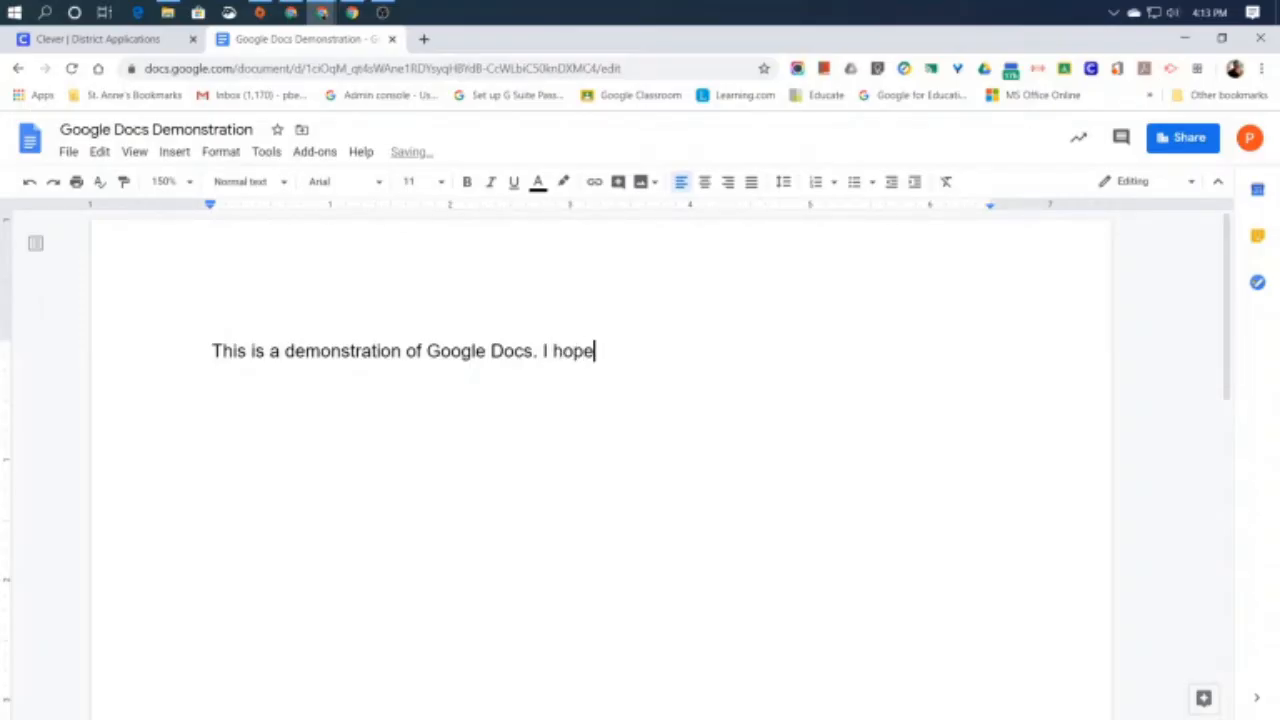
pyautogui.write('you enjoy')
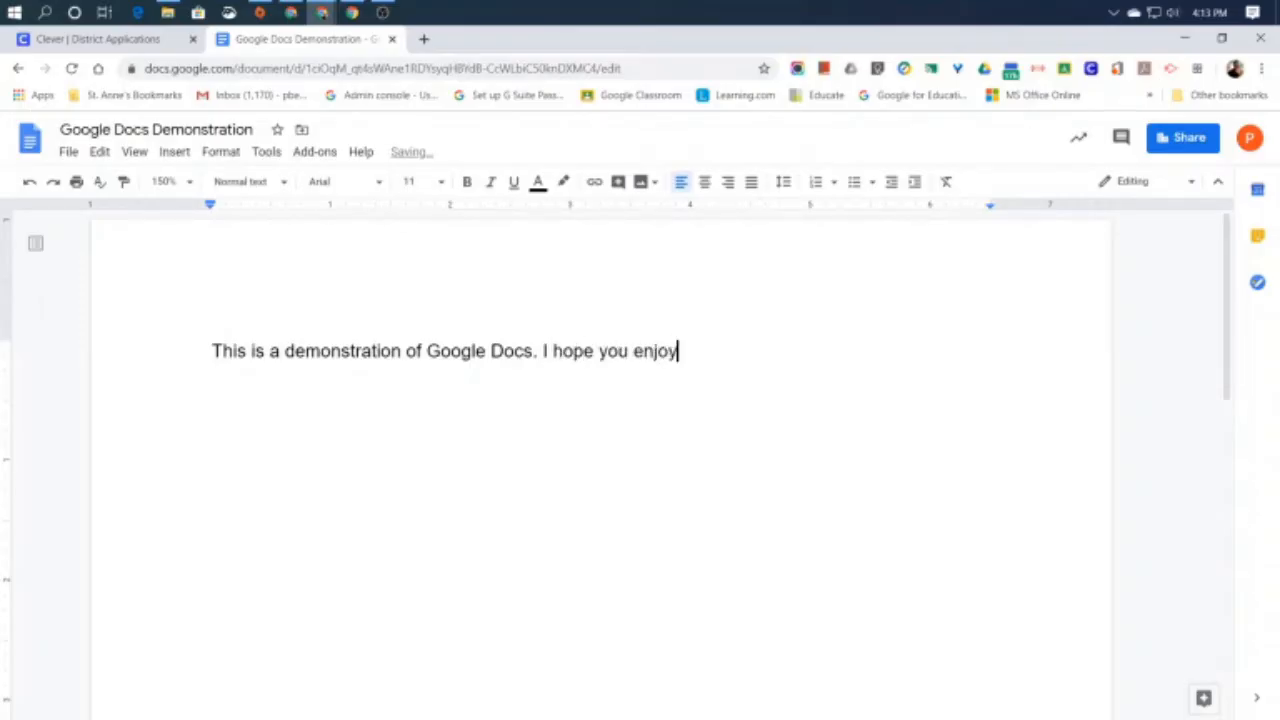
pyautogui.write('it and lea')
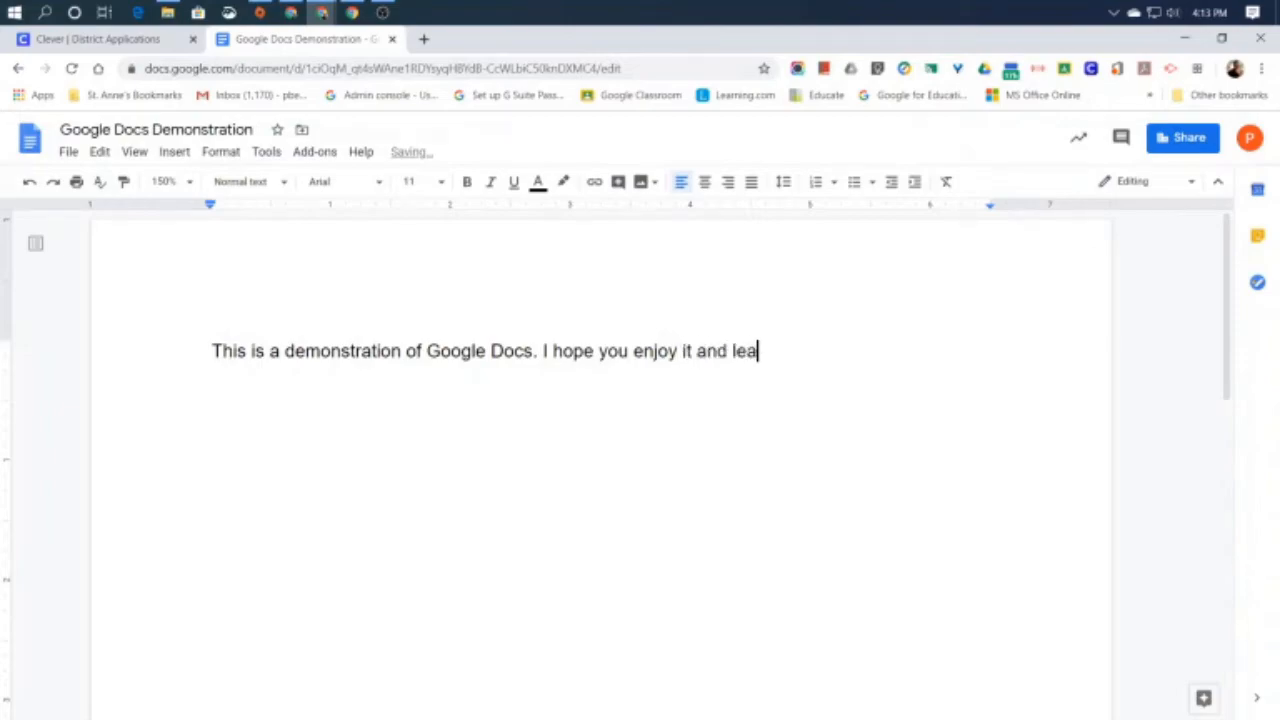
pyautogui.write('rn from')
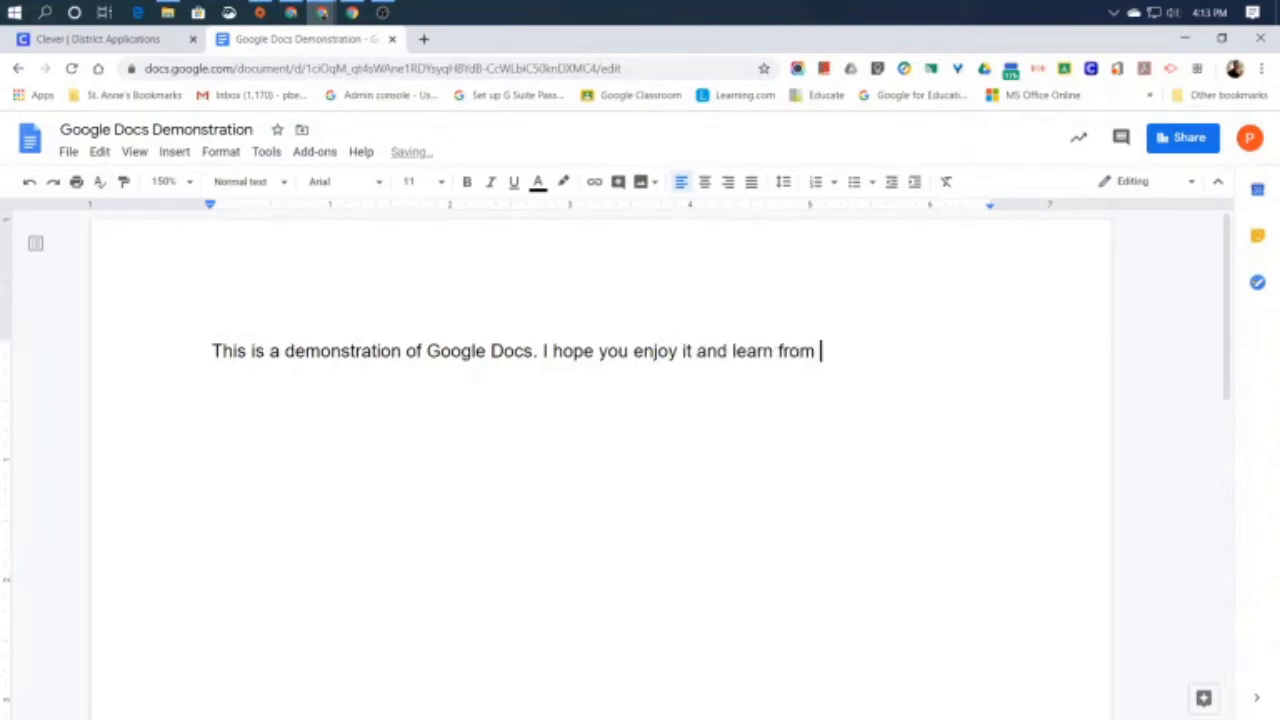
pyautogui.write('it!')
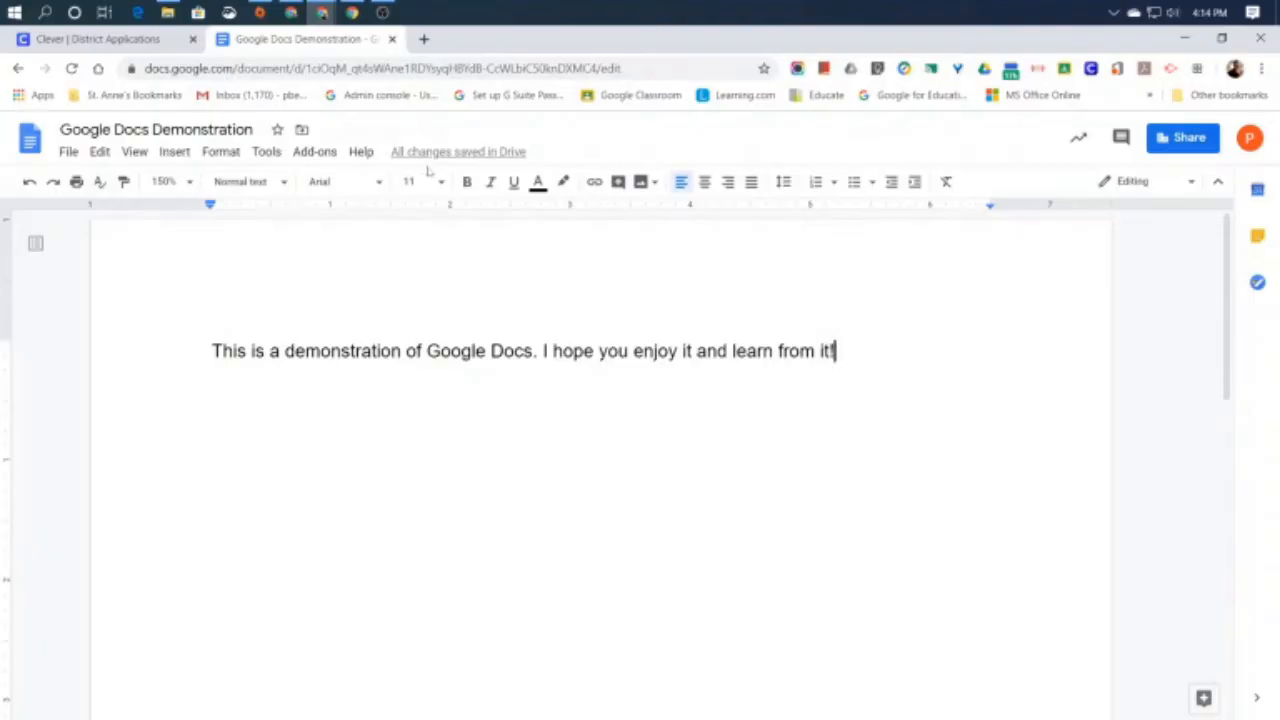
pyautogui.moveTo(458, 152)
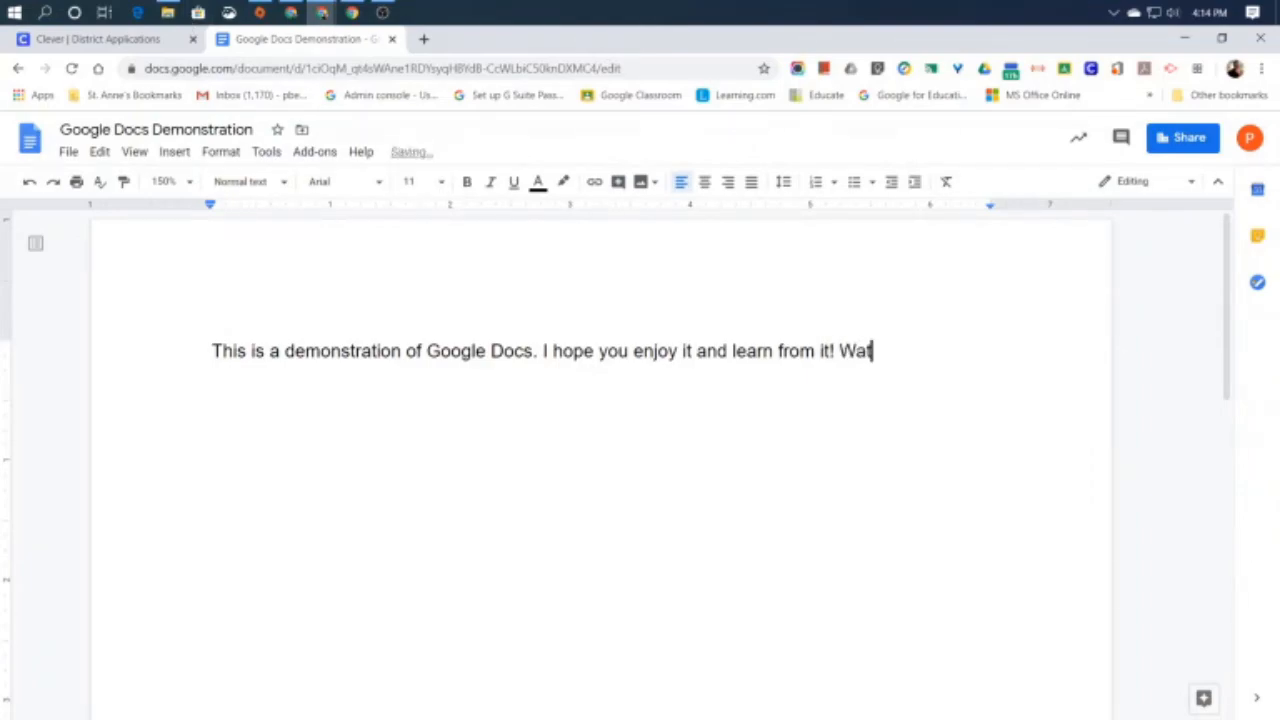
# Write the third sentence 'Watch how it automatically saves my work as I type!'.
pyautogui.write('ch')
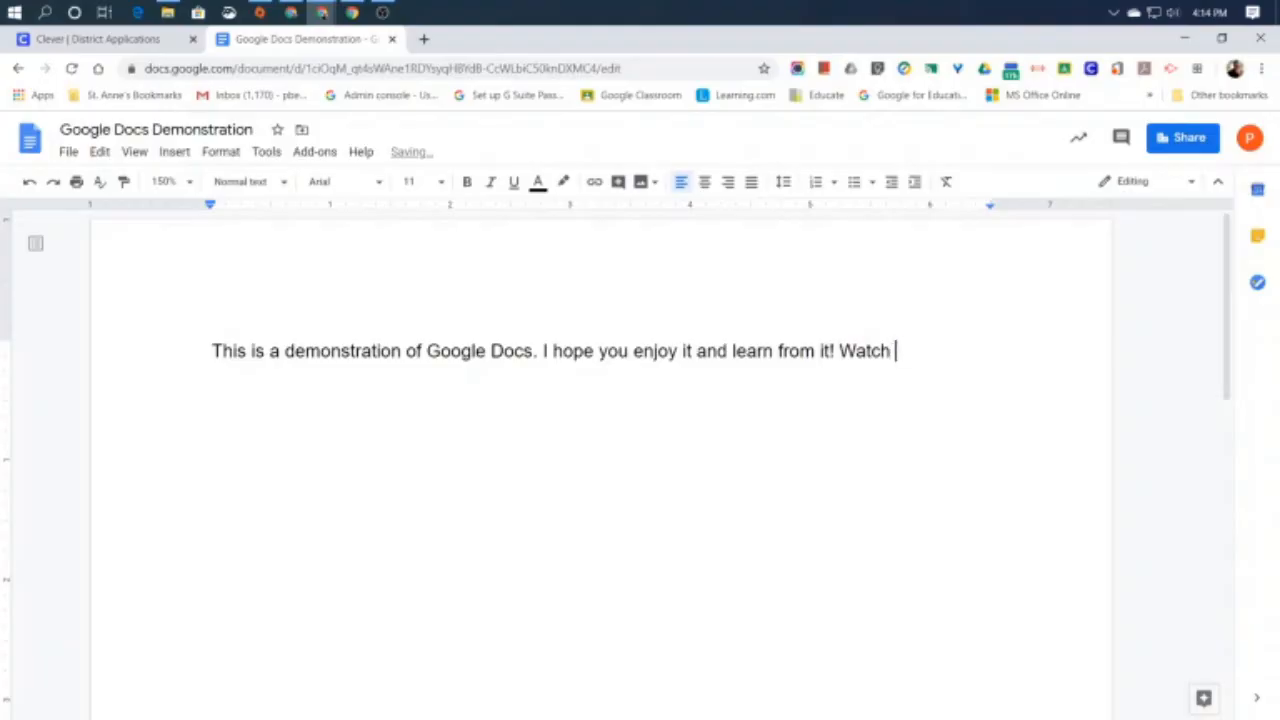
pyautogui.write('how it autm')
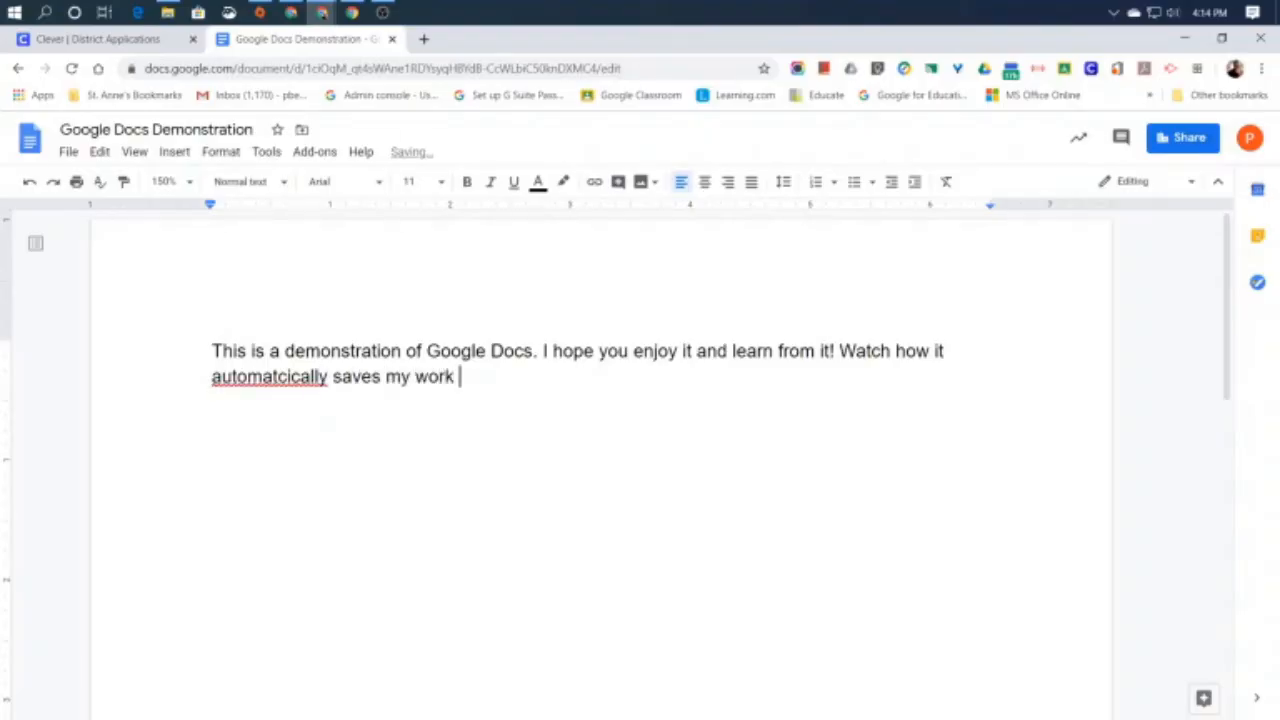
pyautogui.write('as I typ')
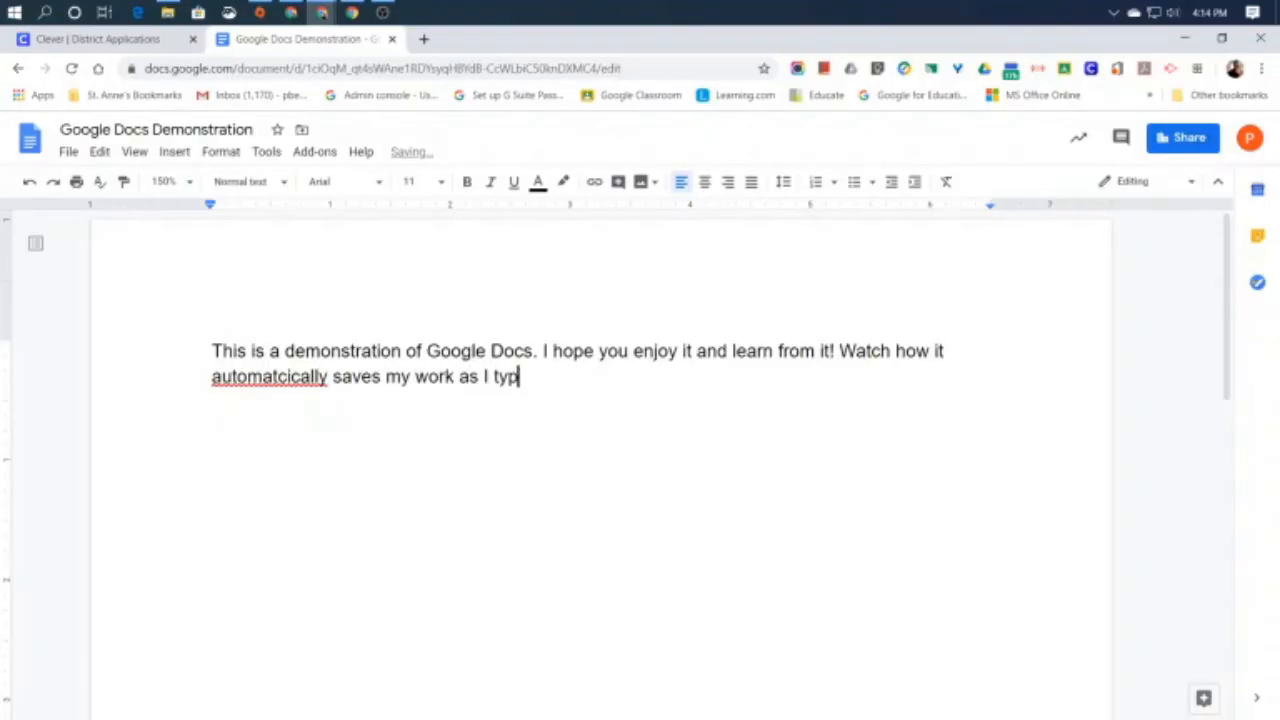
pyautogui.write('e!')
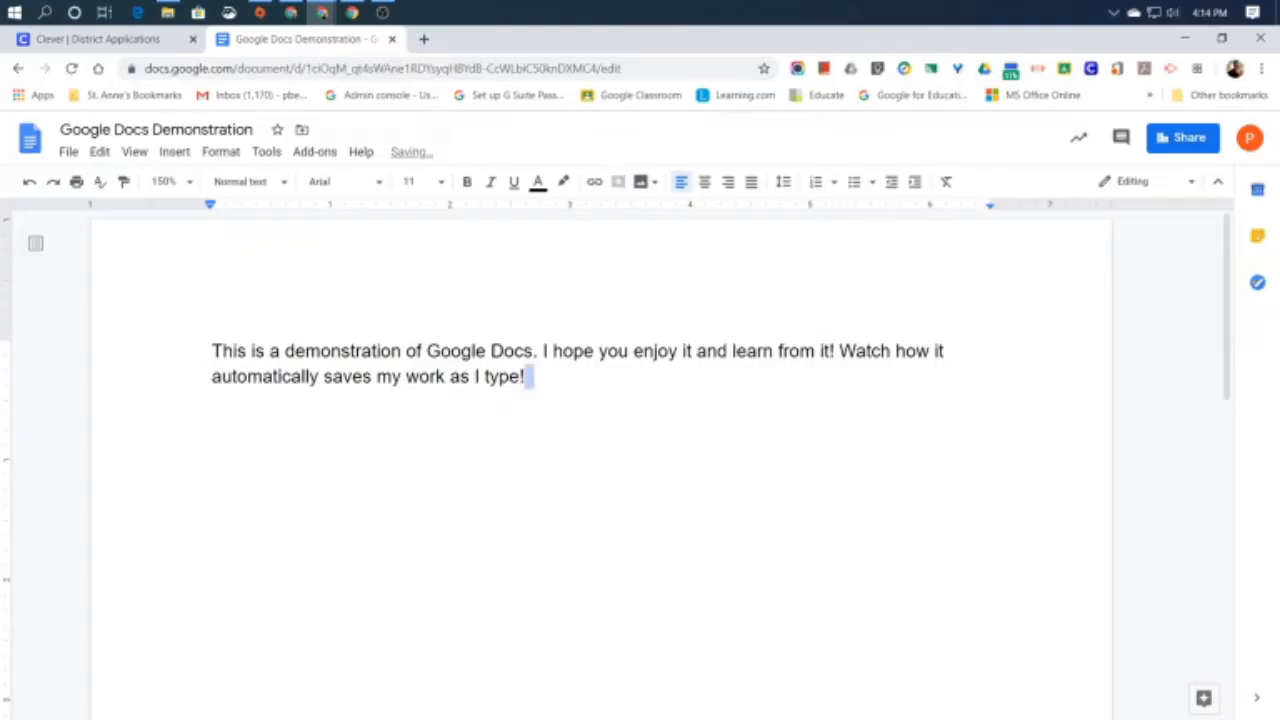
pyautogui.moveTo(458, 151)
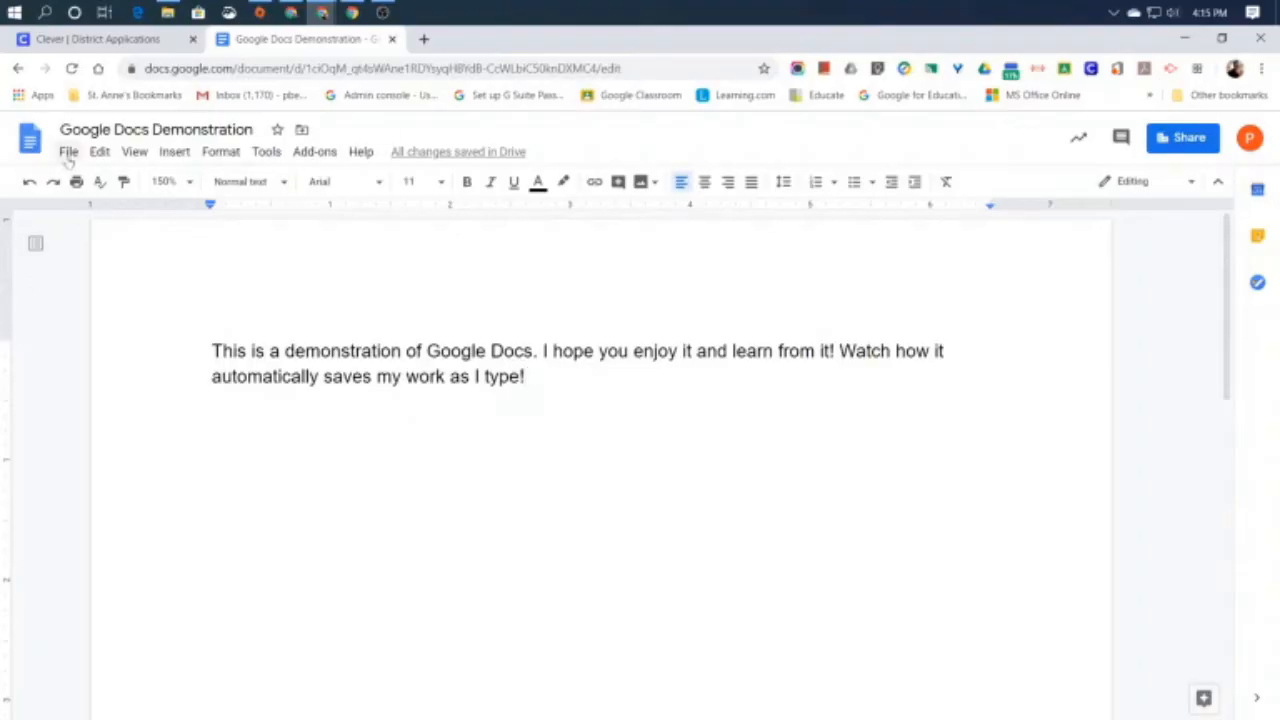
pyautogui.click(68, 151)
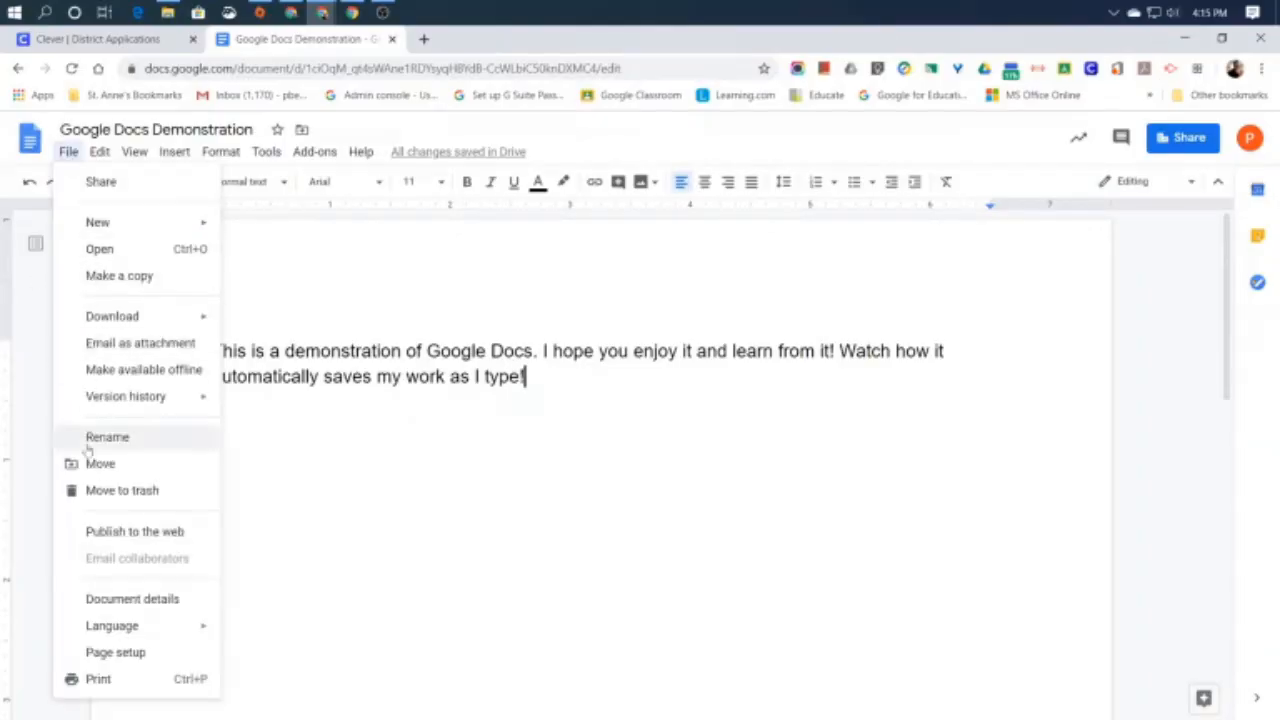
pyautogui.moveTo(117, 338)
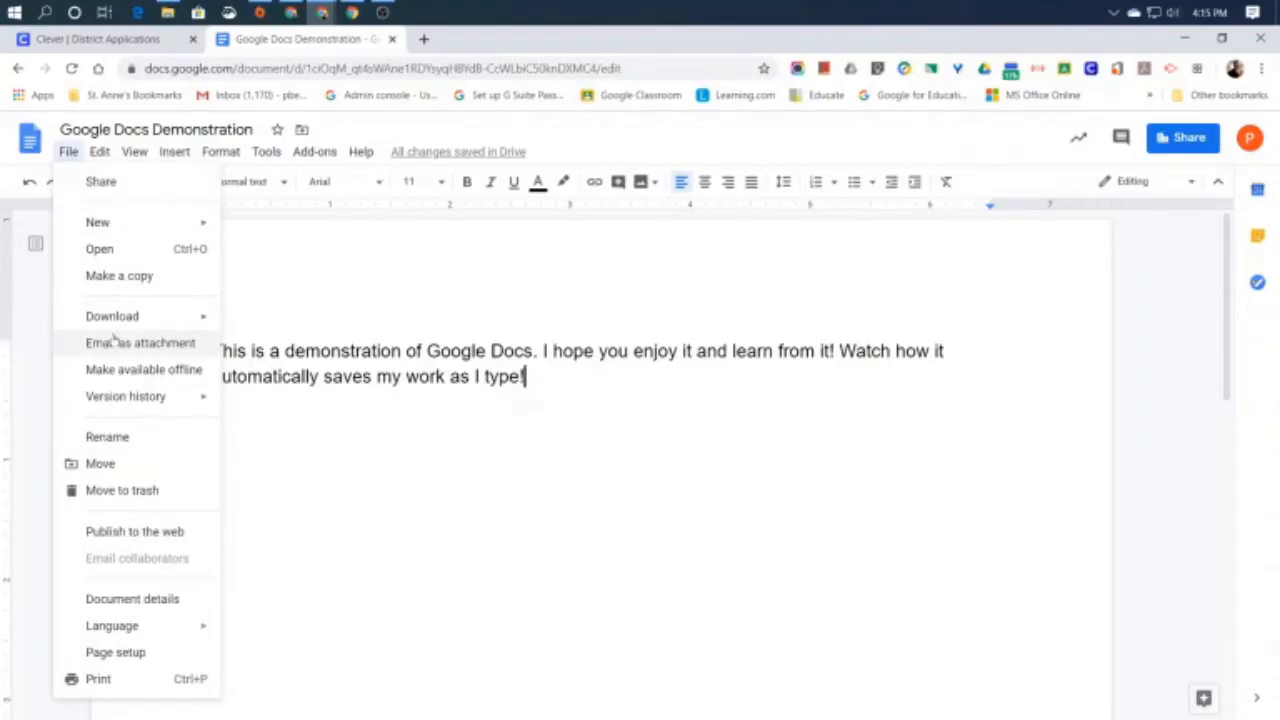
pyautogui.moveTo(98, 222)
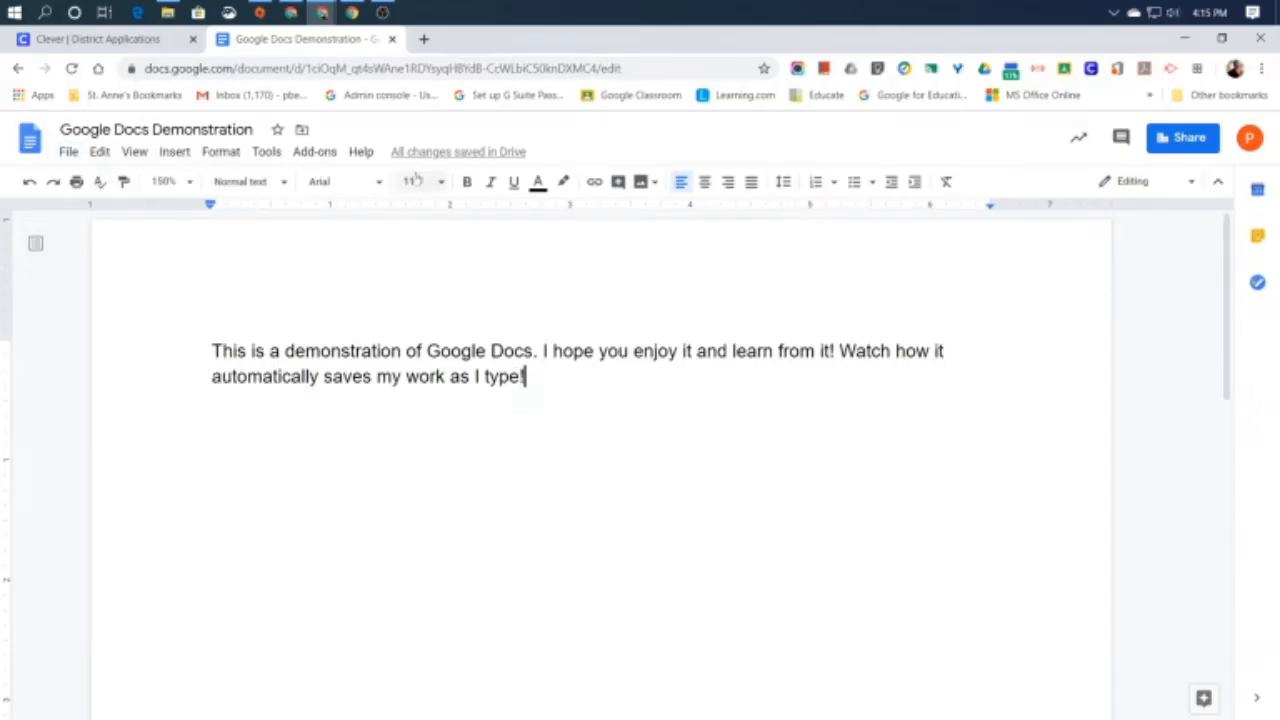
pyautogui.moveTo(459, 151)
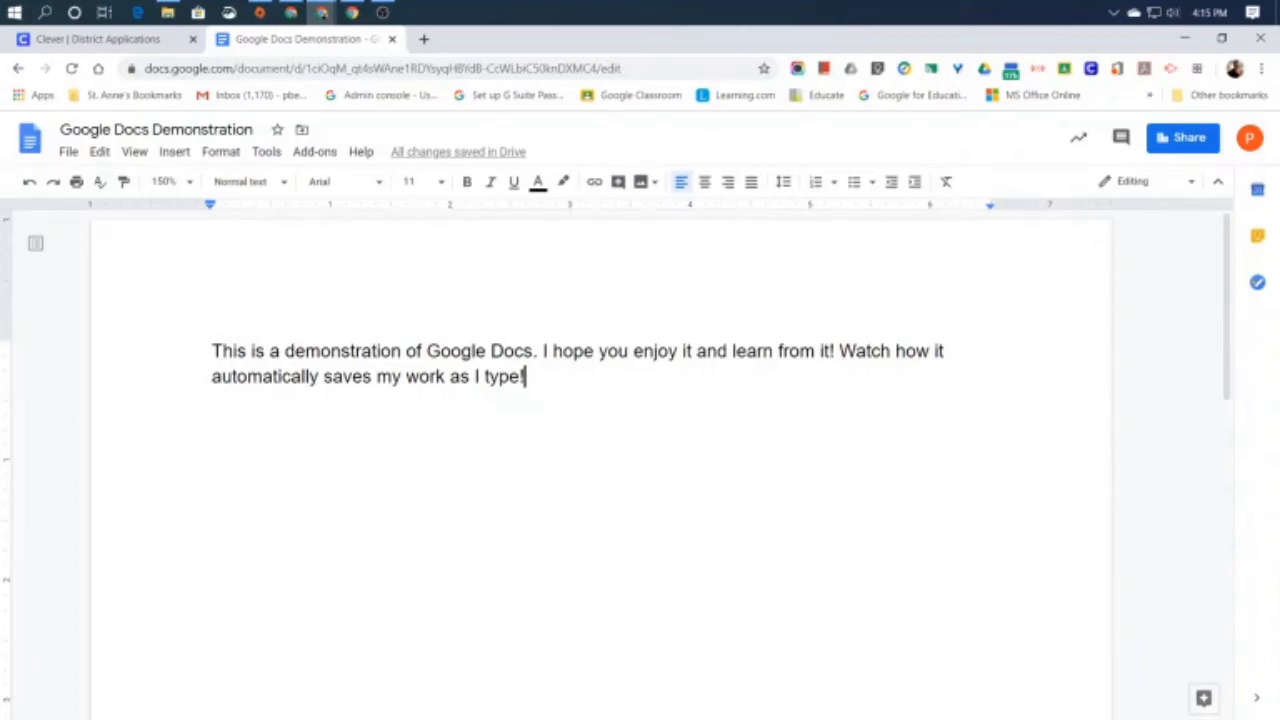
pyautogui.moveTo(490, 182)
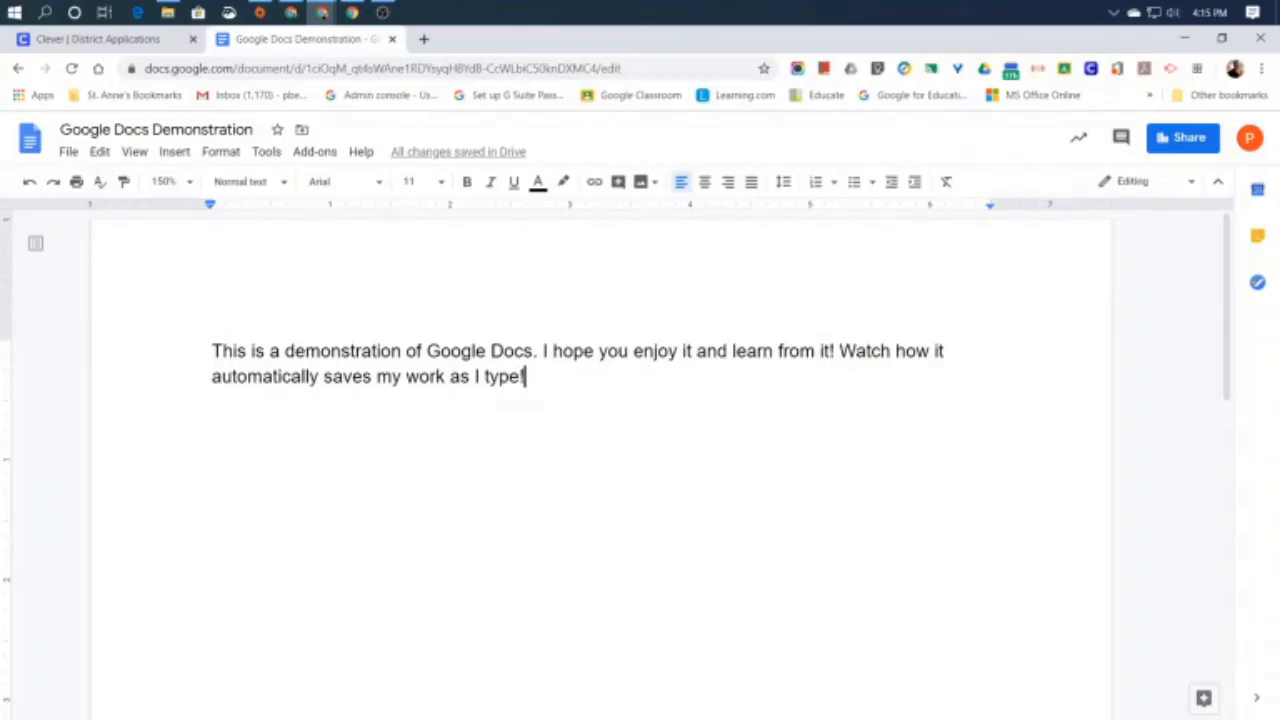
pyautogui.moveTo(78, 182)
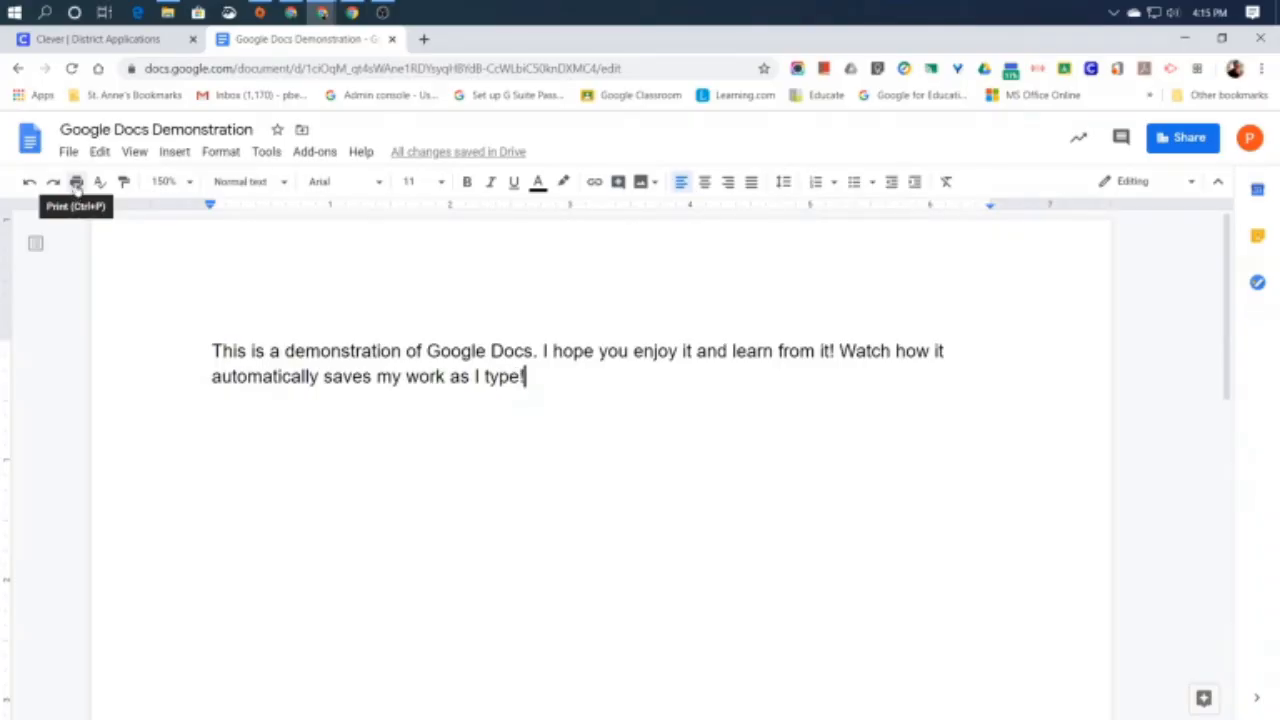
# Show the print preview's full Select a destination list via See more in Destination.
pyautogui.click(76, 182)
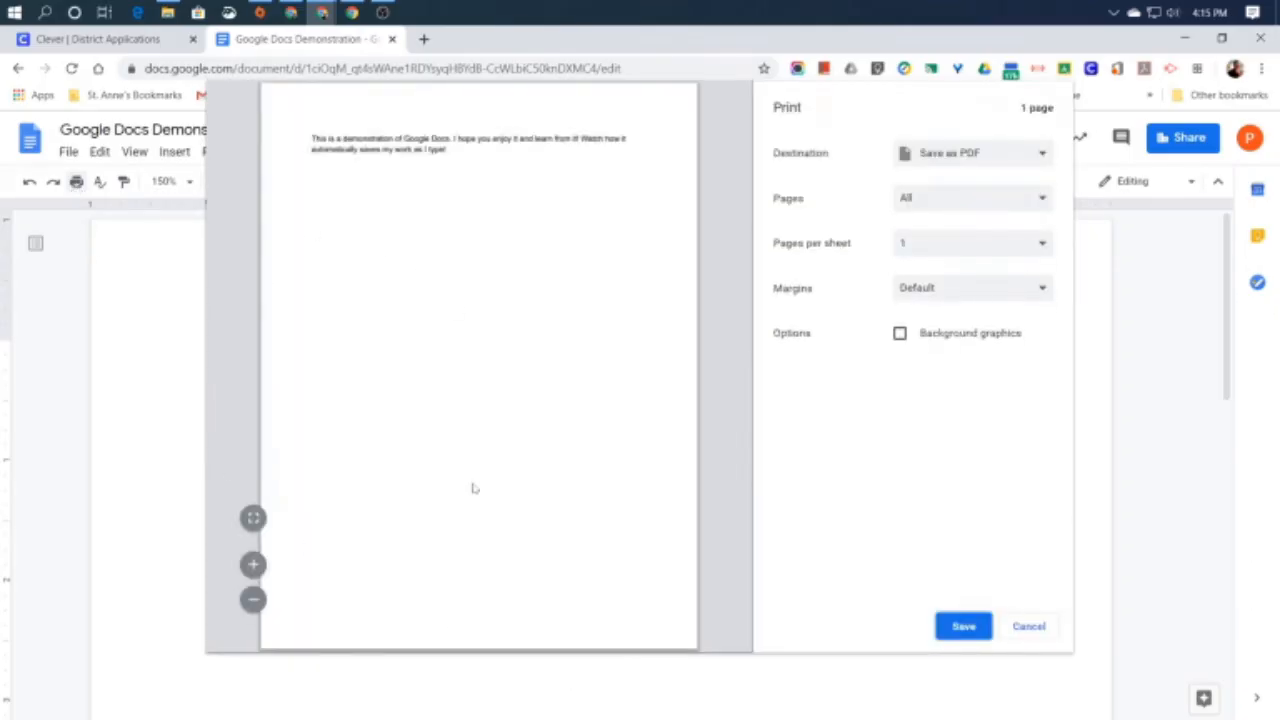
pyautogui.moveTo(1006, 242)
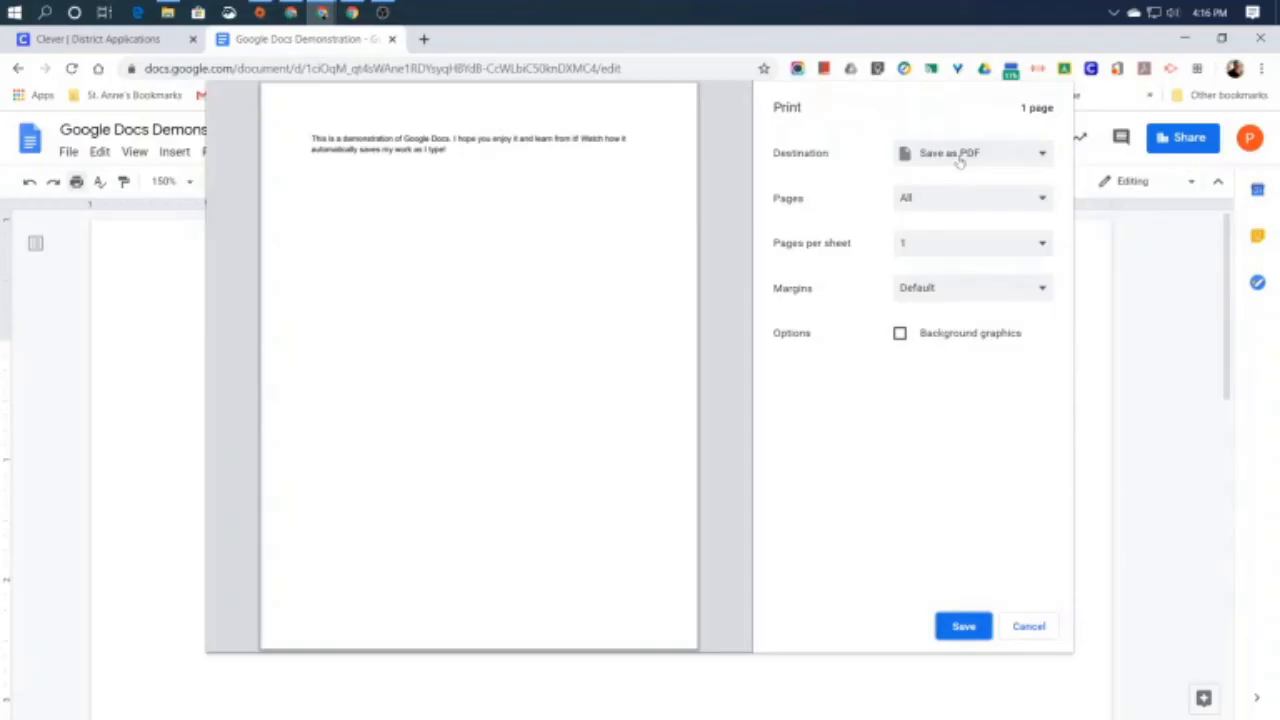
pyautogui.click(970, 153)
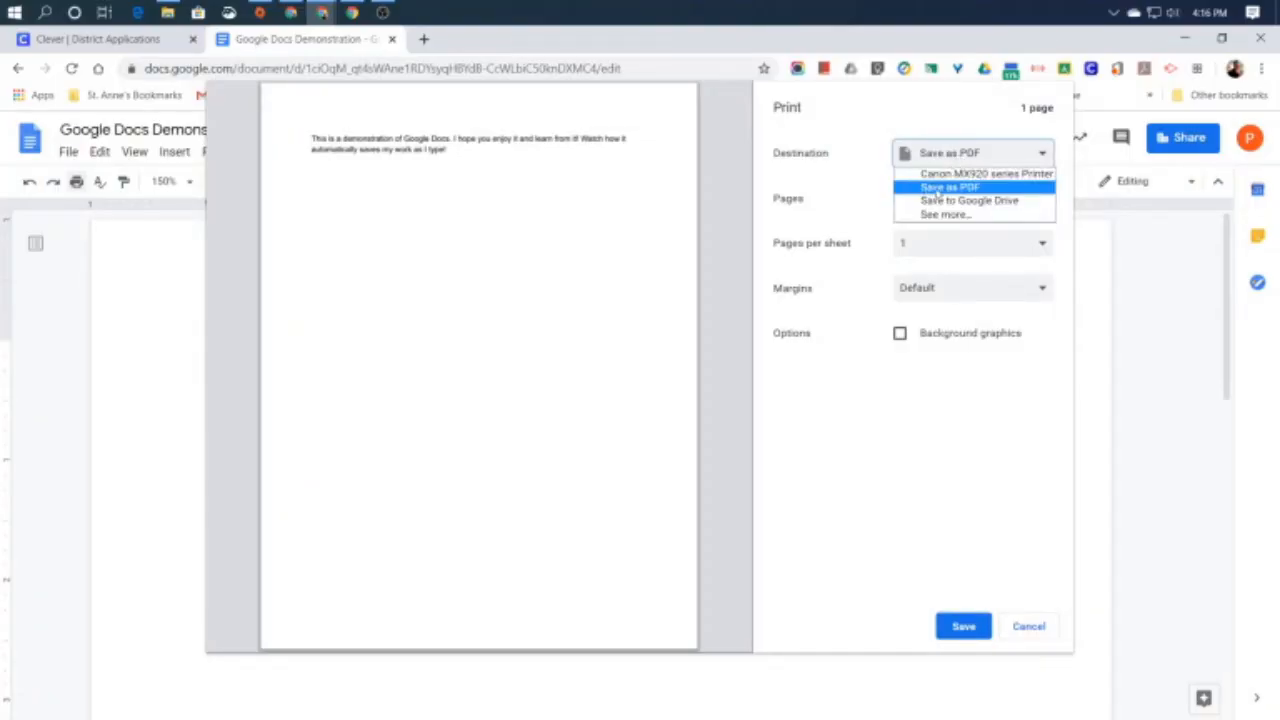
pyautogui.moveTo(945, 214)
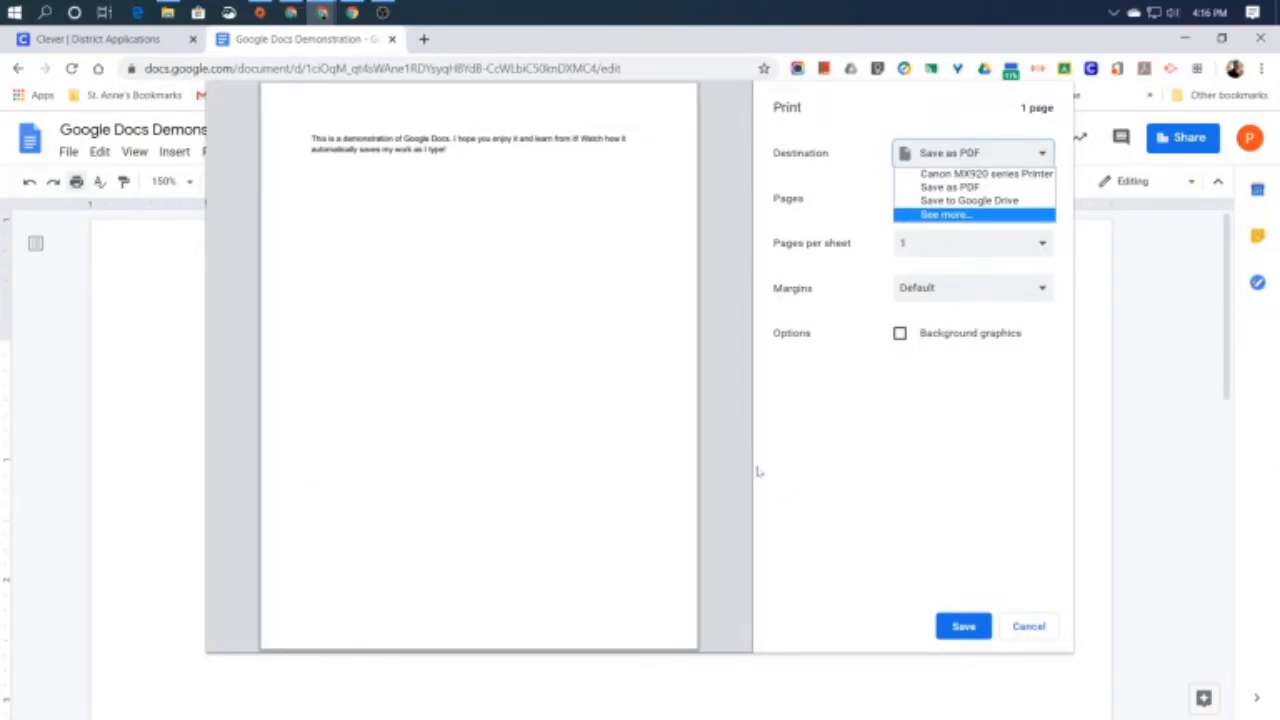
pyautogui.moveTo(948, 187)
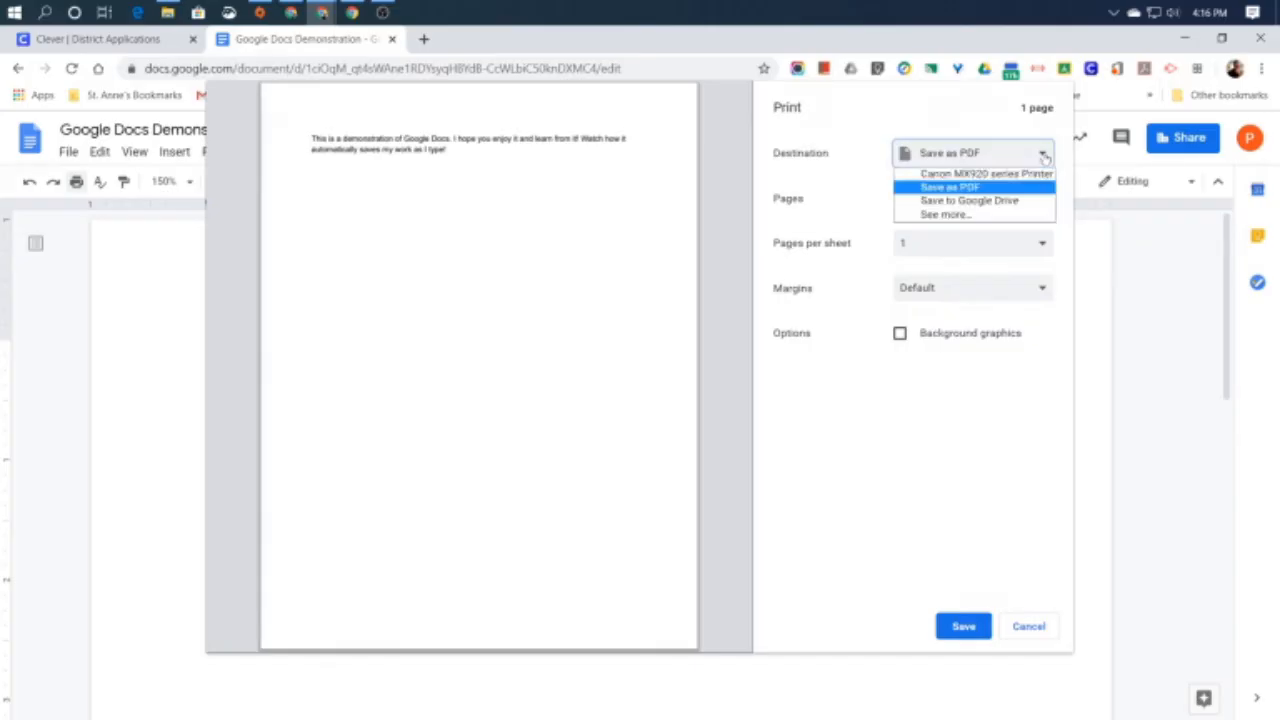
pyautogui.moveTo(941, 214)
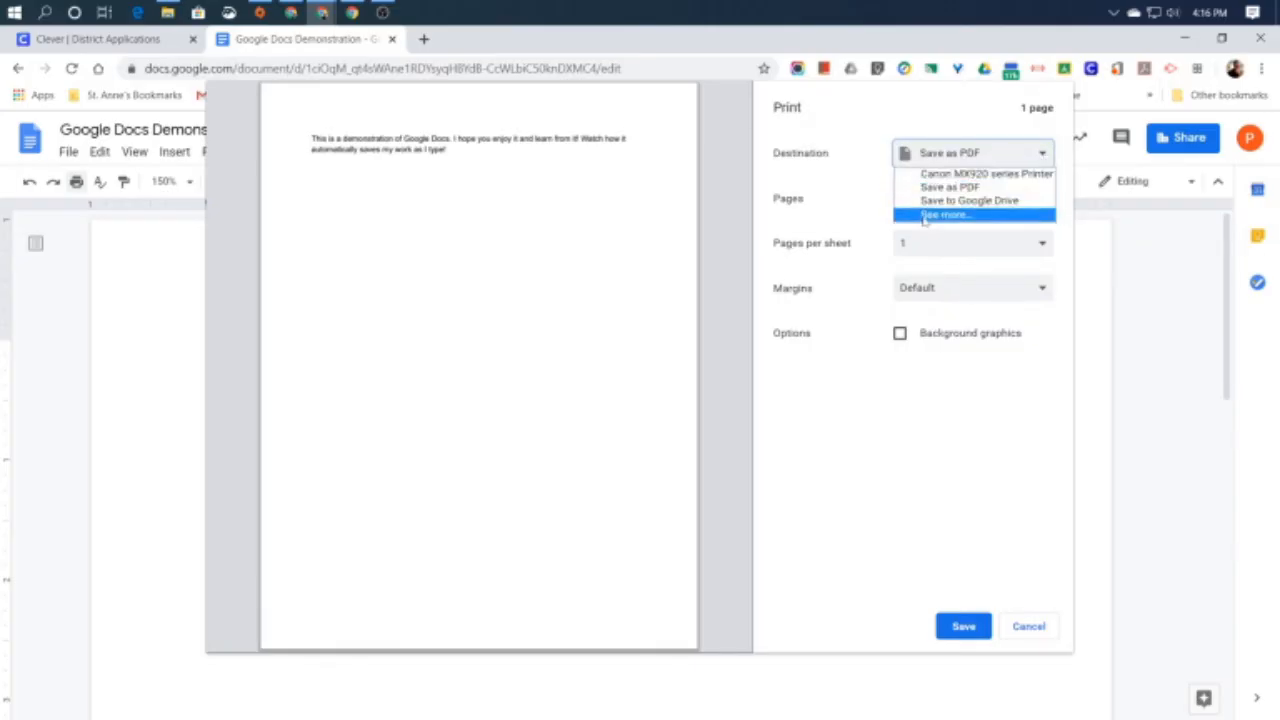
pyautogui.click(929, 214)
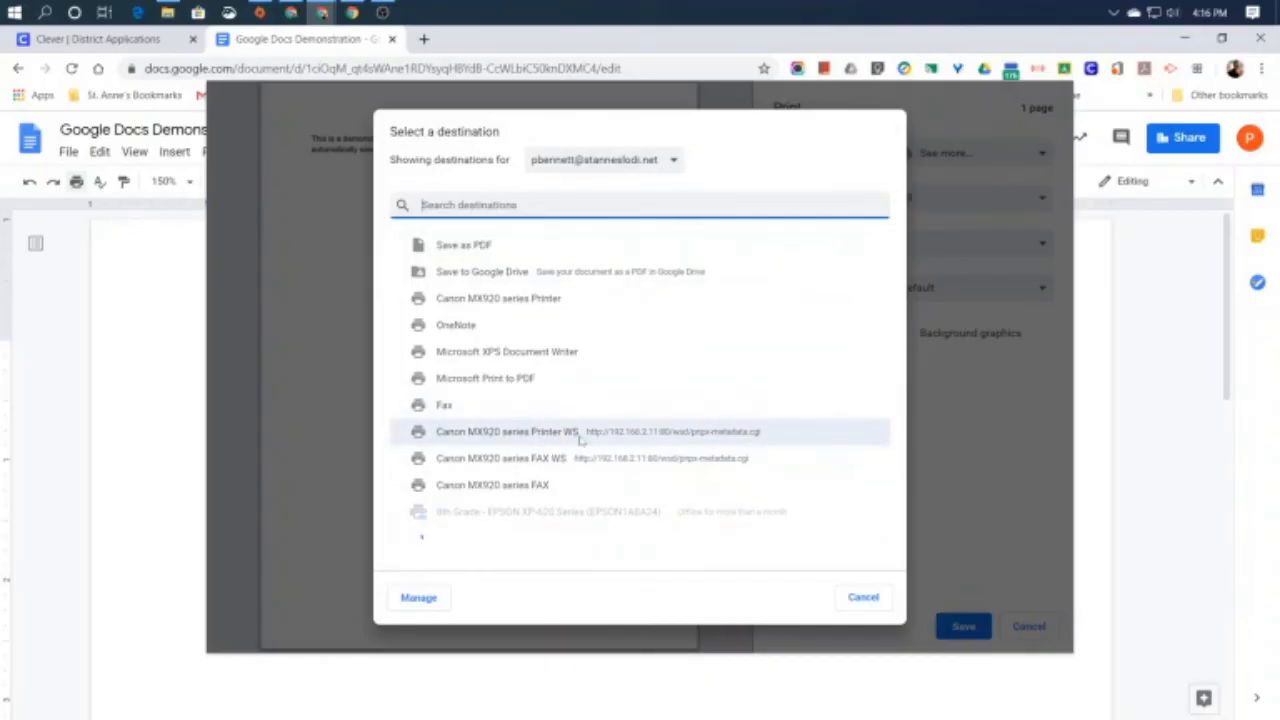
pyautogui.moveTo(674, 485)
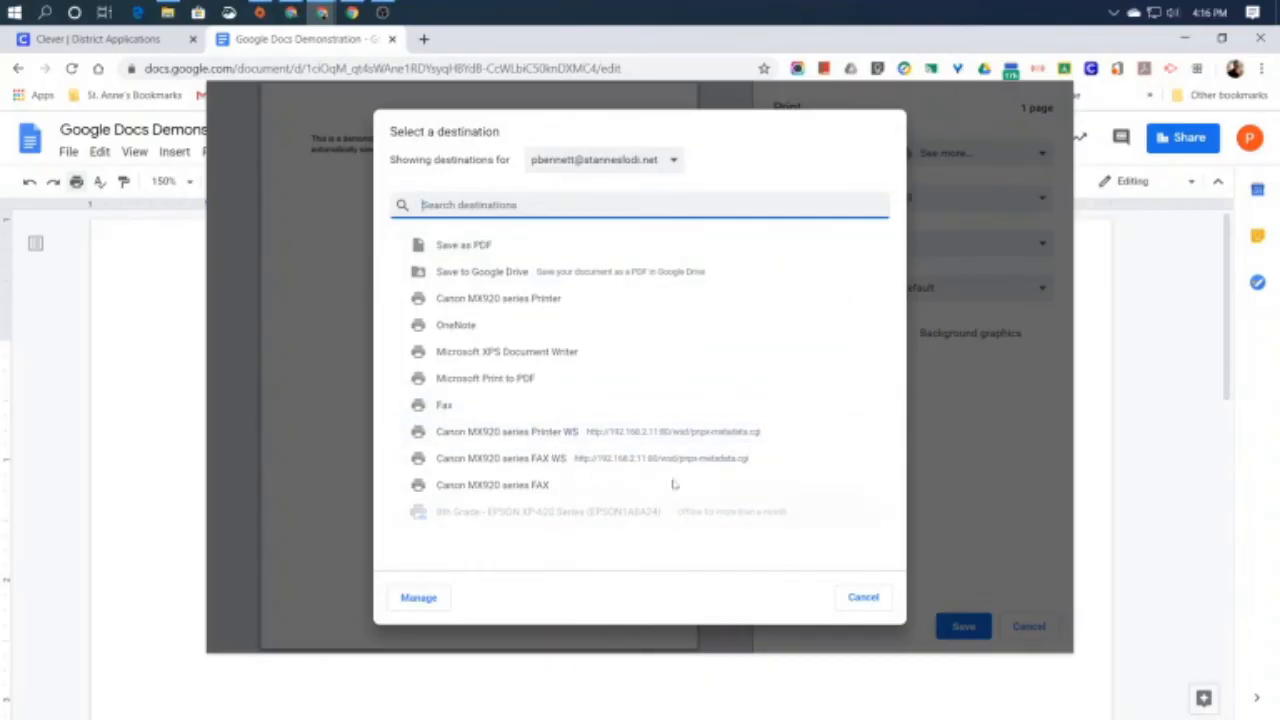
pyautogui.moveTo(493, 298)
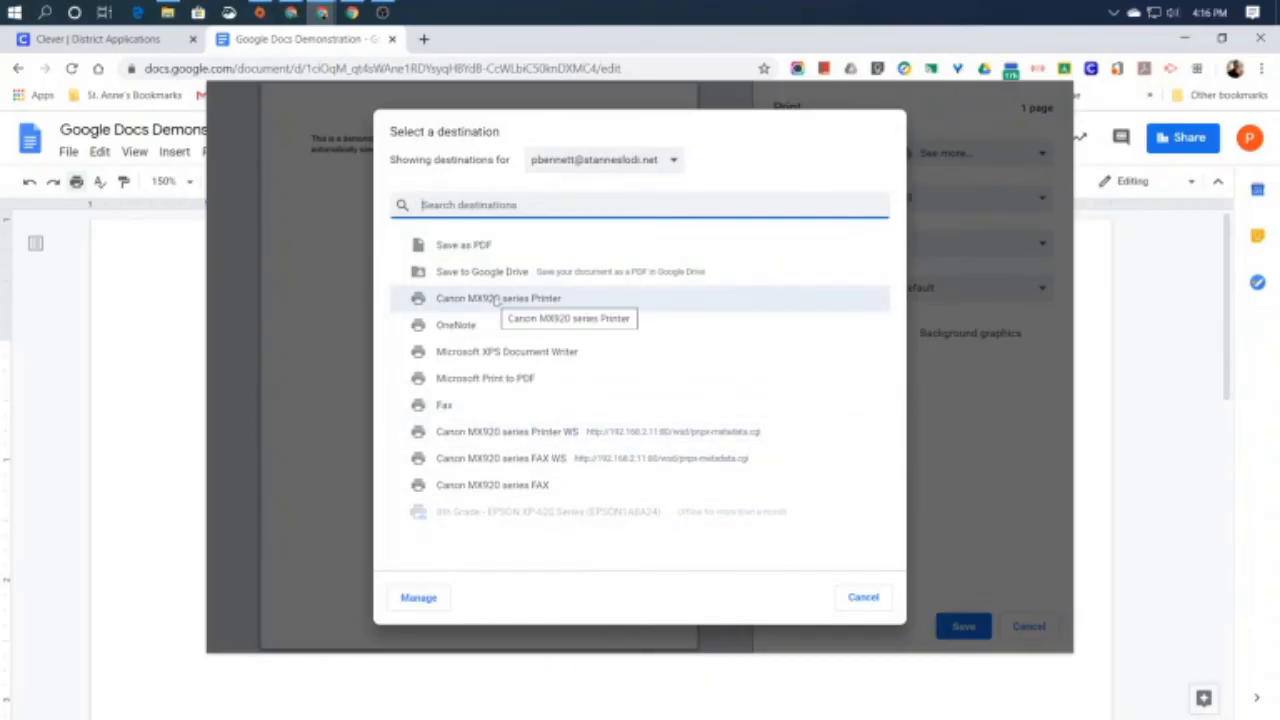
# Pick the Canon MX920 series Printer, then cancel printing and return to the document.
pyautogui.click(496, 298)
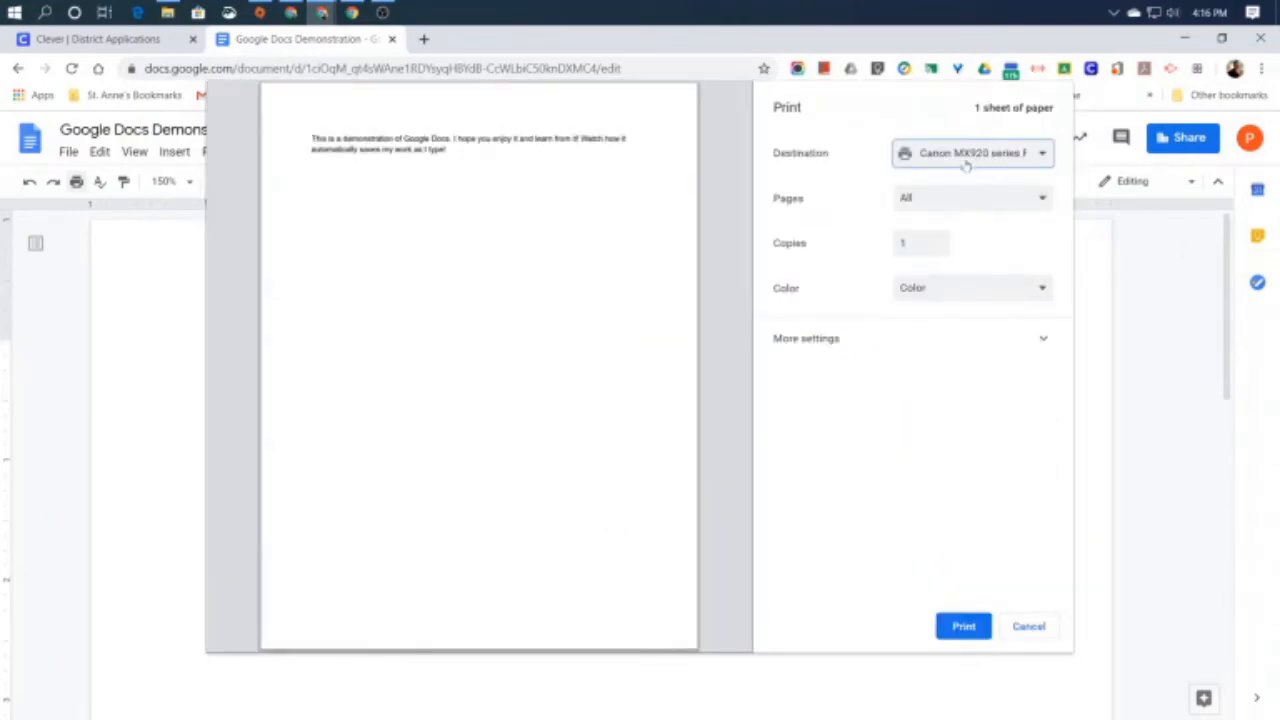
pyautogui.moveTo(933, 213)
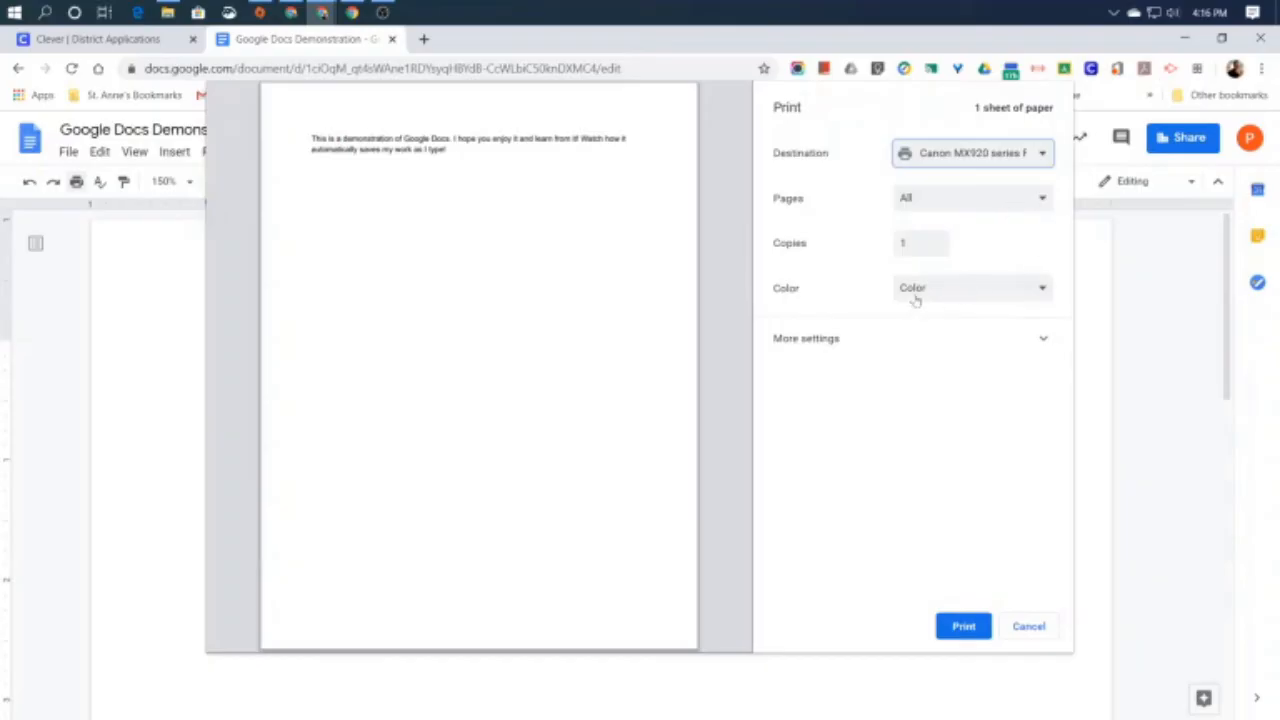
pyautogui.click(970, 288)
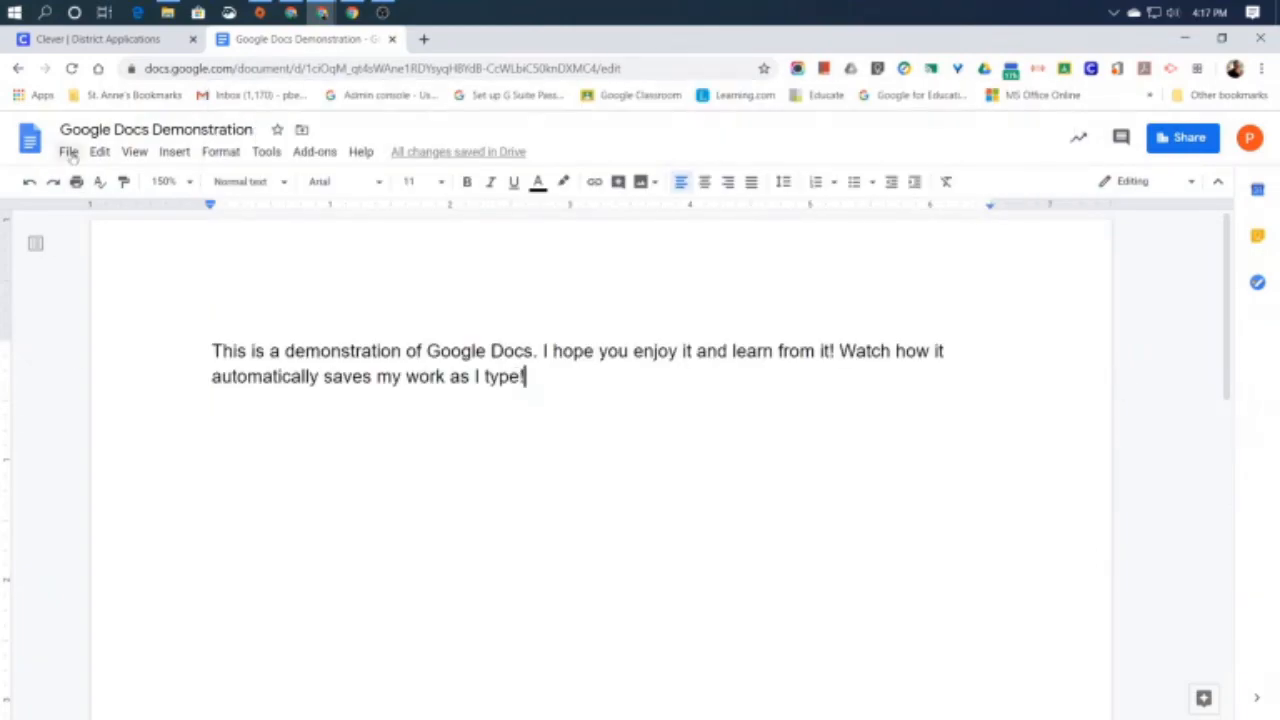
# Preview printing via File > Print, cancel without printing, and return to the File menu's New choices.
pyautogui.click(68, 151)
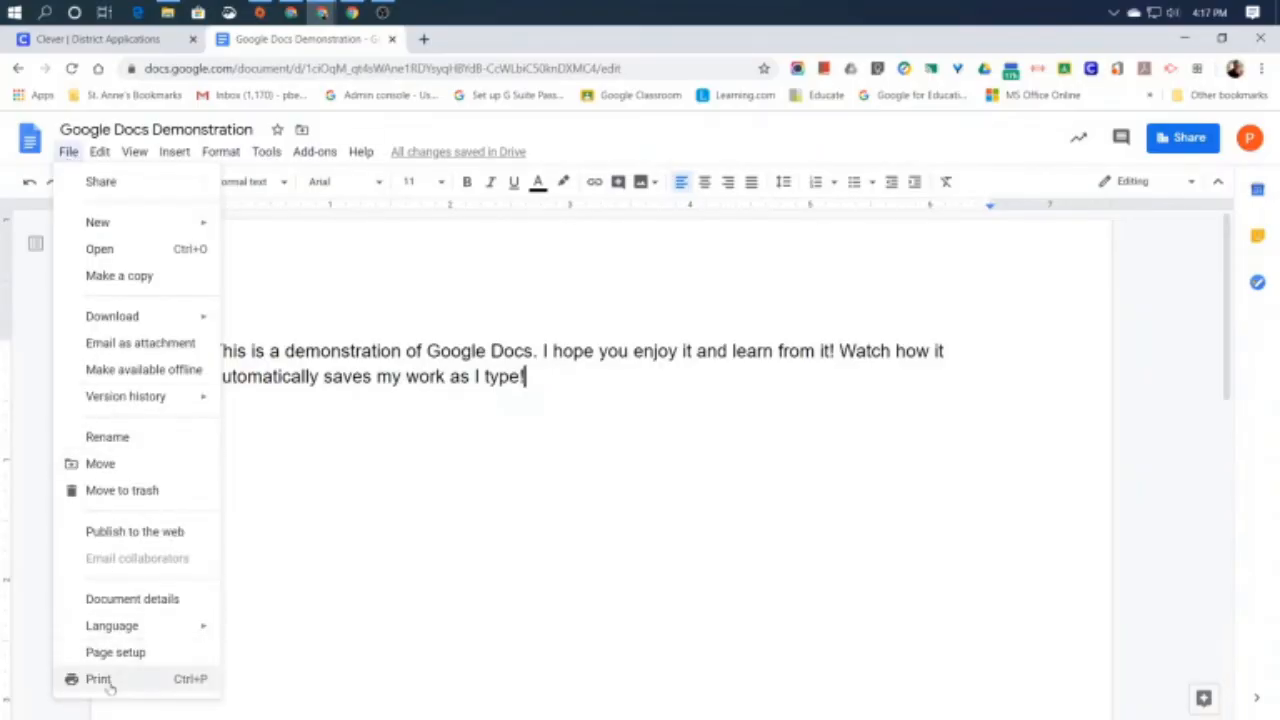
pyautogui.click(97, 679)
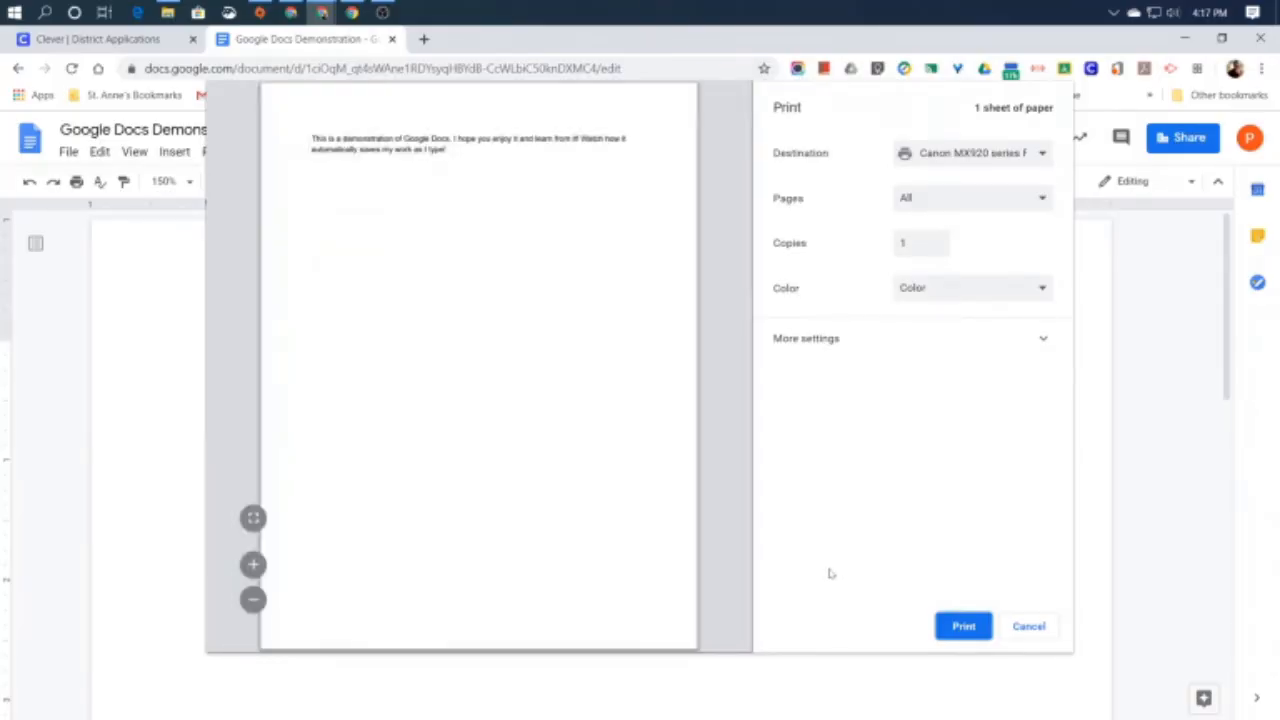
pyautogui.moveTo(1041, 628)
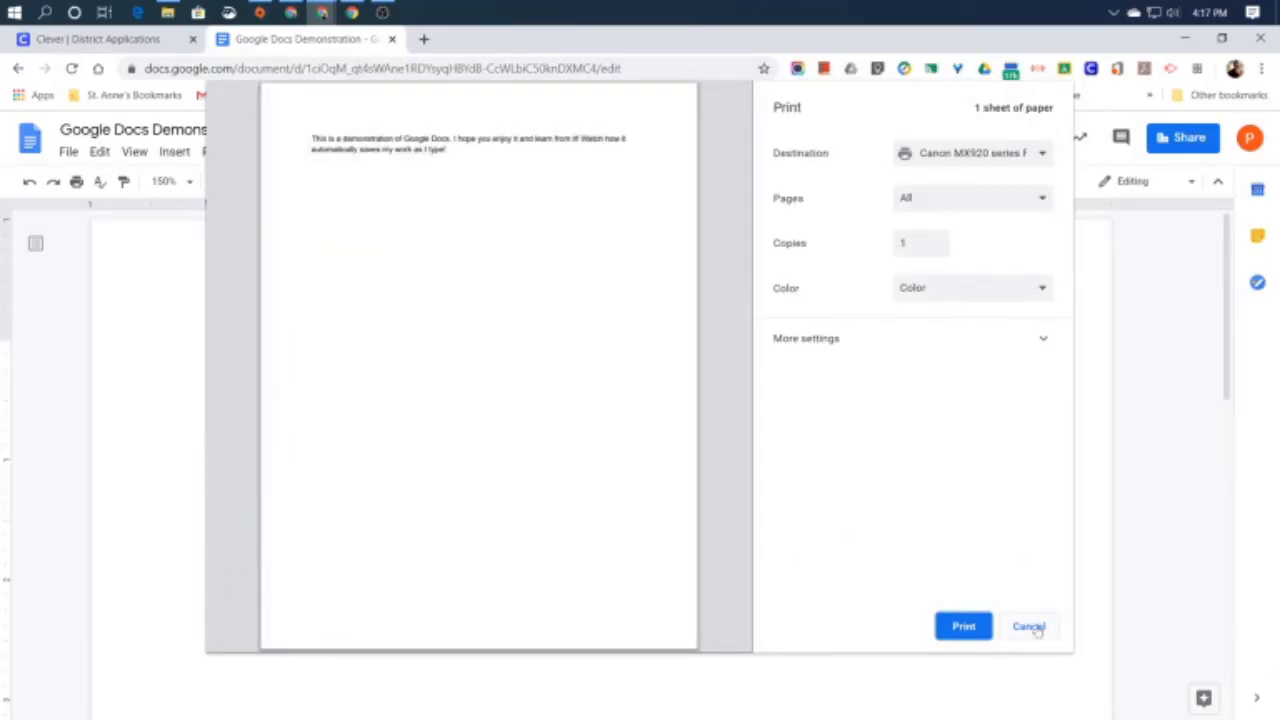
pyautogui.click(1035, 626)
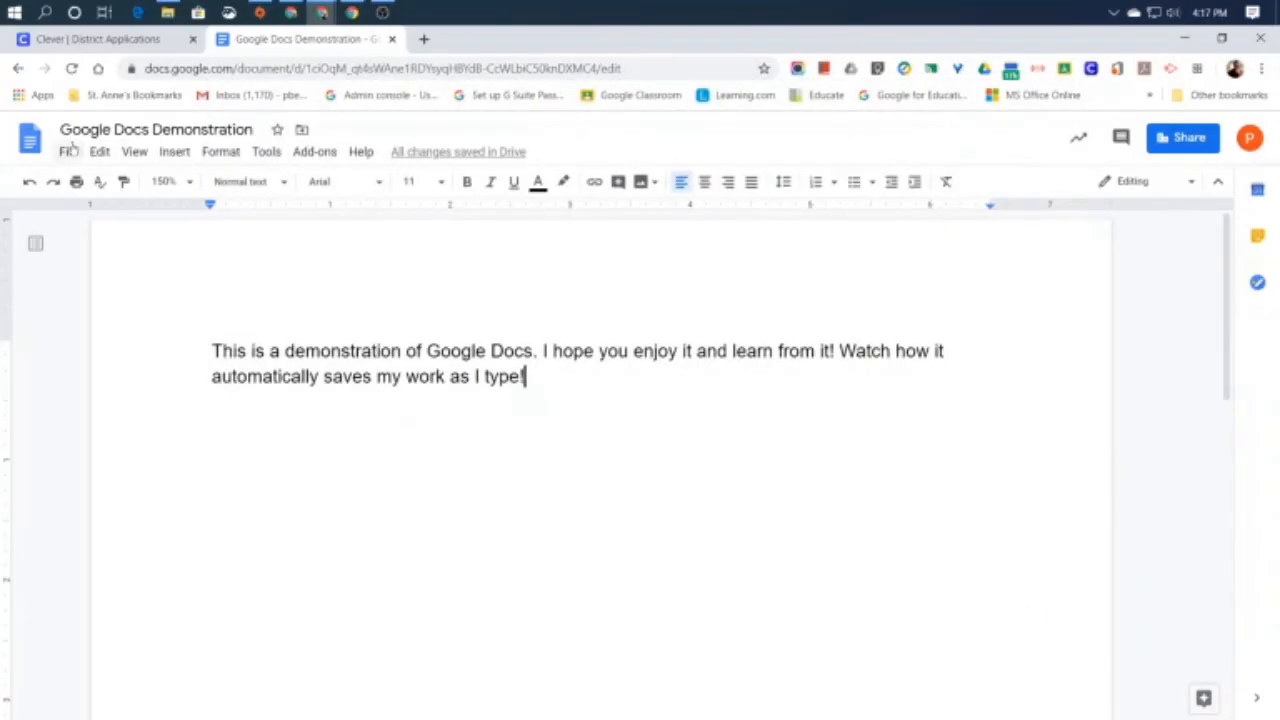
pyautogui.click(69, 151)
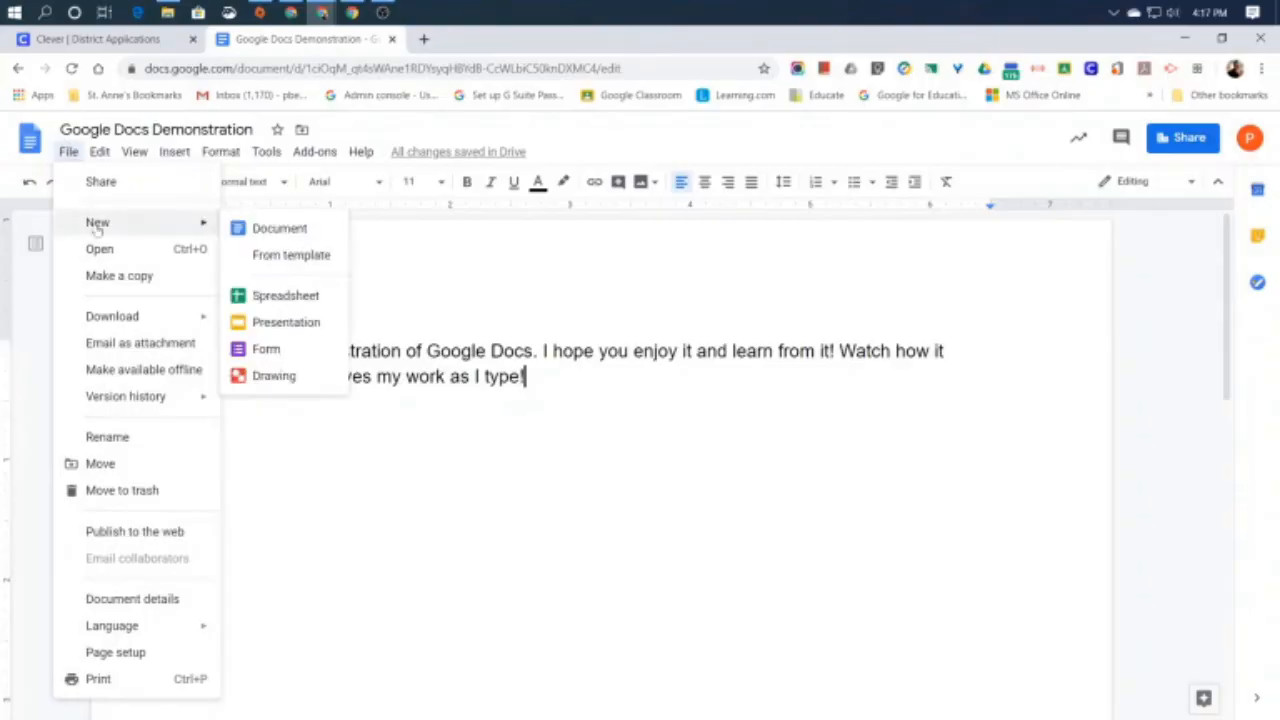
# Create a new blank document, then close it to return to Google Docs Demonstration.
pyautogui.click(279, 228)
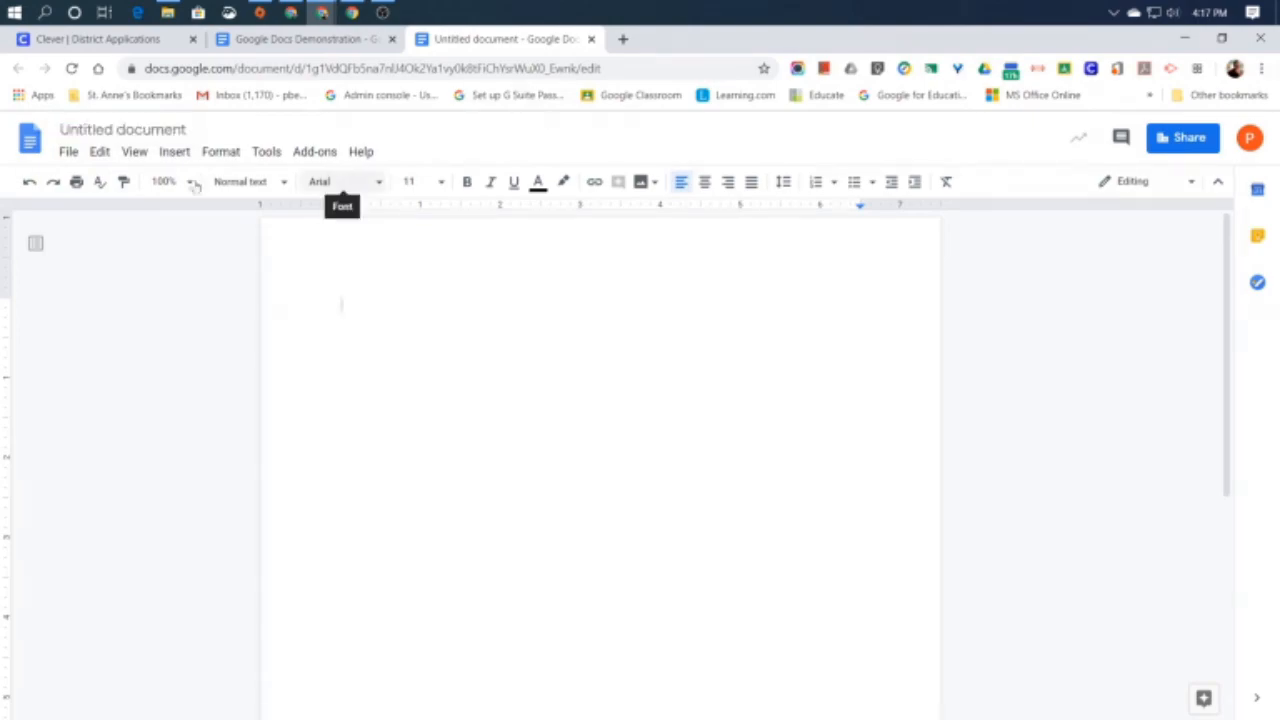
pyautogui.click(68, 151)
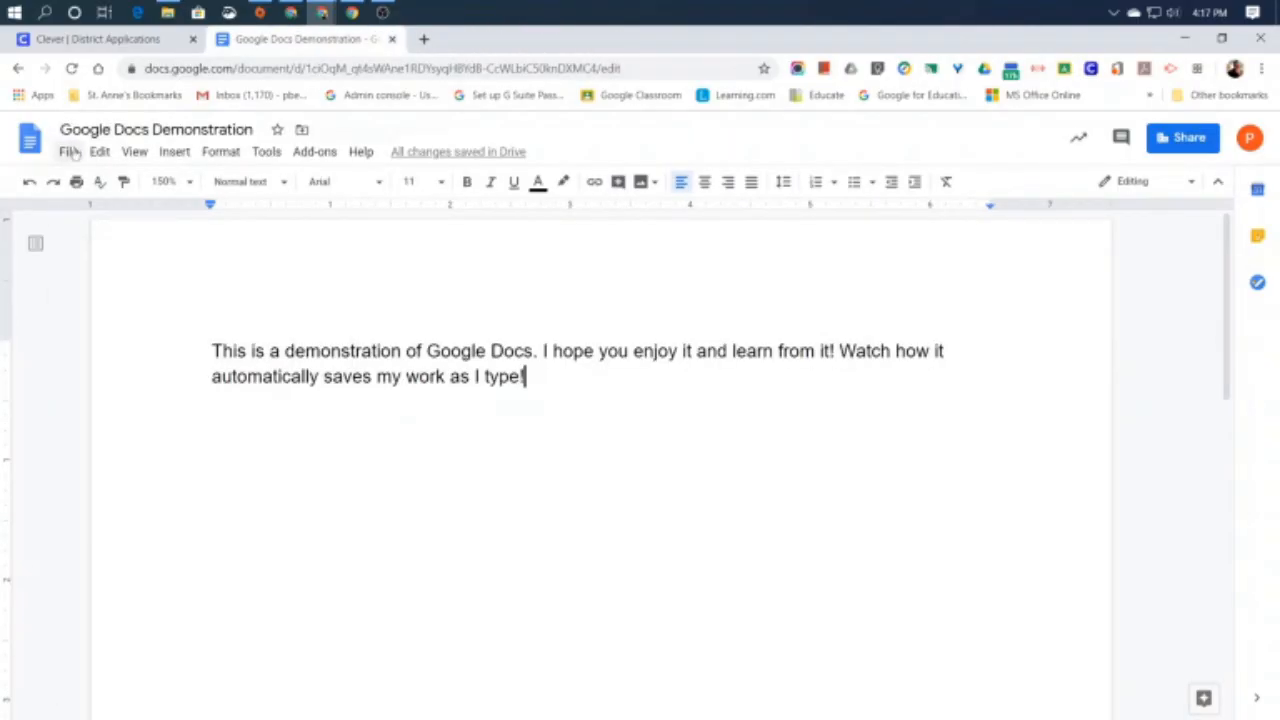
# Close the Google Docs Demonstration browser tab, leaving Clever's district apps page.
pyautogui.click(68, 151)
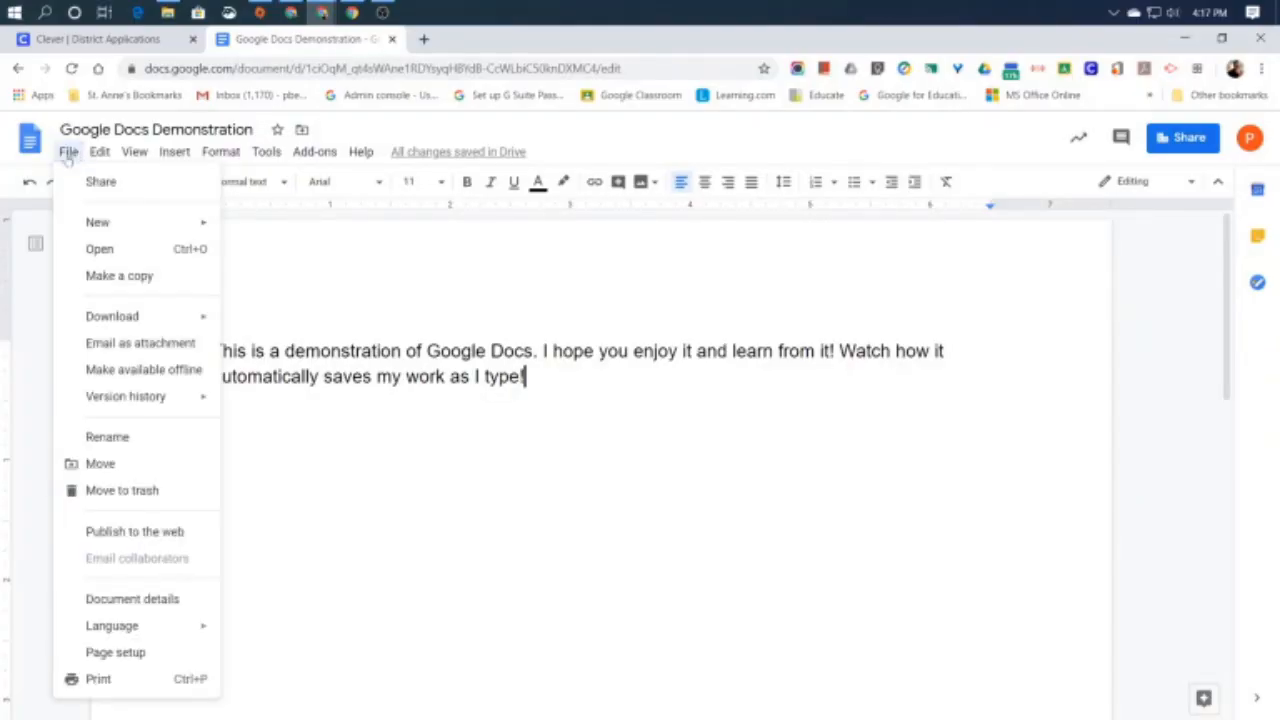
pyautogui.moveTo(77, 221)
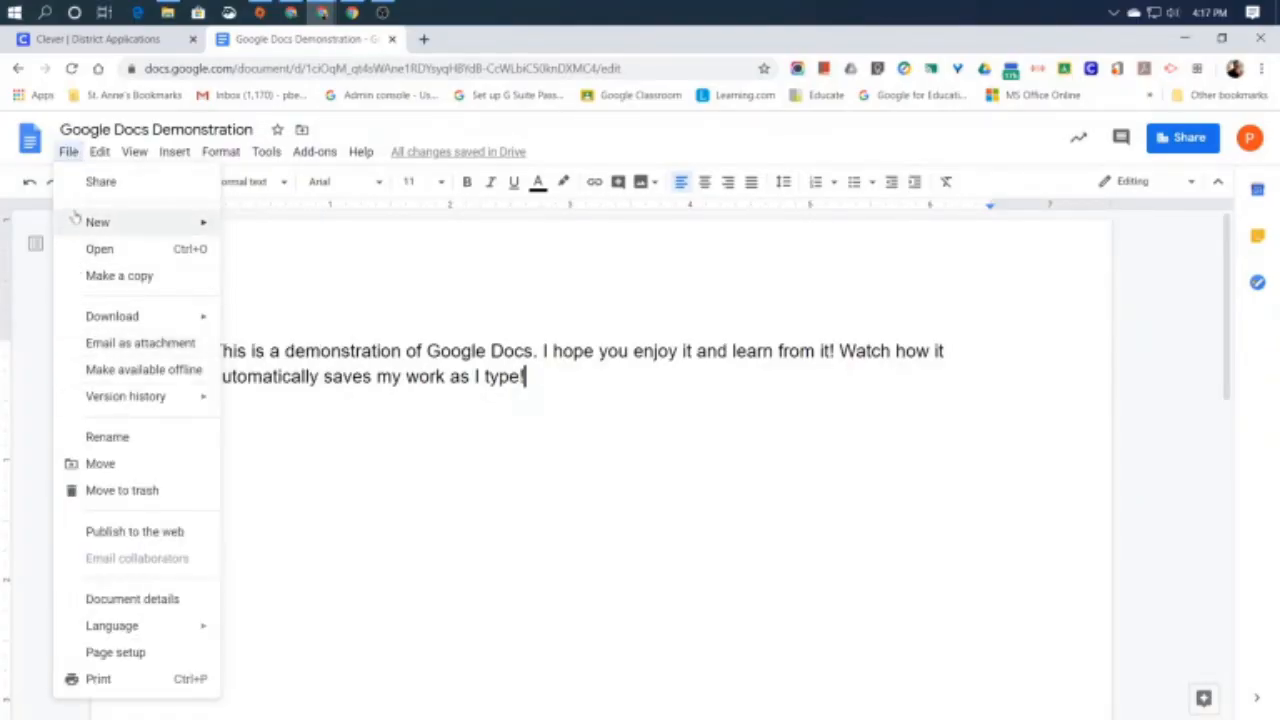
pyautogui.moveTo(90, 300)
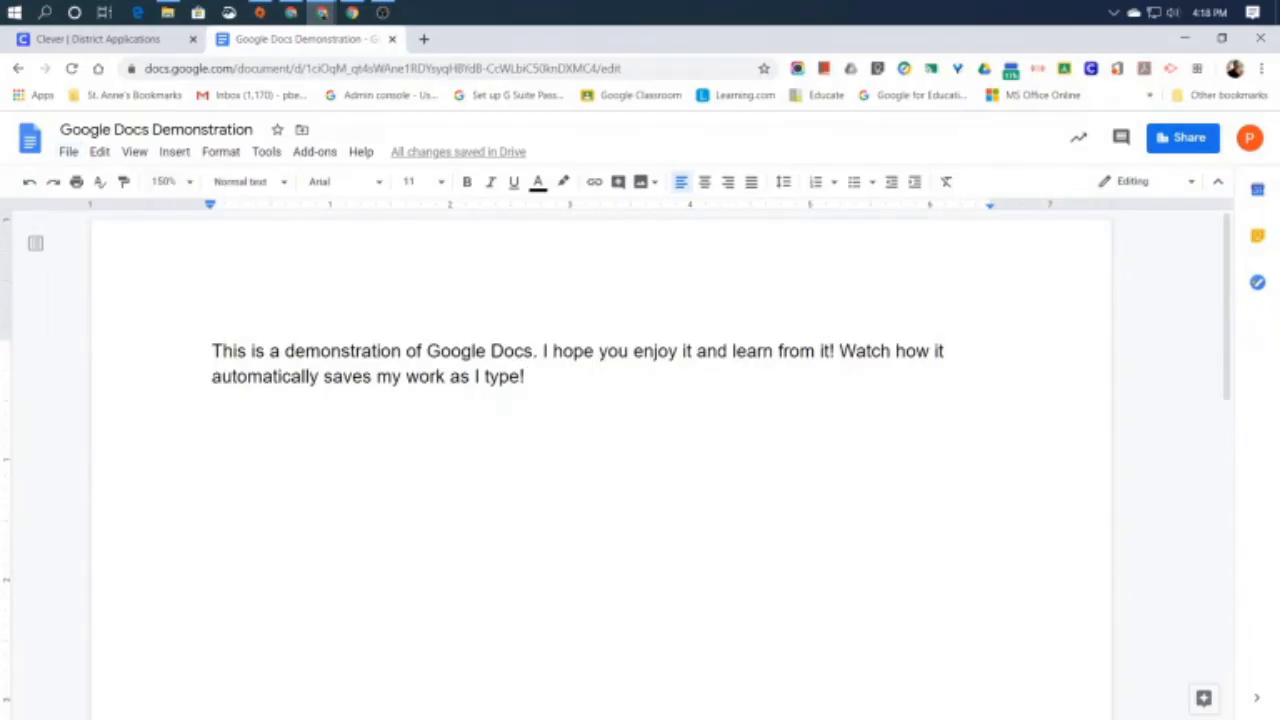
pyautogui.click(100, 39)
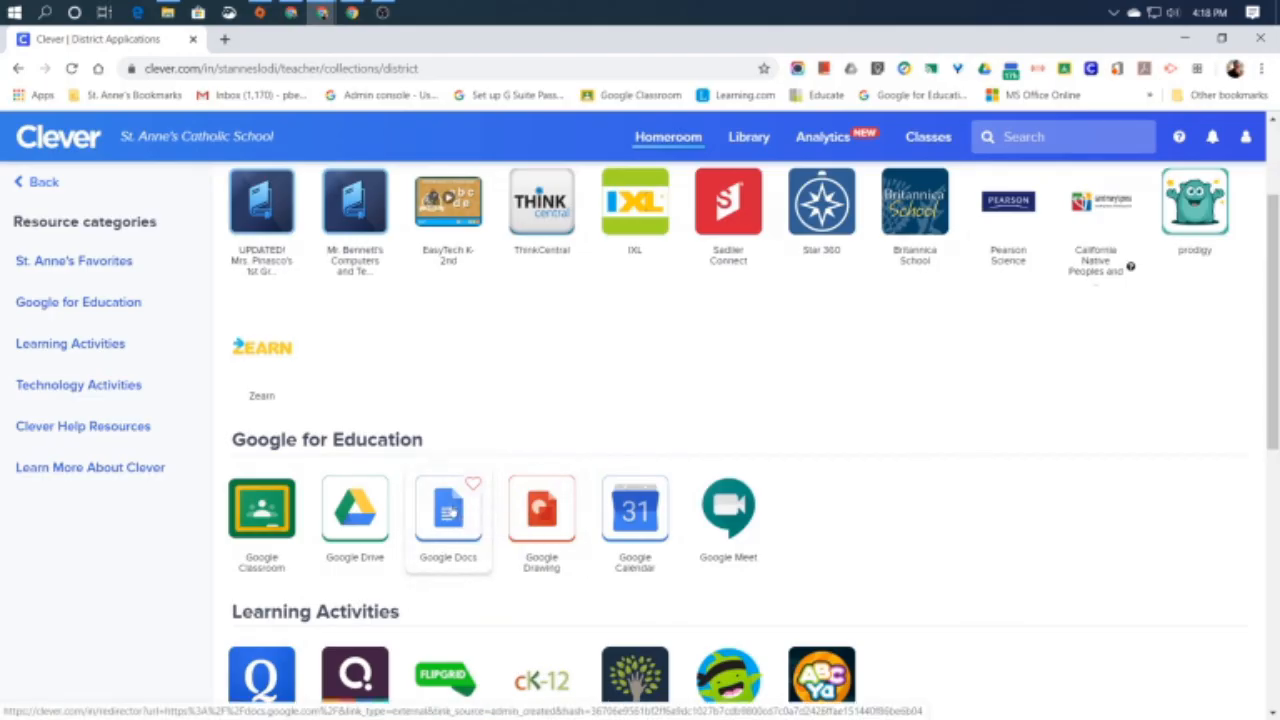
# Launch Google Docs from Clever's Google for Education tiles.
pyautogui.click(448, 510)
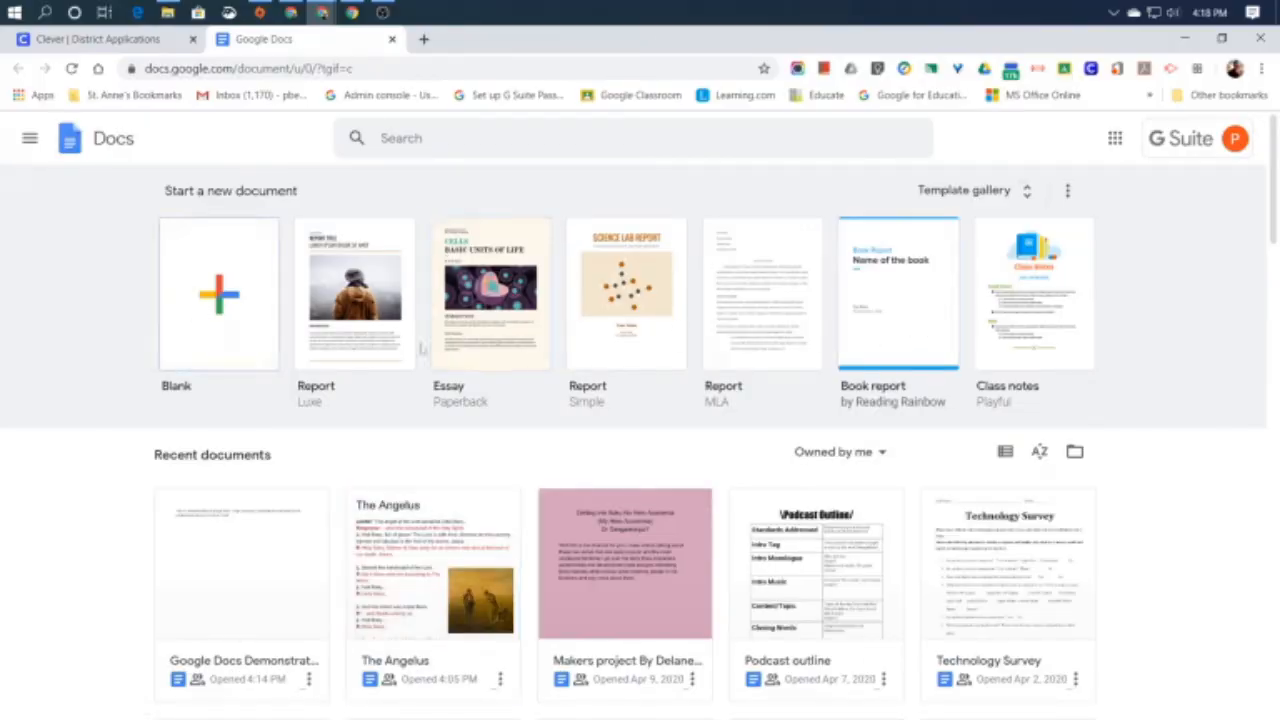
pyautogui.moveTo(13, 488)
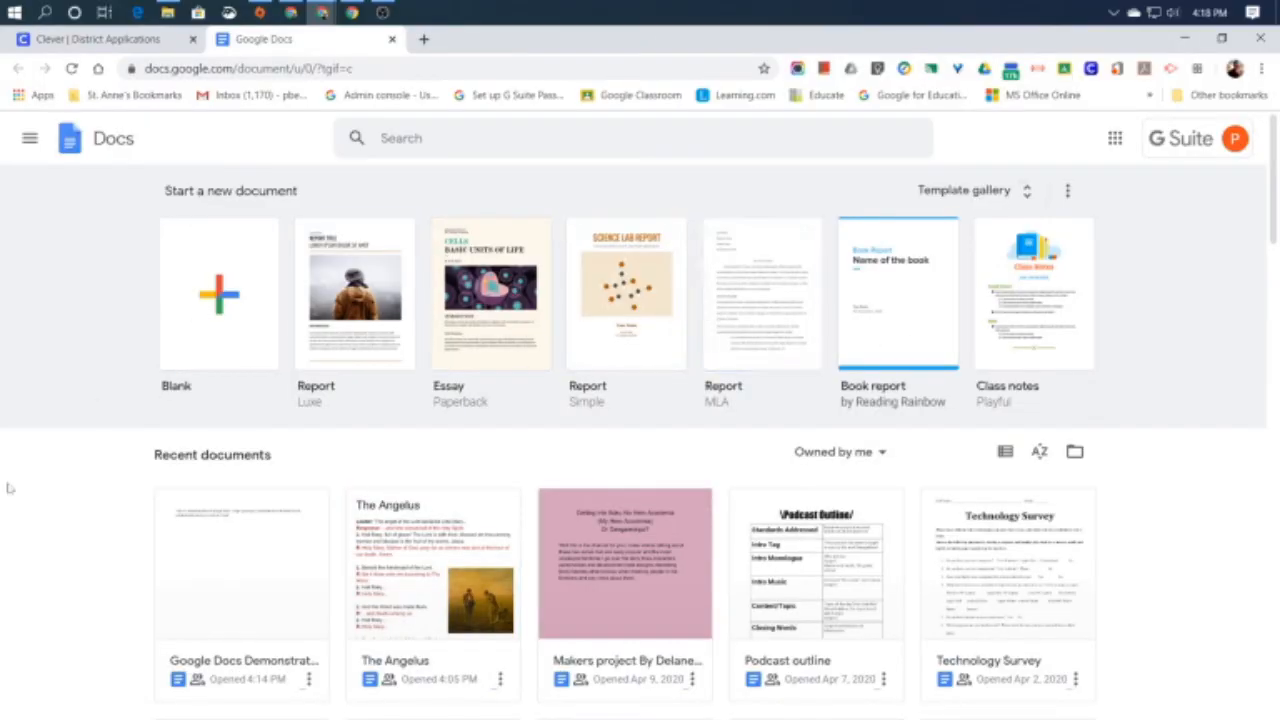
# Reopen Google Docs Demonstration from the Recent documents thumbnails on Docs home.
pyautogui.scroll(-3)
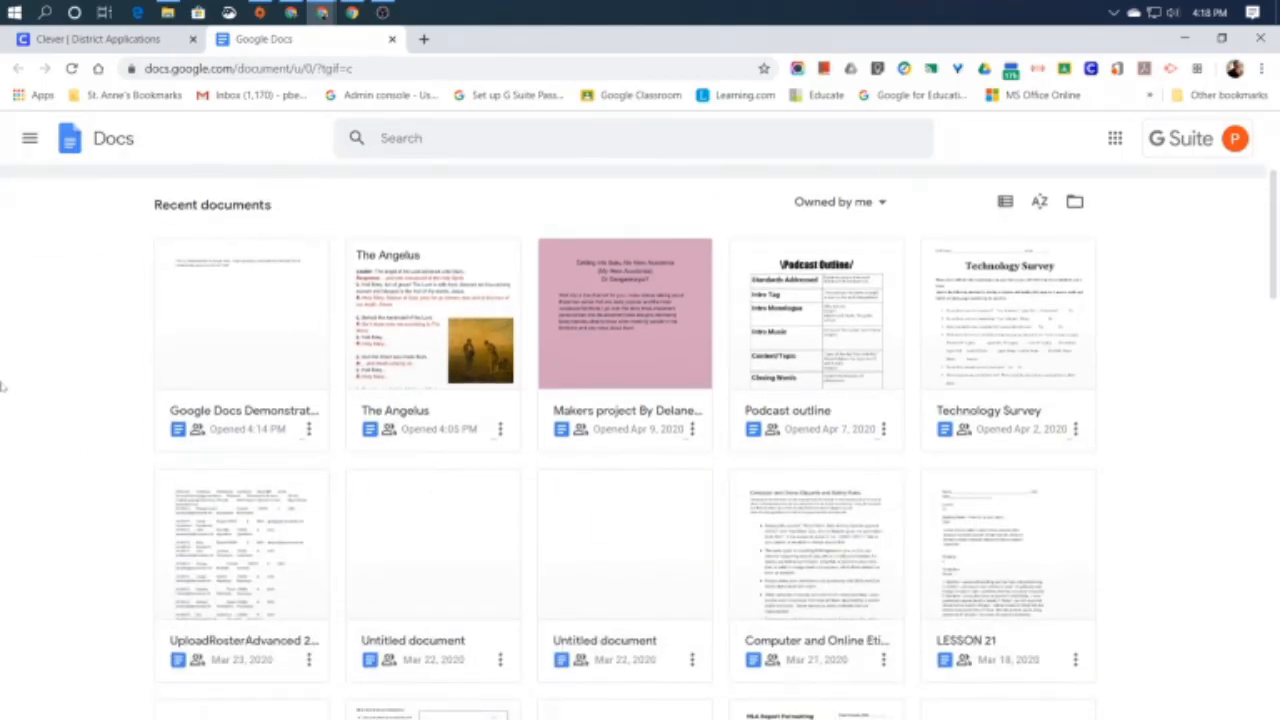
pyautogui.moveTo(241, 315)
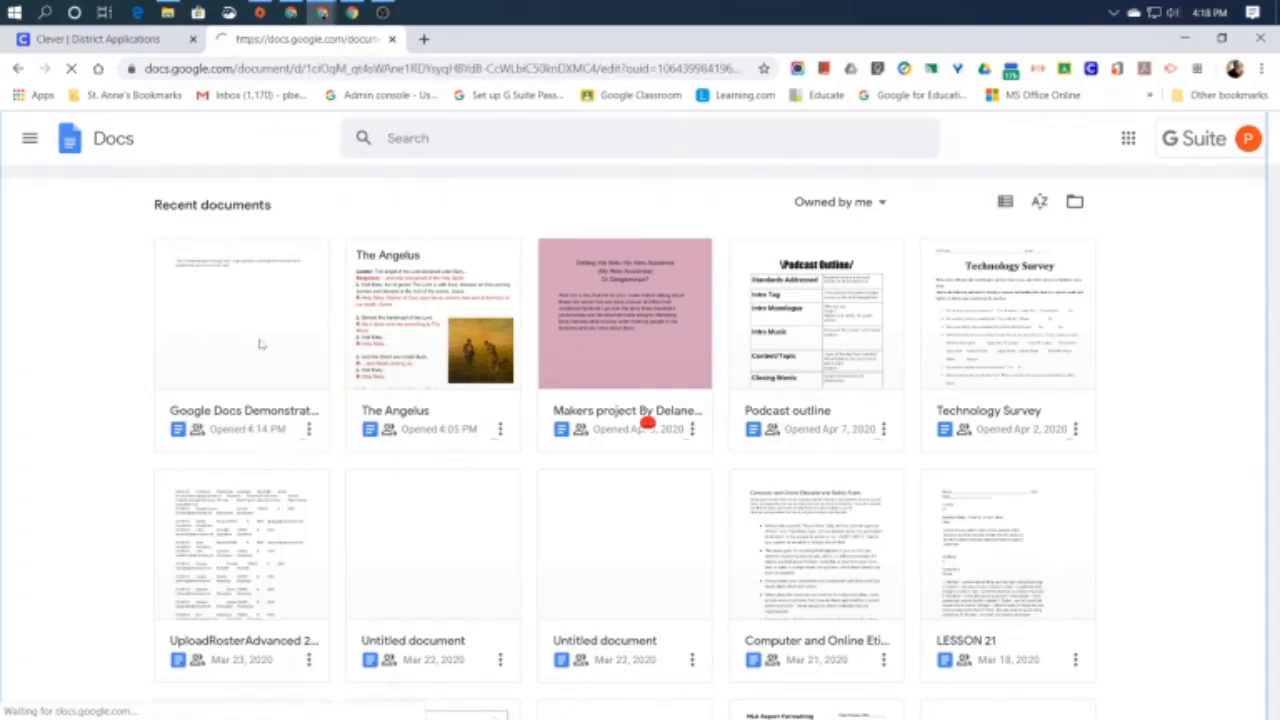
pyautogui.click(242, 313)
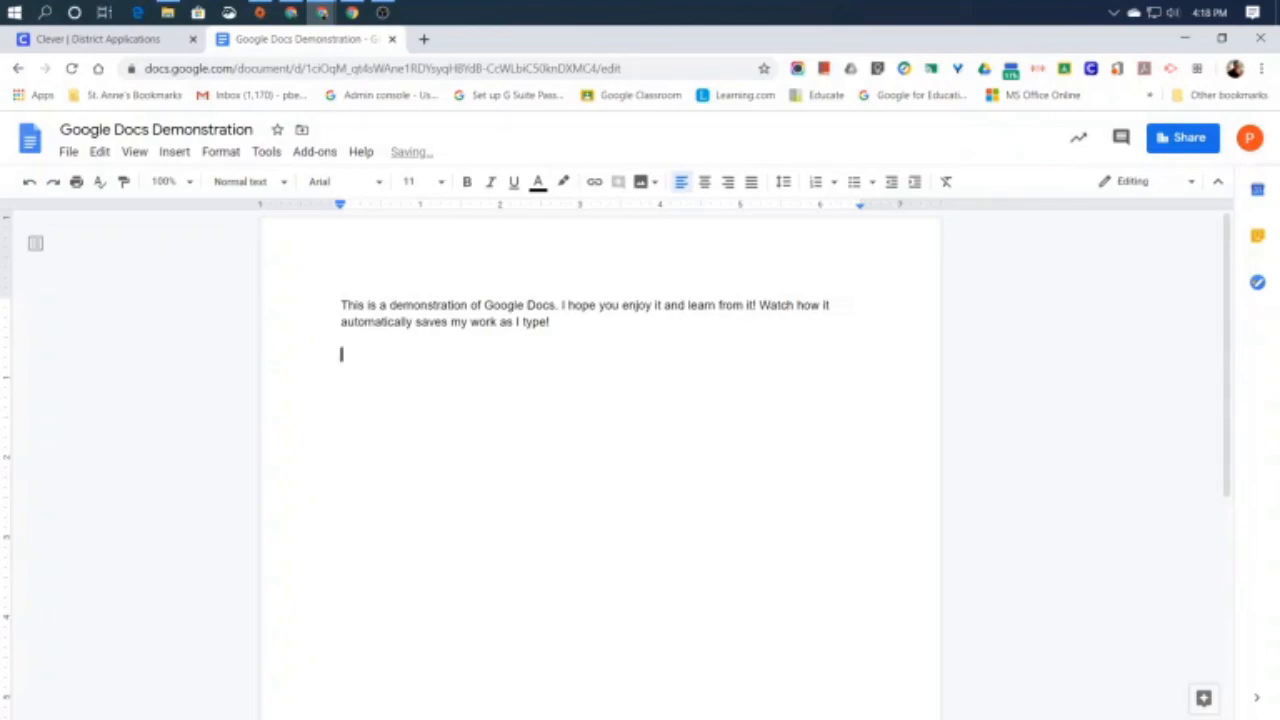
# Add the paragraph "I can reopen my document and continue working on it at any time!".
pyautogui.write('I can r')
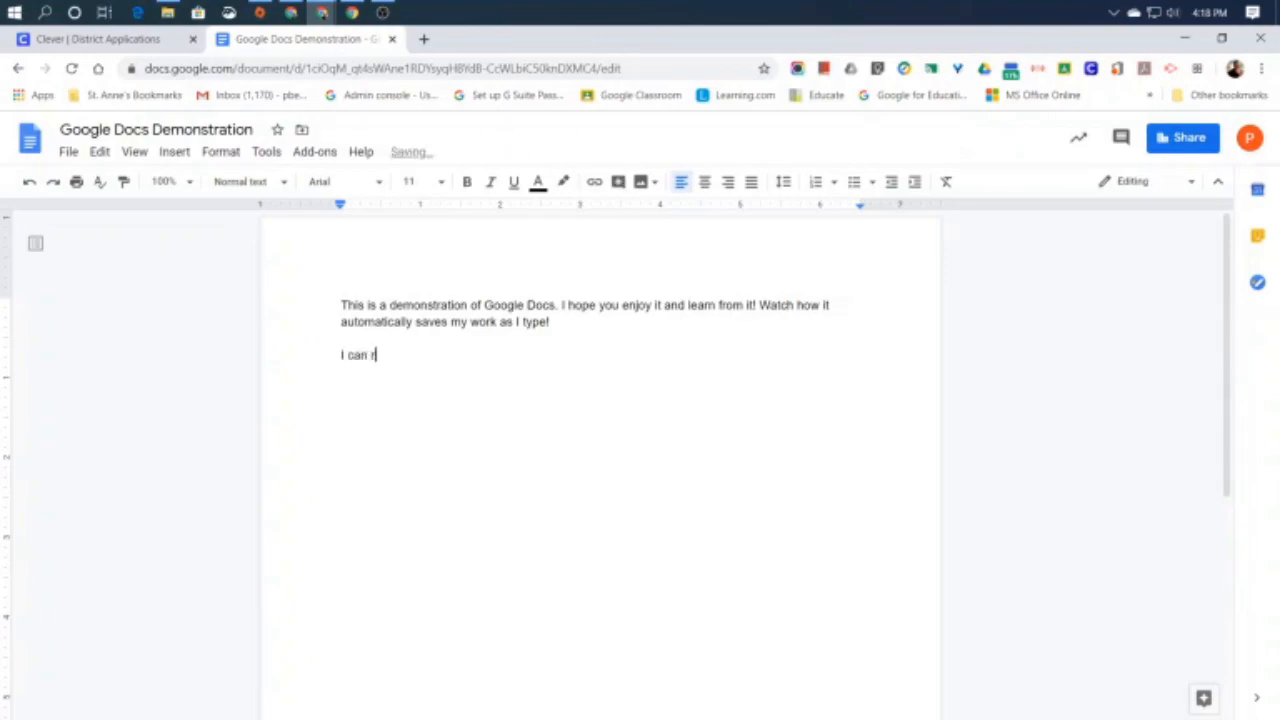
pyautogui.write('eopen my document and d')
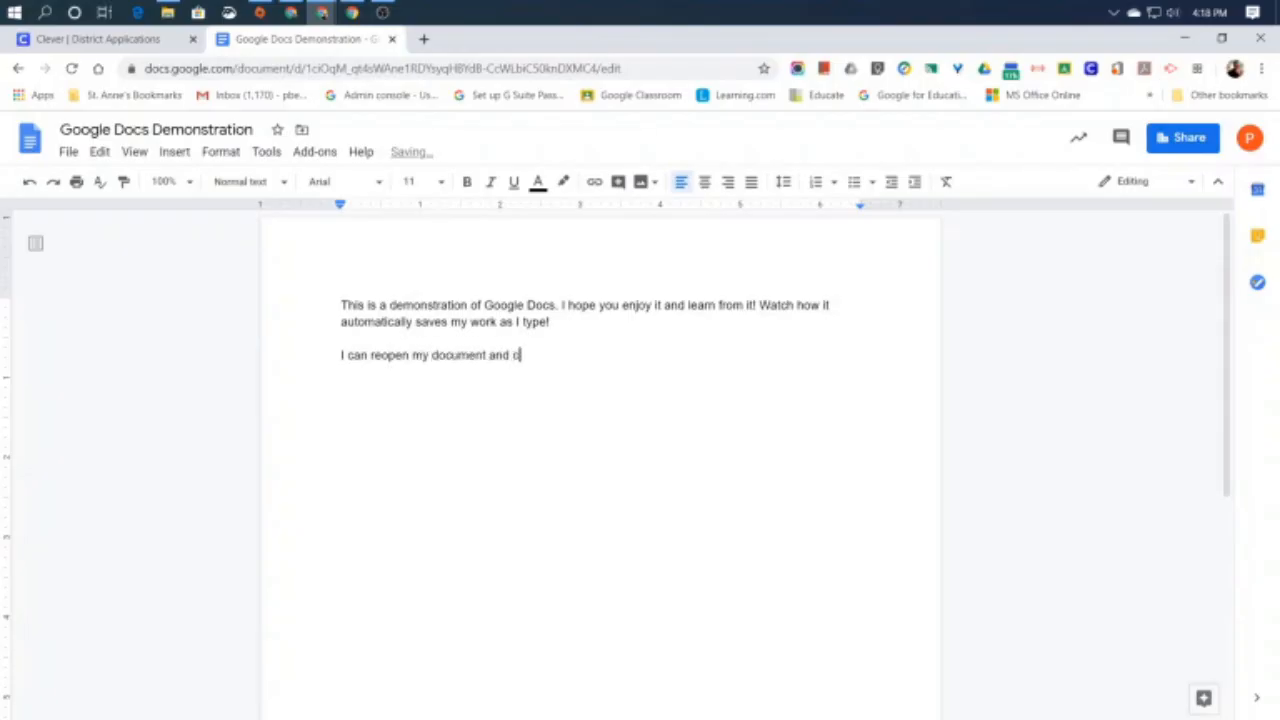
pyautogui.write('ontinue working on')
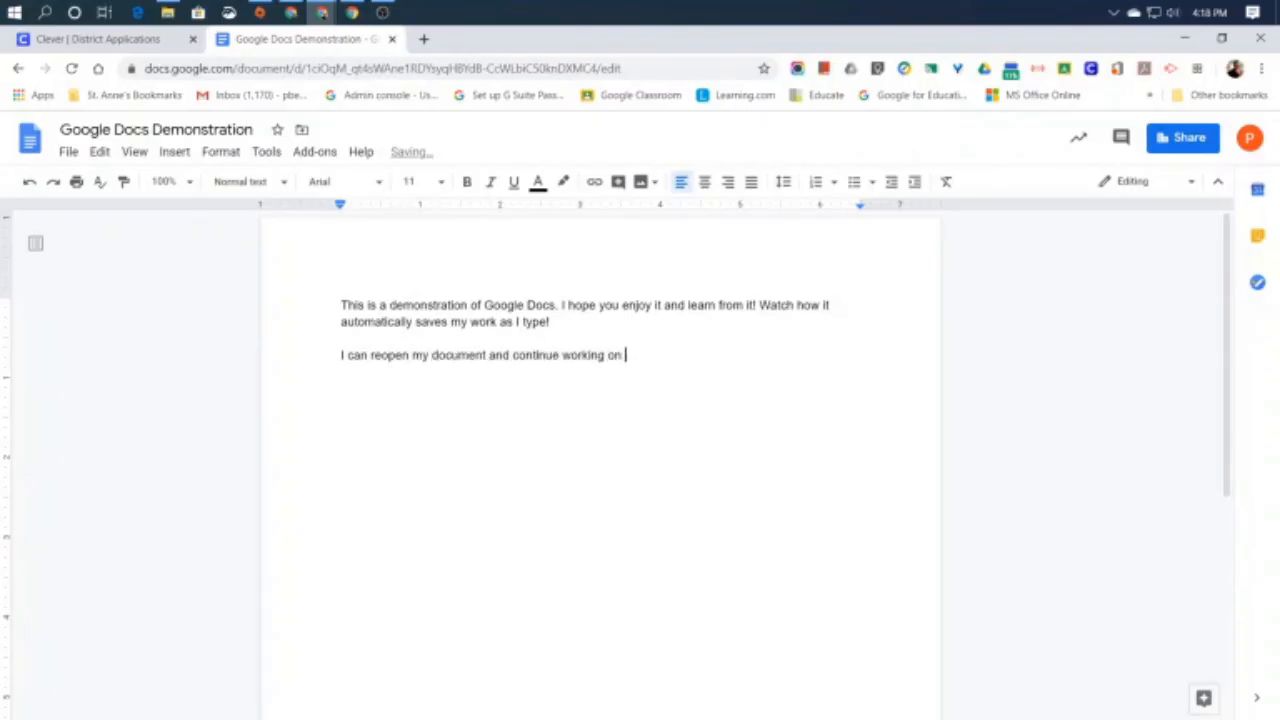
pyautogui.write('it at any time!')
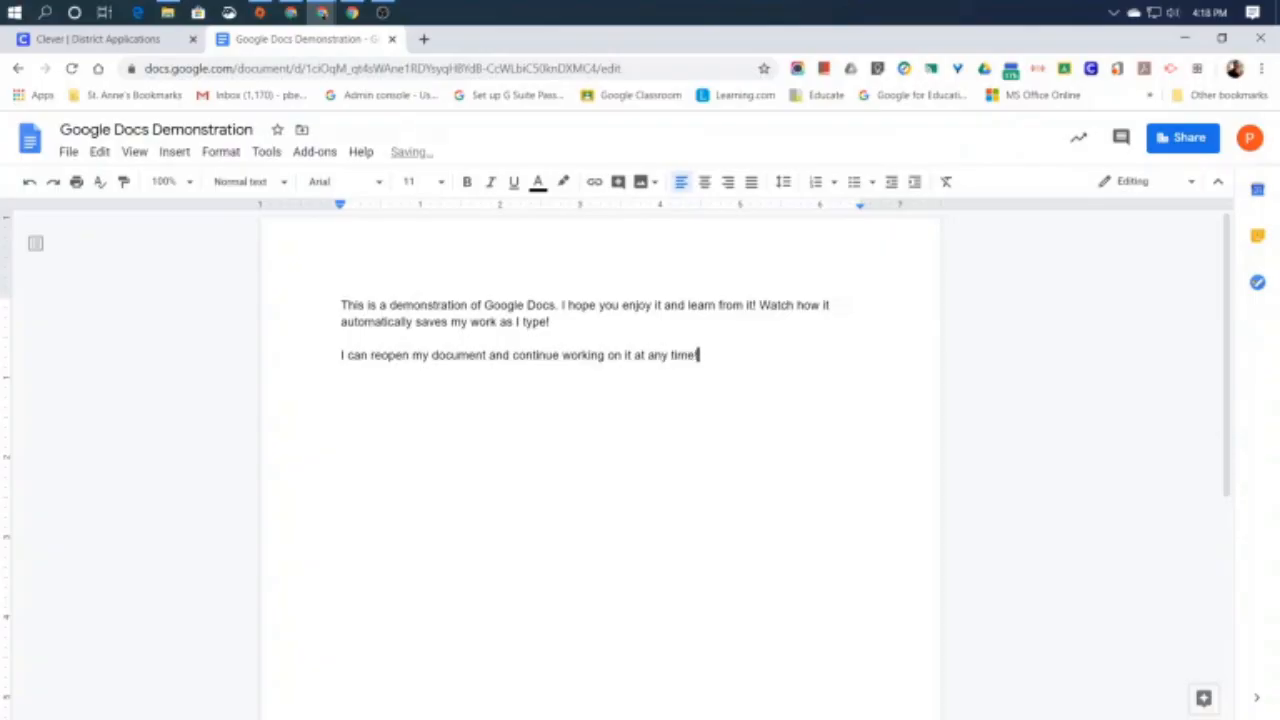